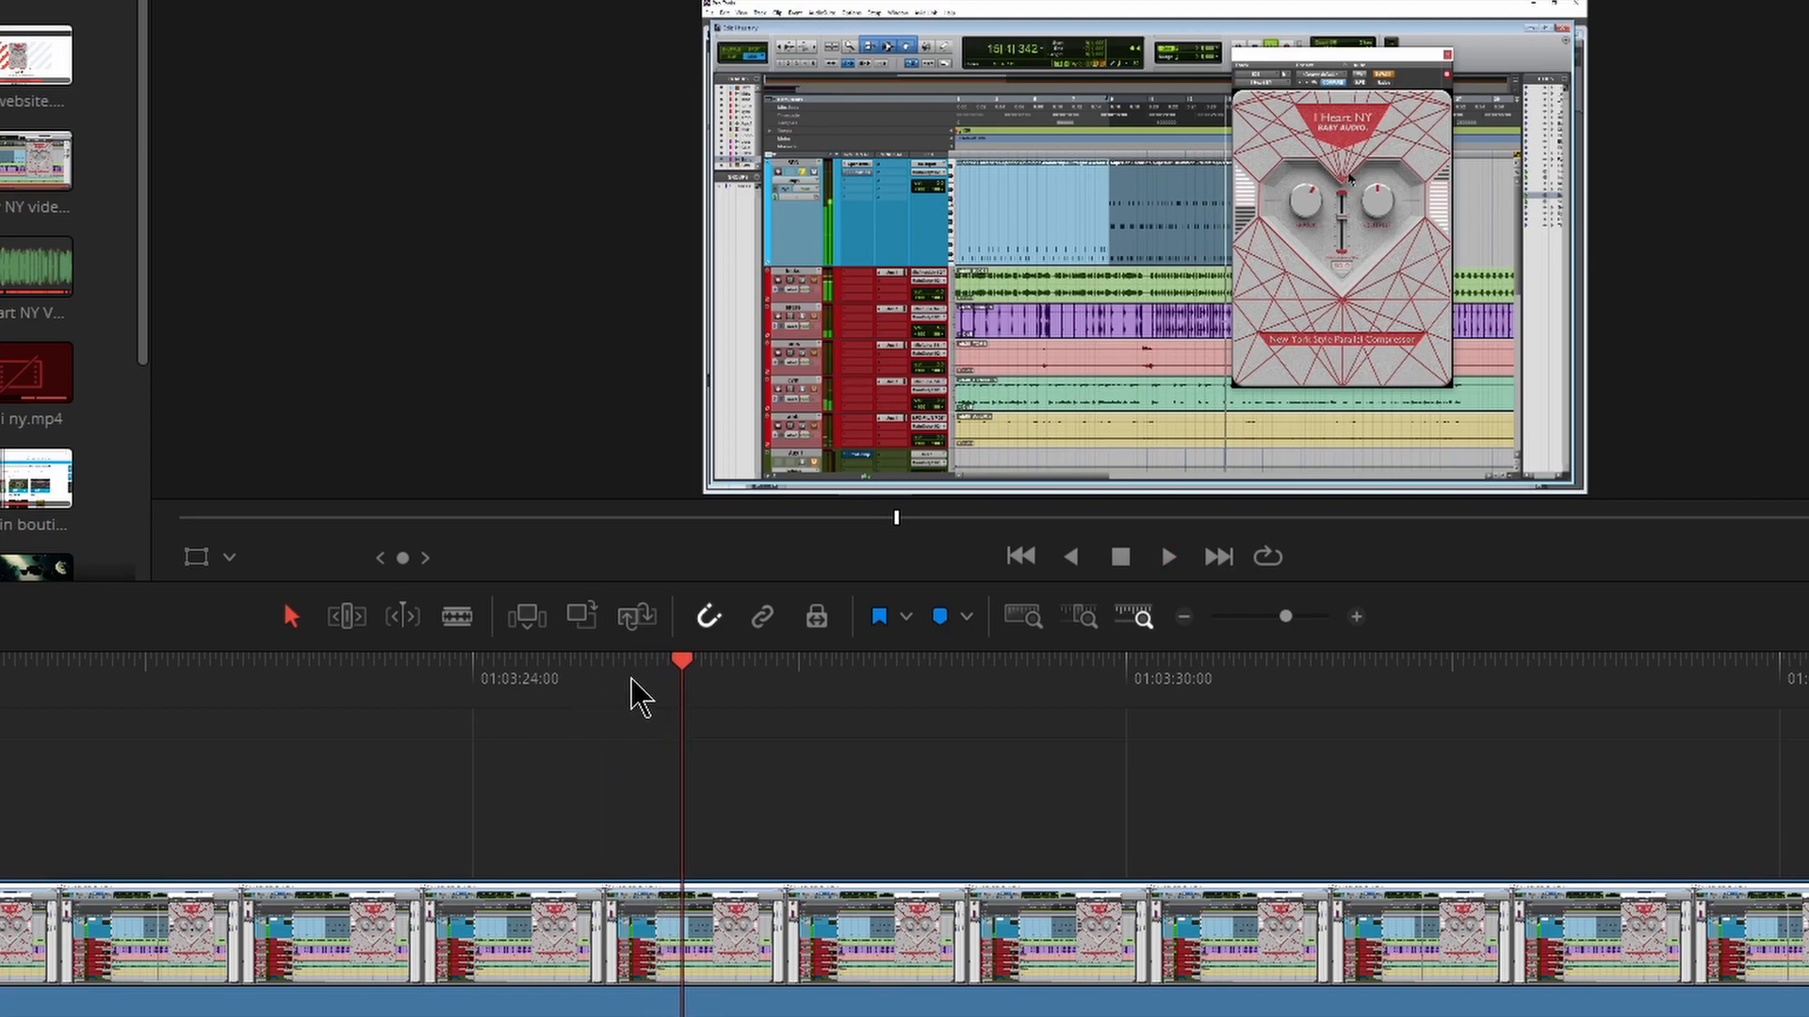
Step: Blade the V1 screen capture at the start and end of the plugin section
click(454, 668)
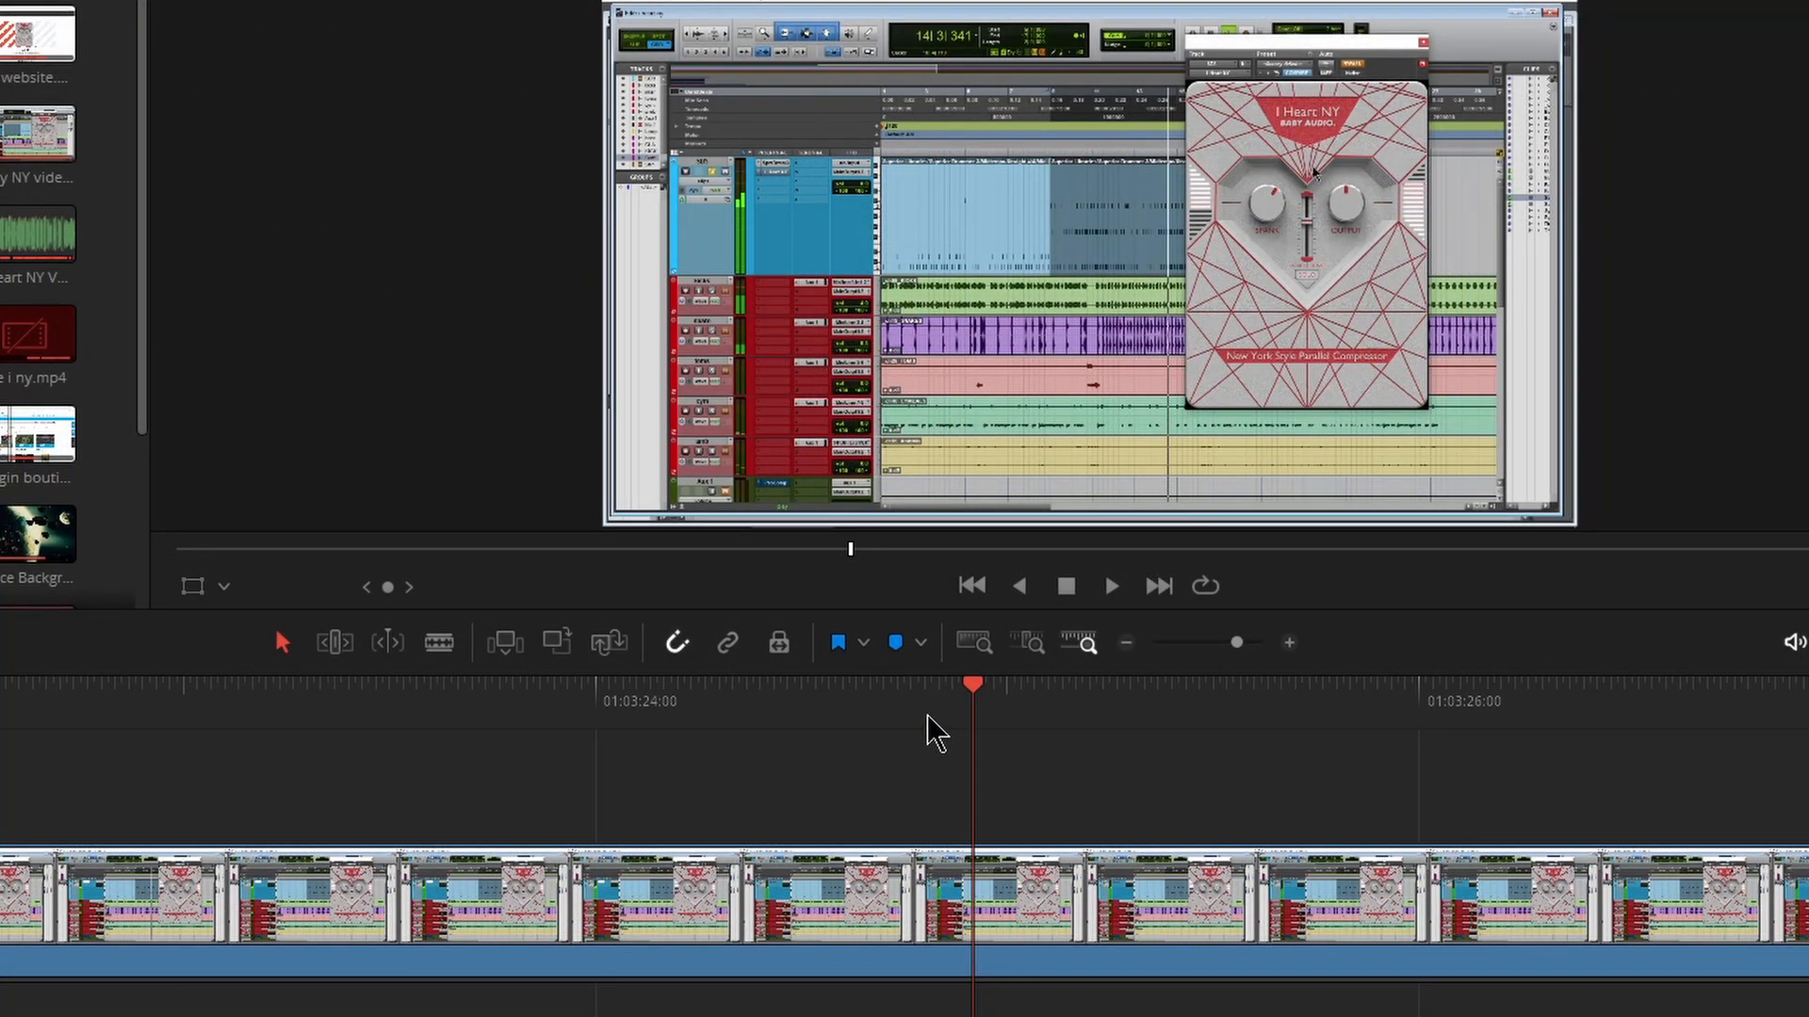
click(439, 643)
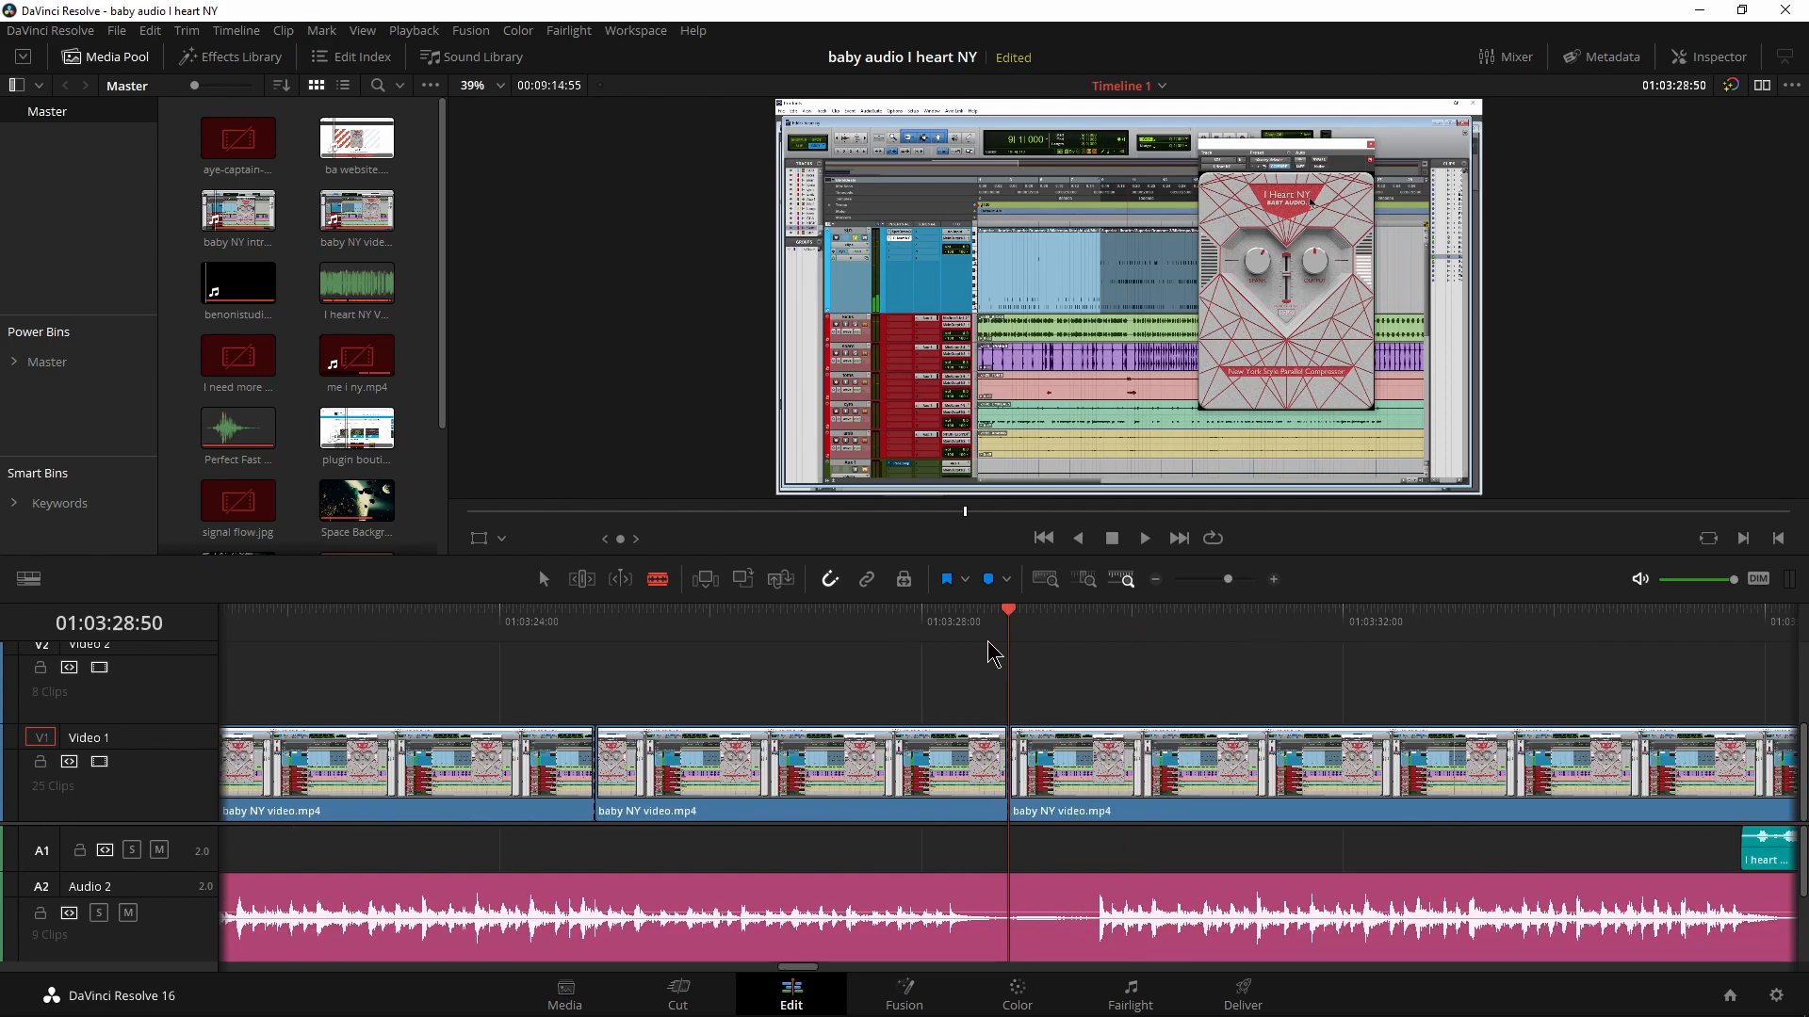
mouse_move(767, 633)
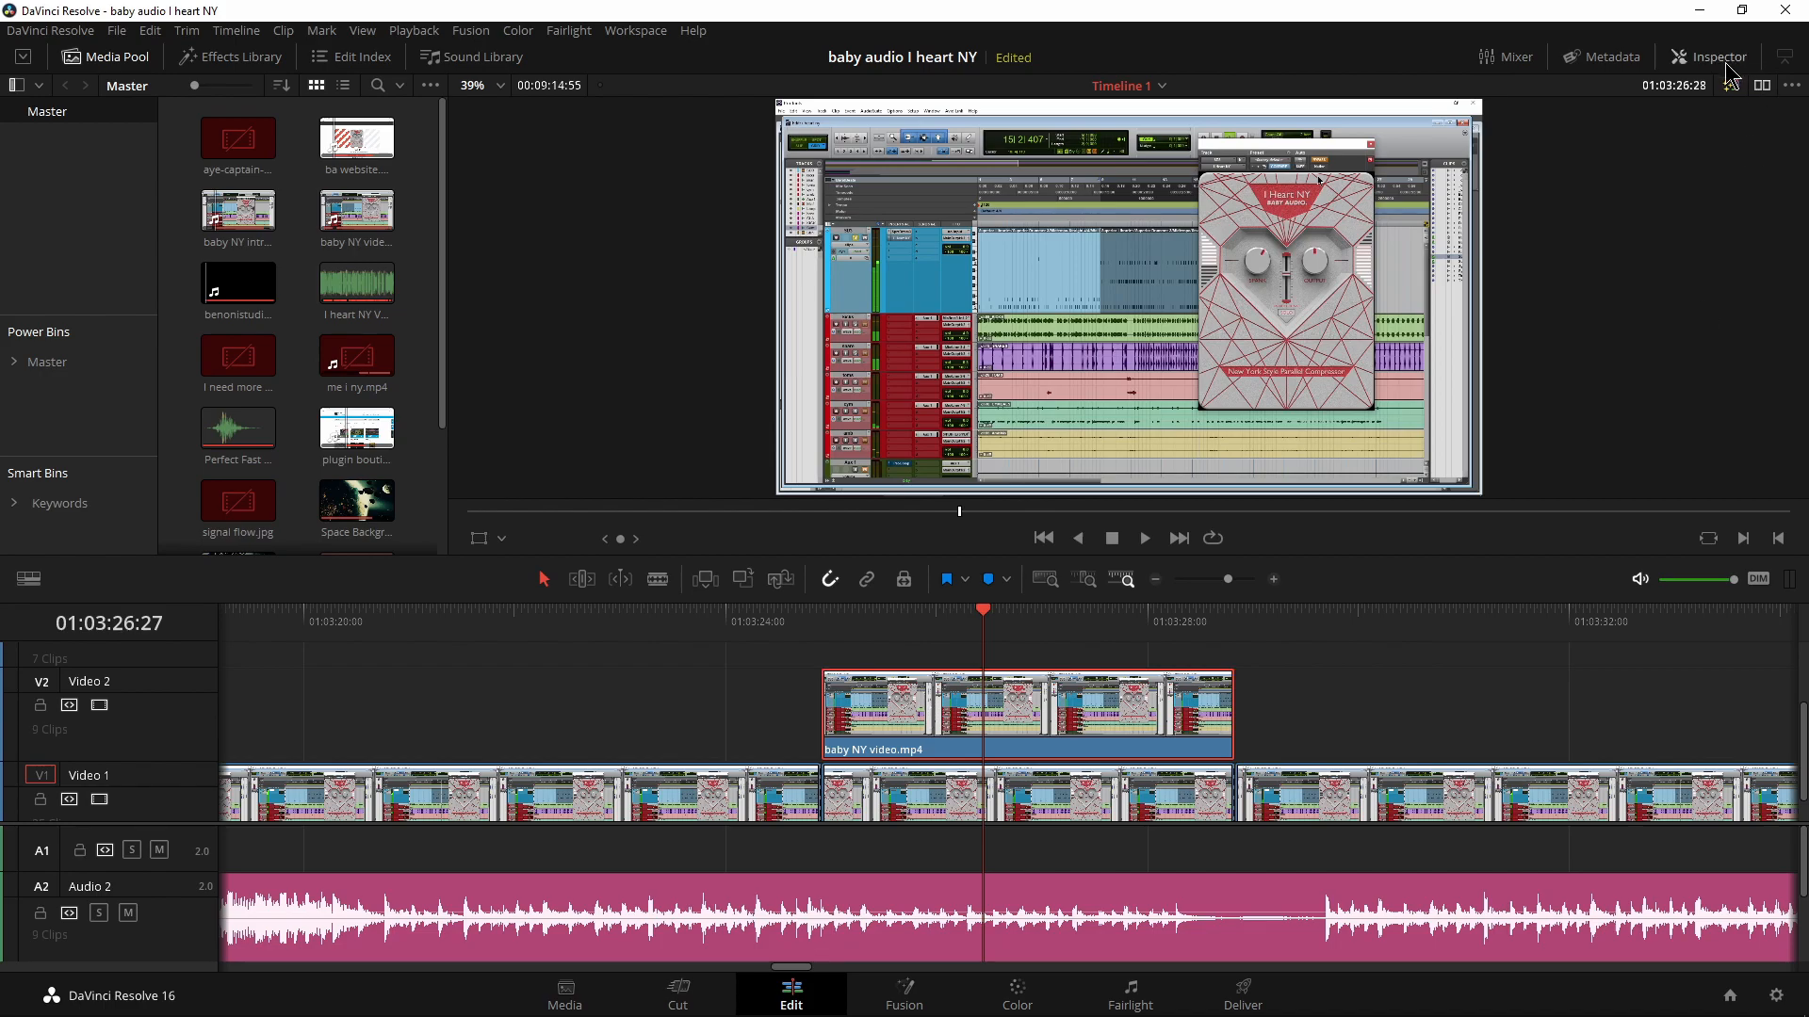
Step: Show the Video 2 copy's Inspector and try Crop Left, returning it to zero
click(1713, 57)
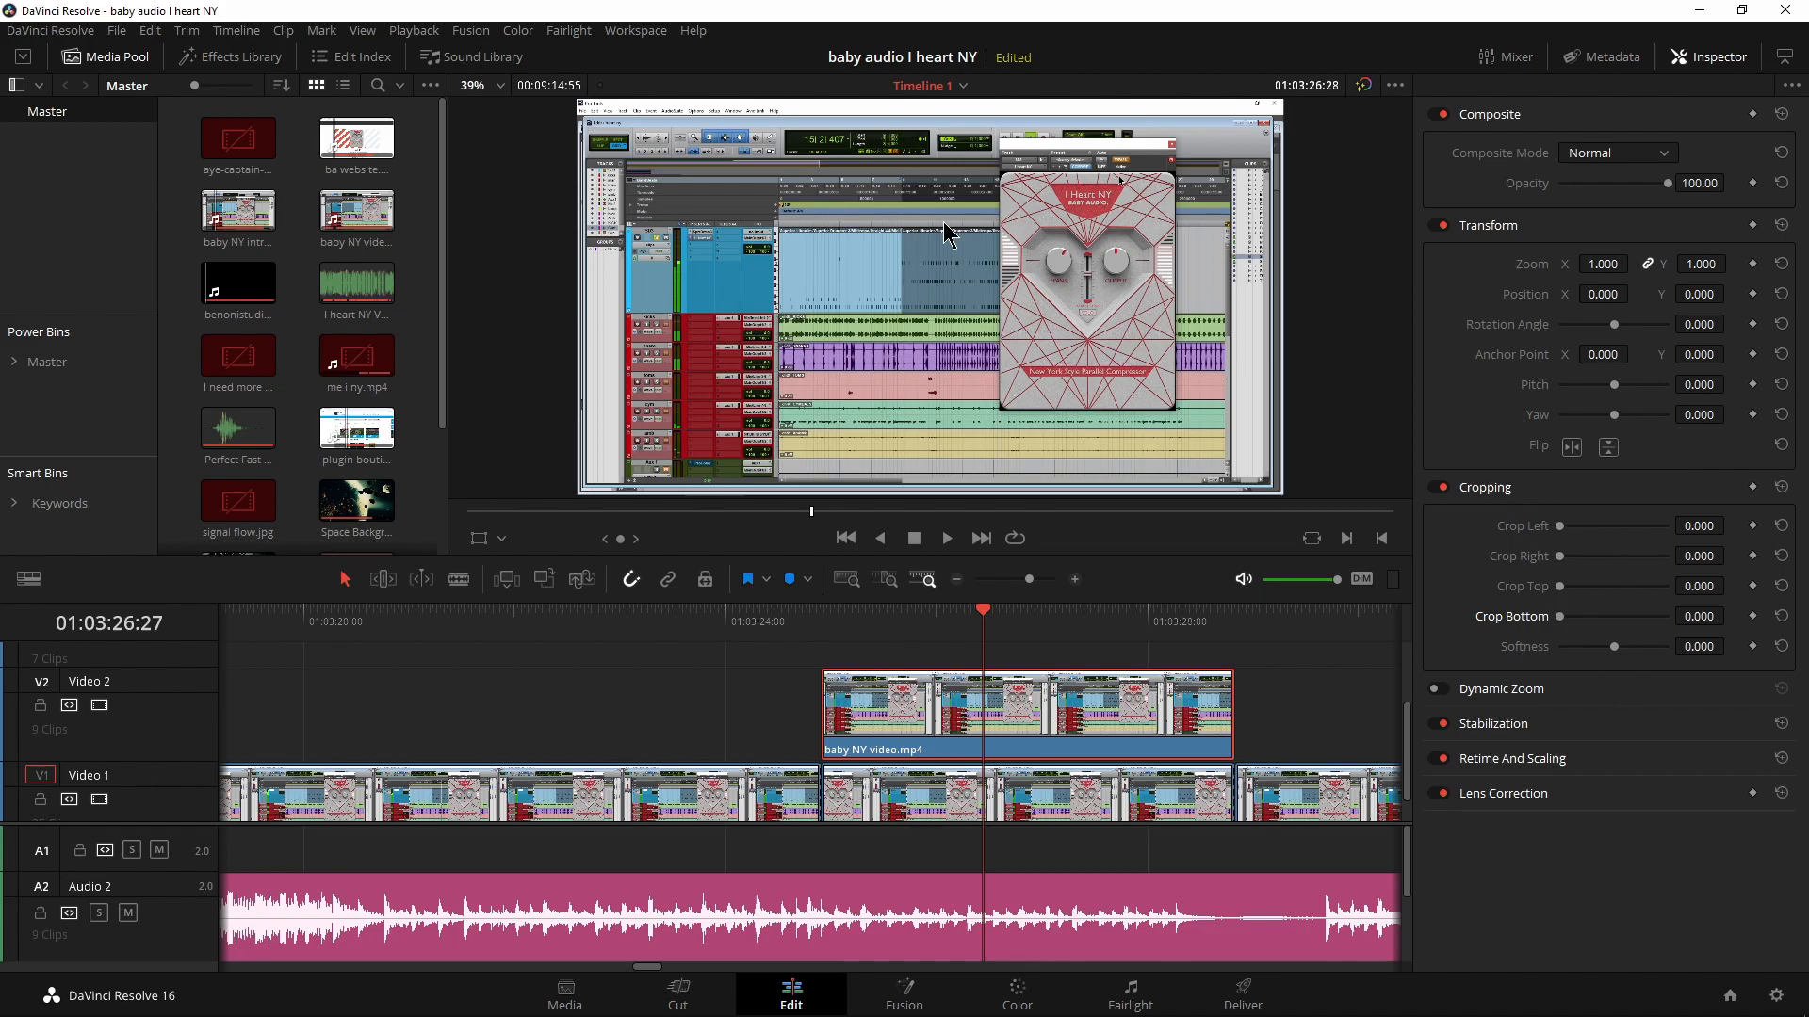
mouse_move(1564, 537)
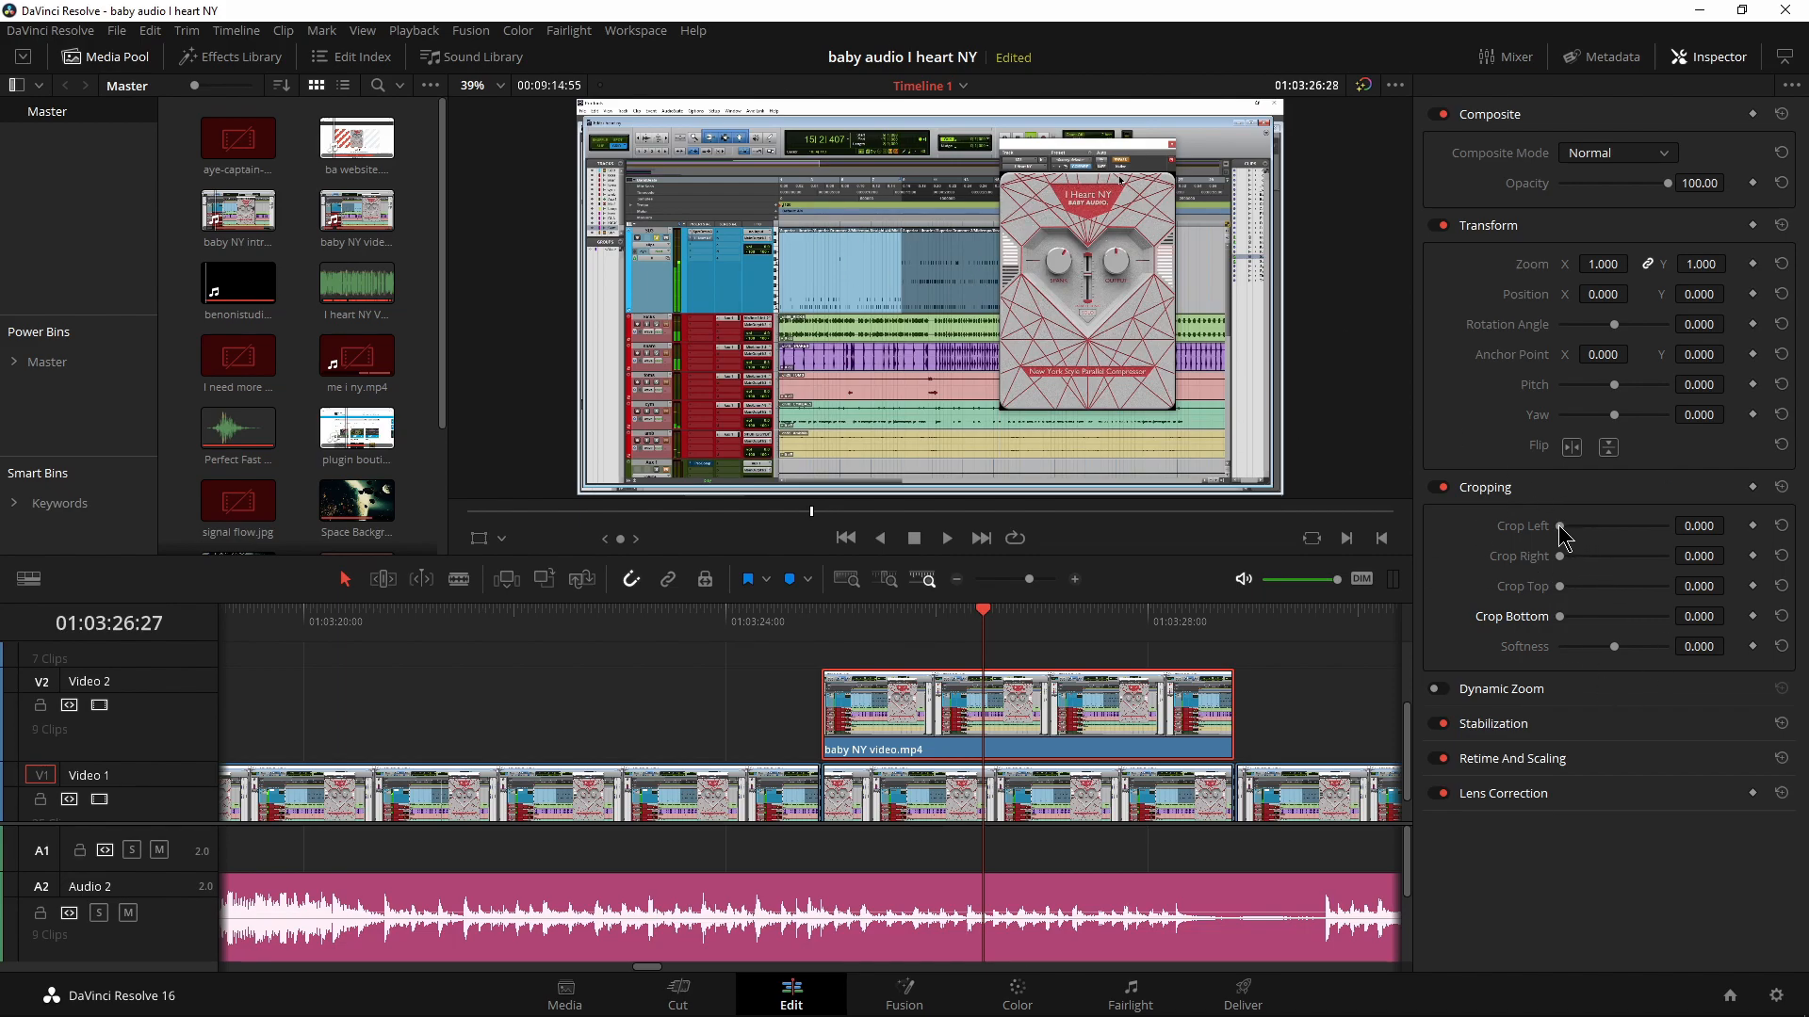
drag(1564, 526, 1592, 526)
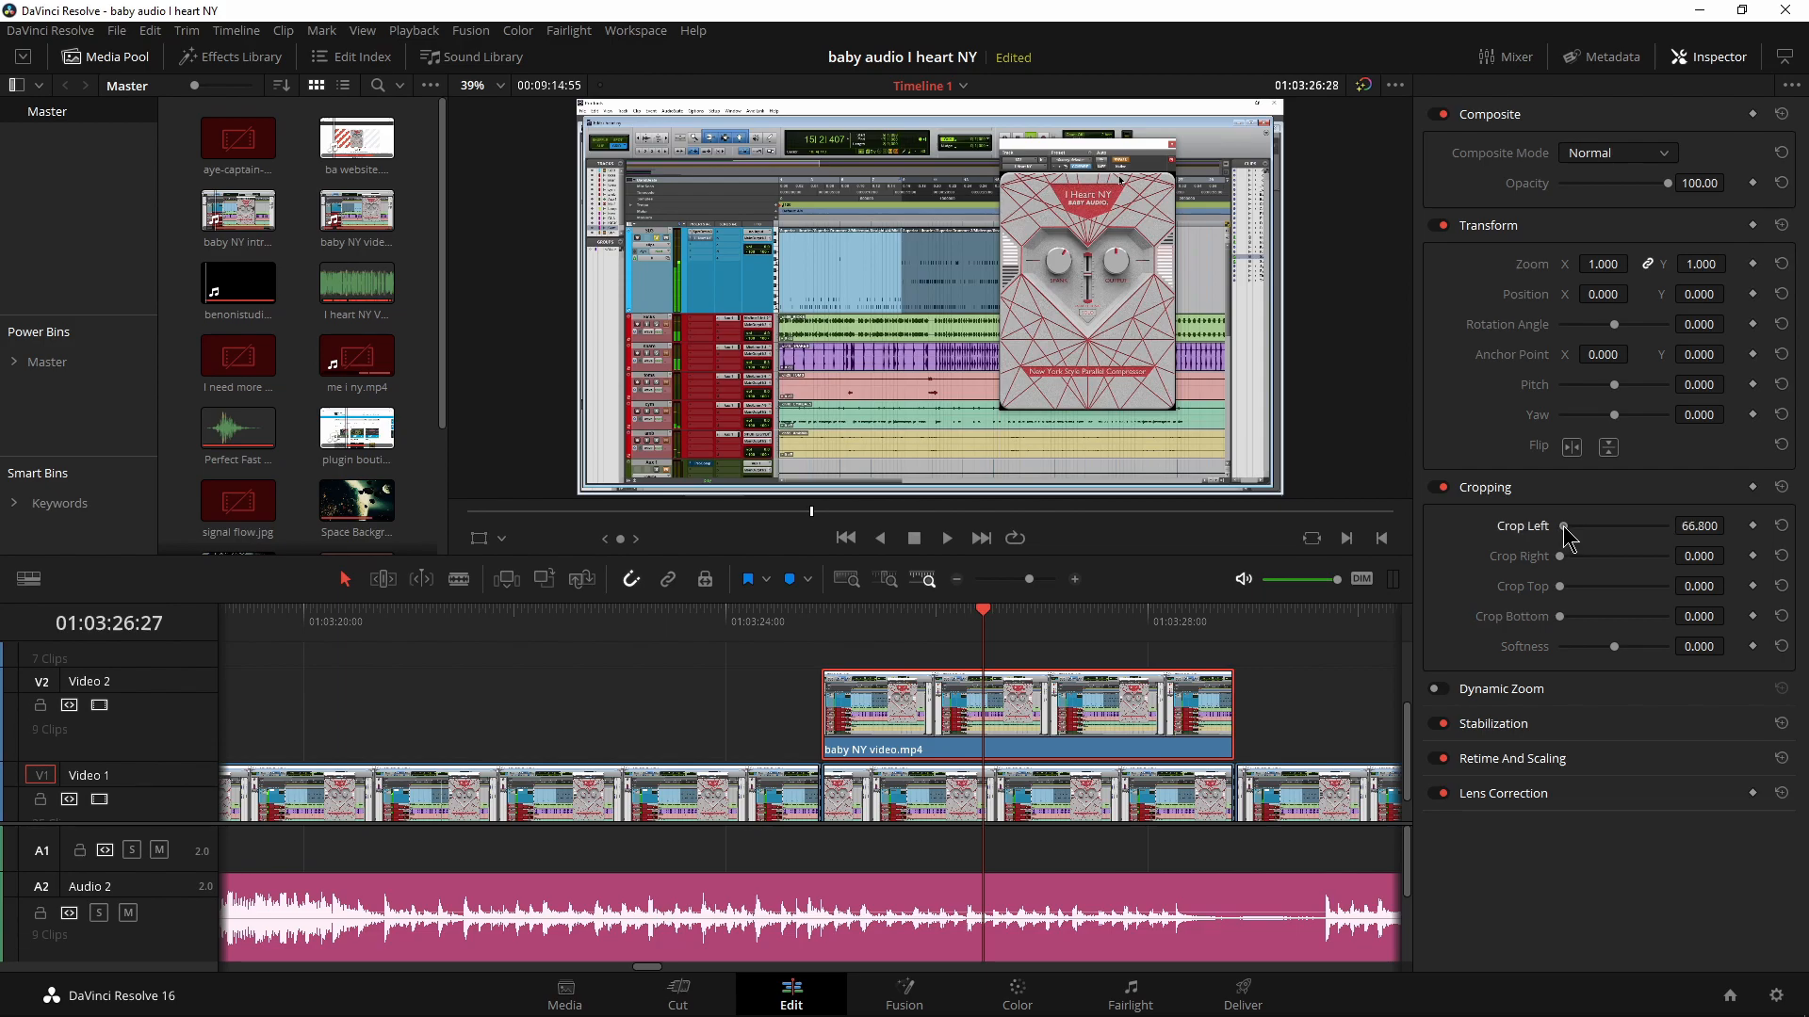
drag(1564, 525, 1652, 526)
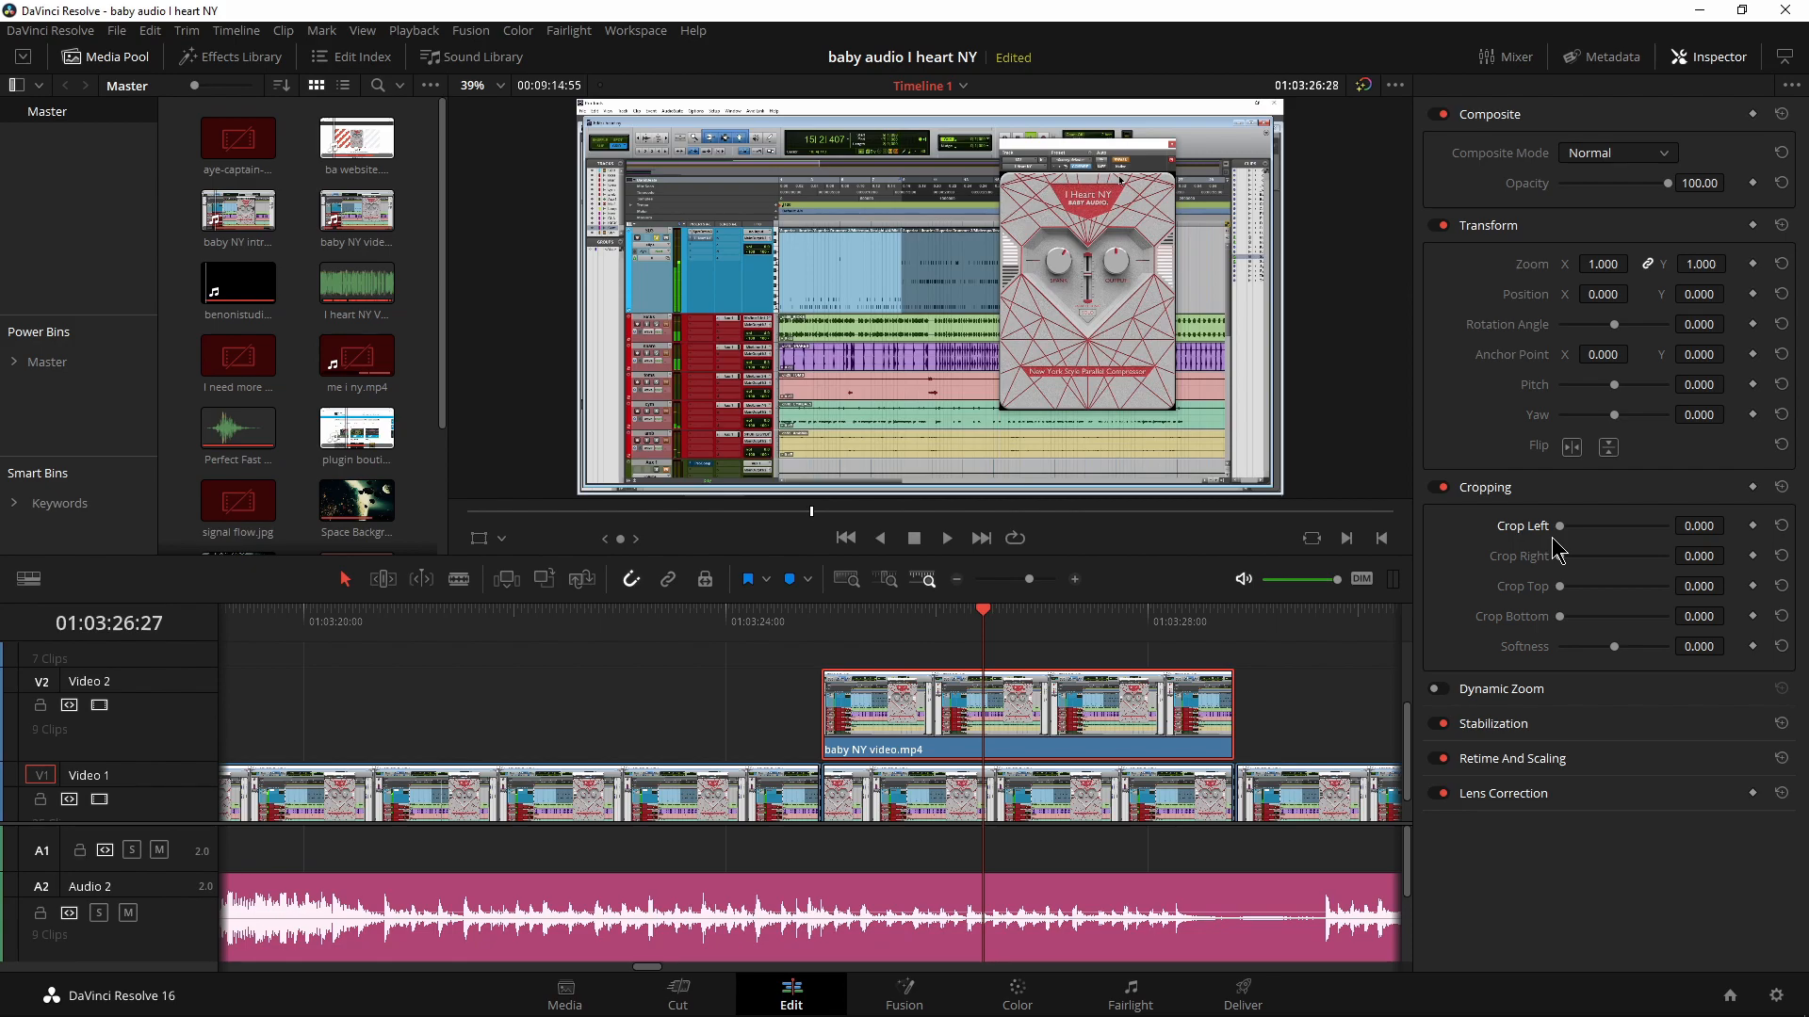
mouse_move(1492, 578)
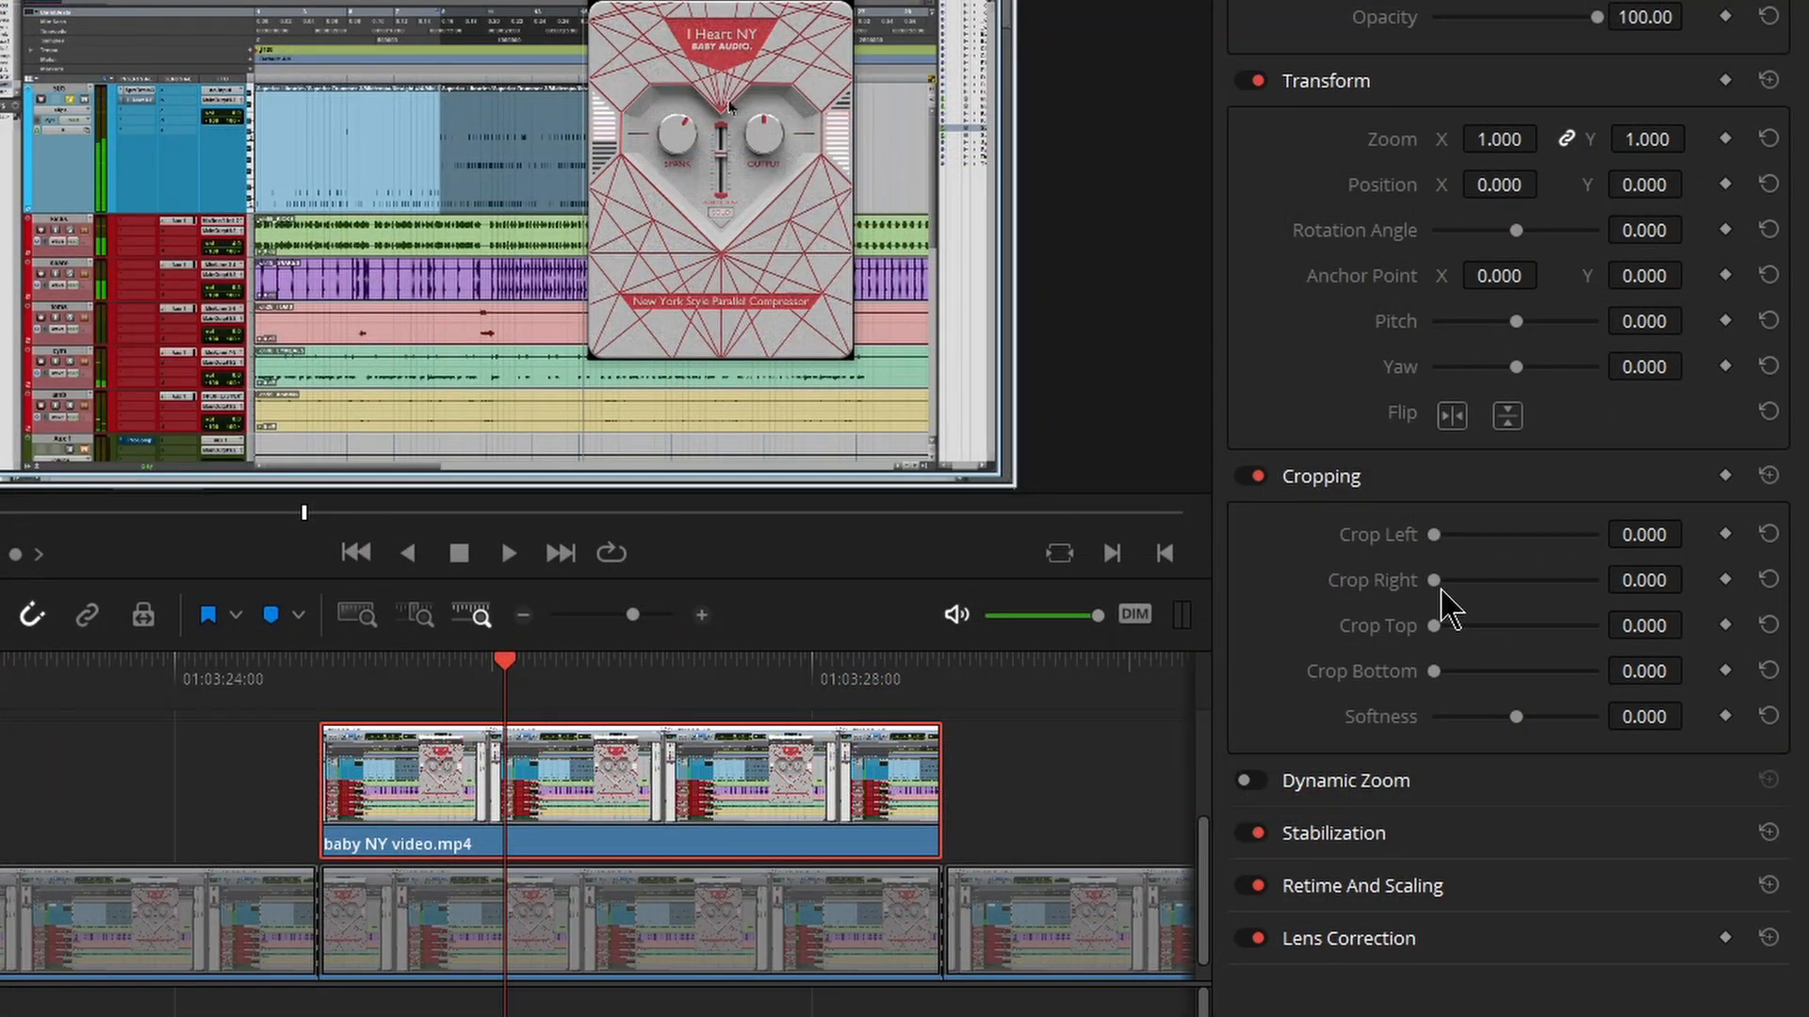
Step: Crop the Video 2 copy from the left up to the plugin window, toggling V1 to check
drag(1404, 533, 1523, 533)
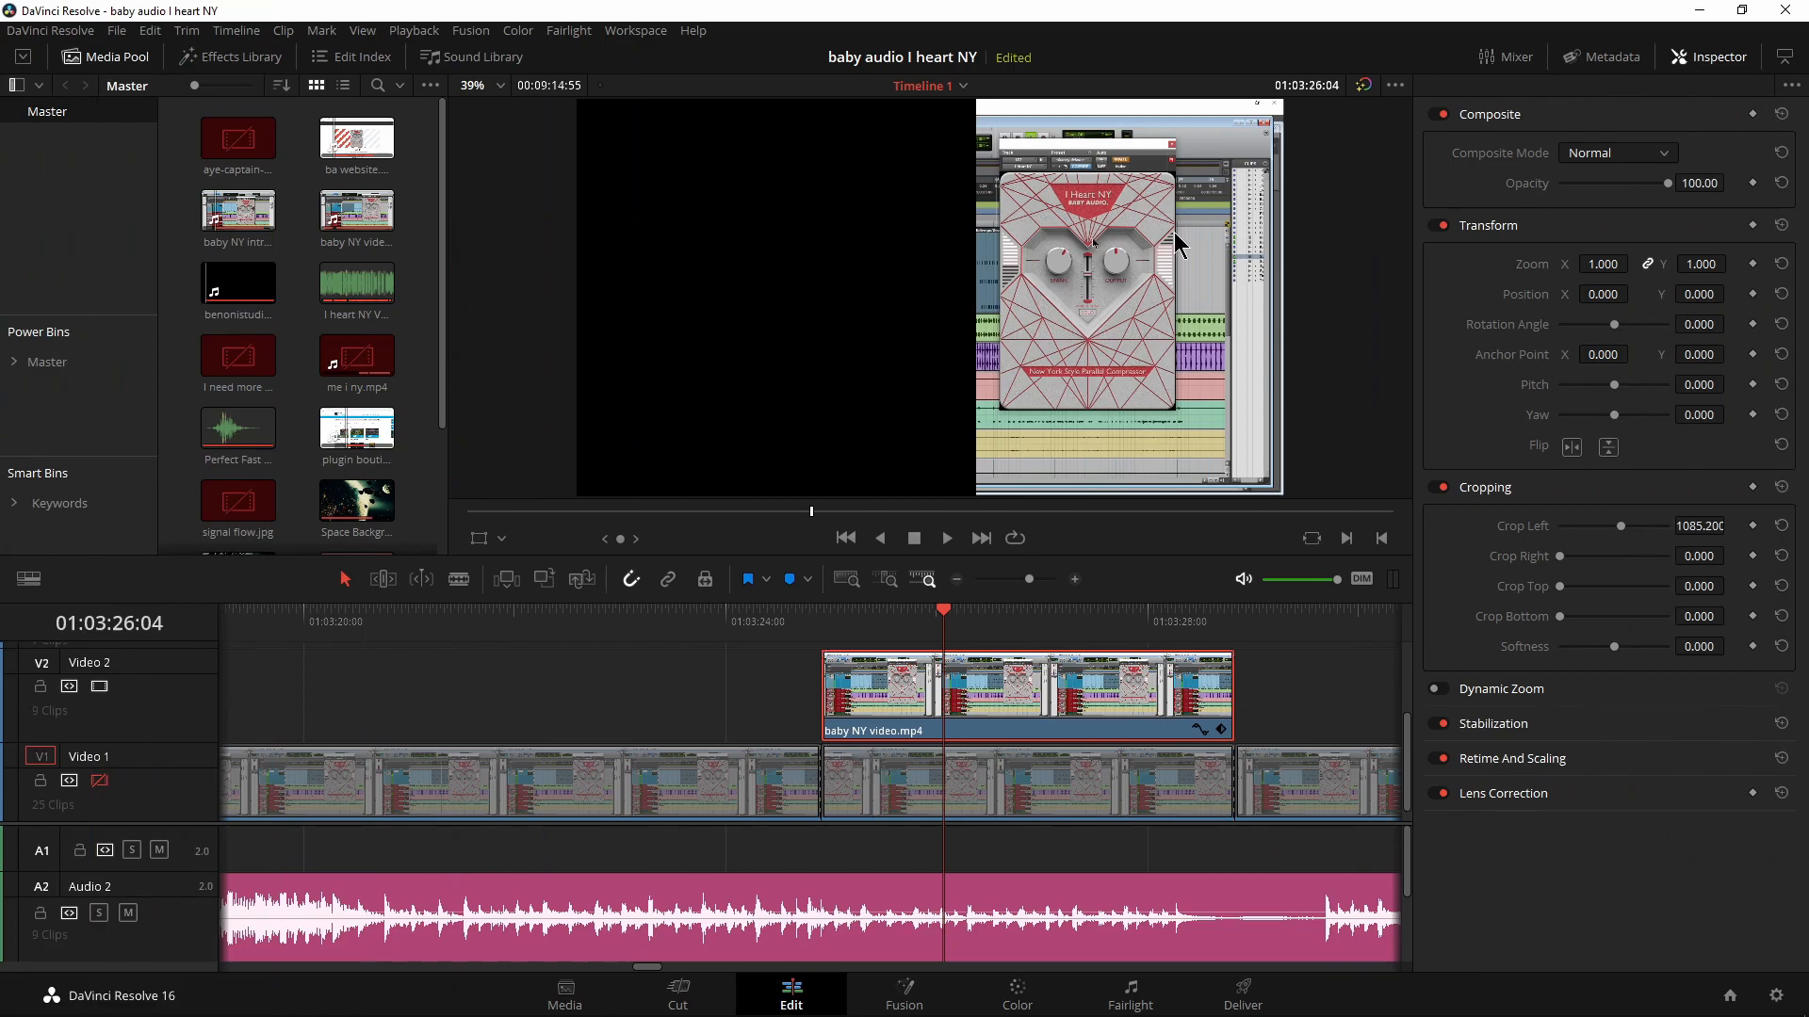
click(635, 31)
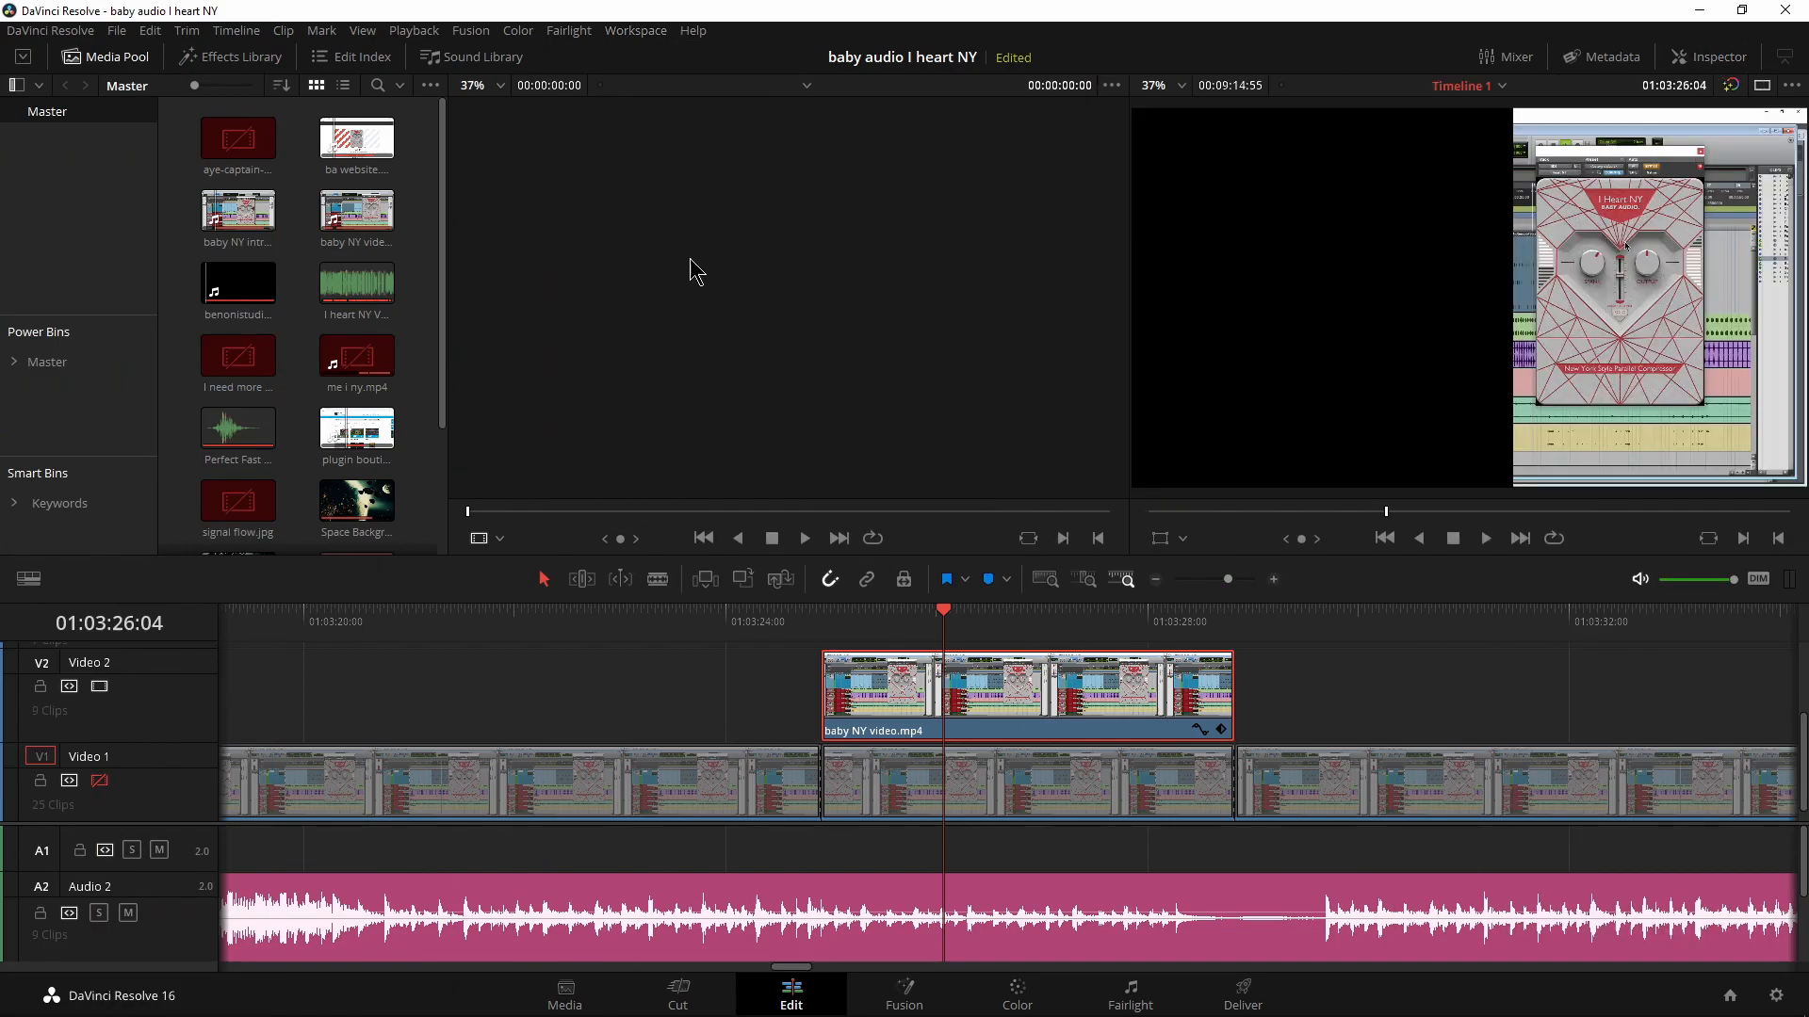
click(635, 30)
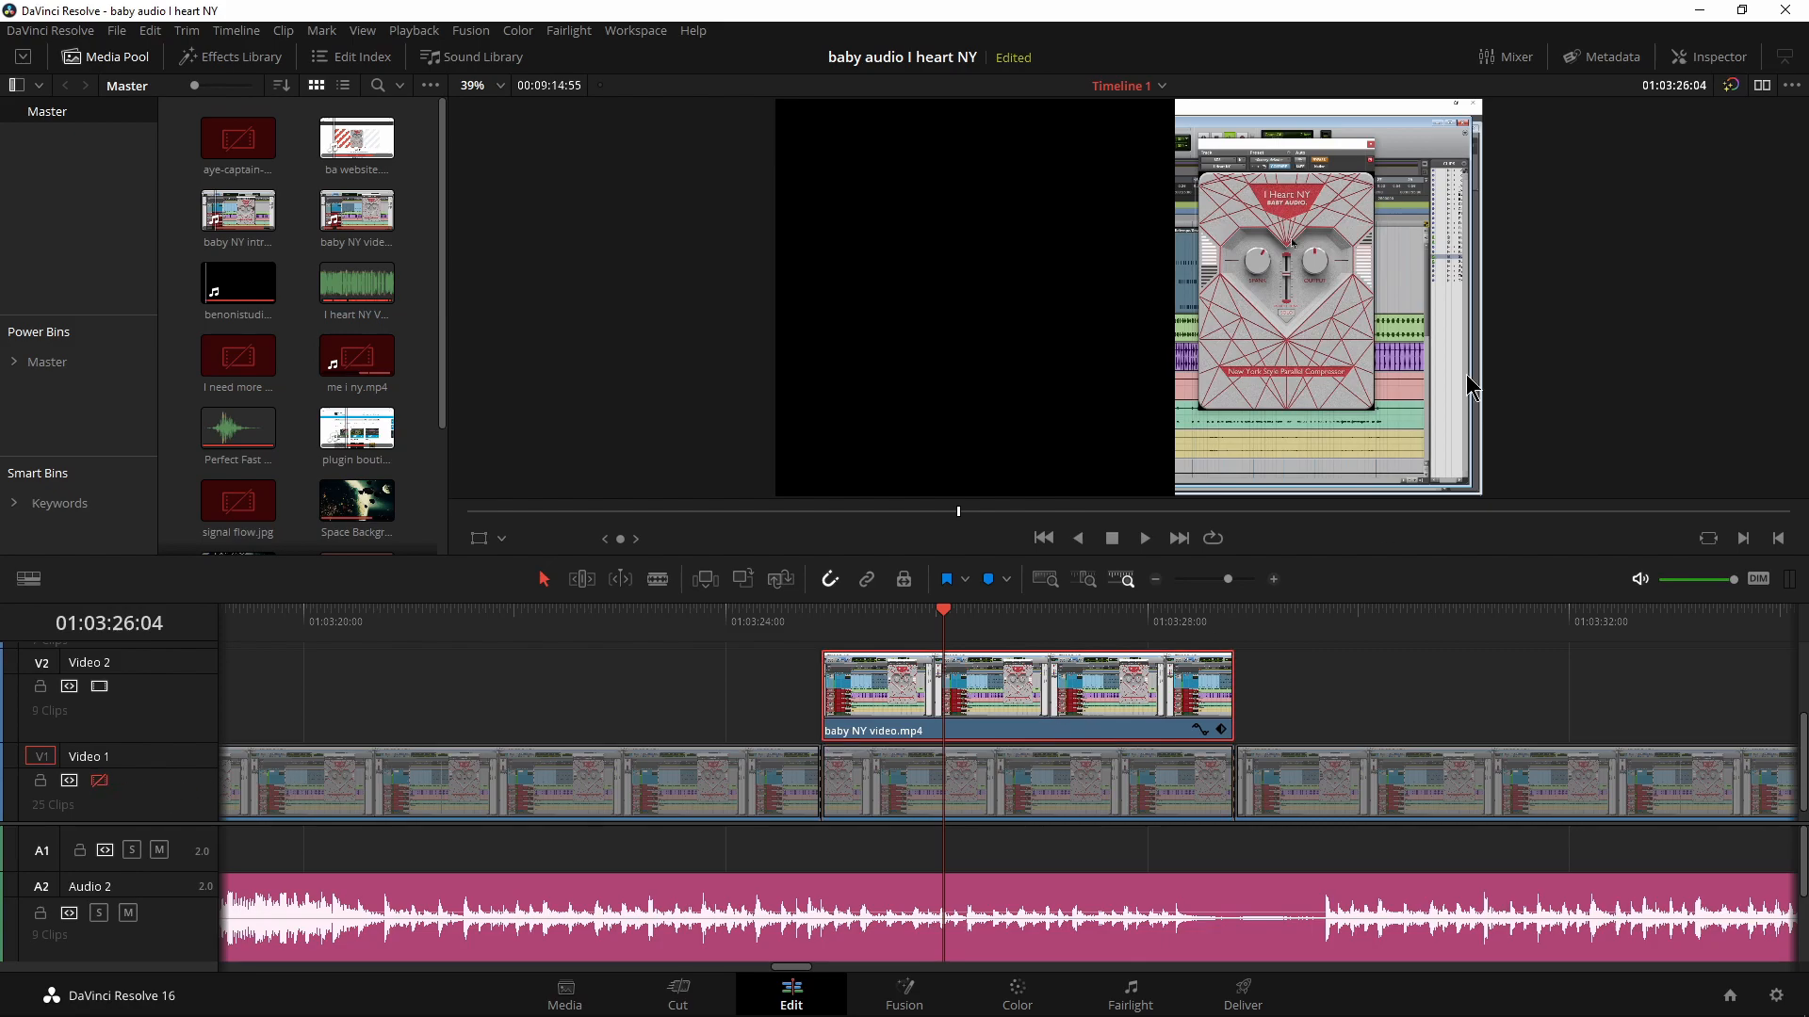
click(1713, 55)
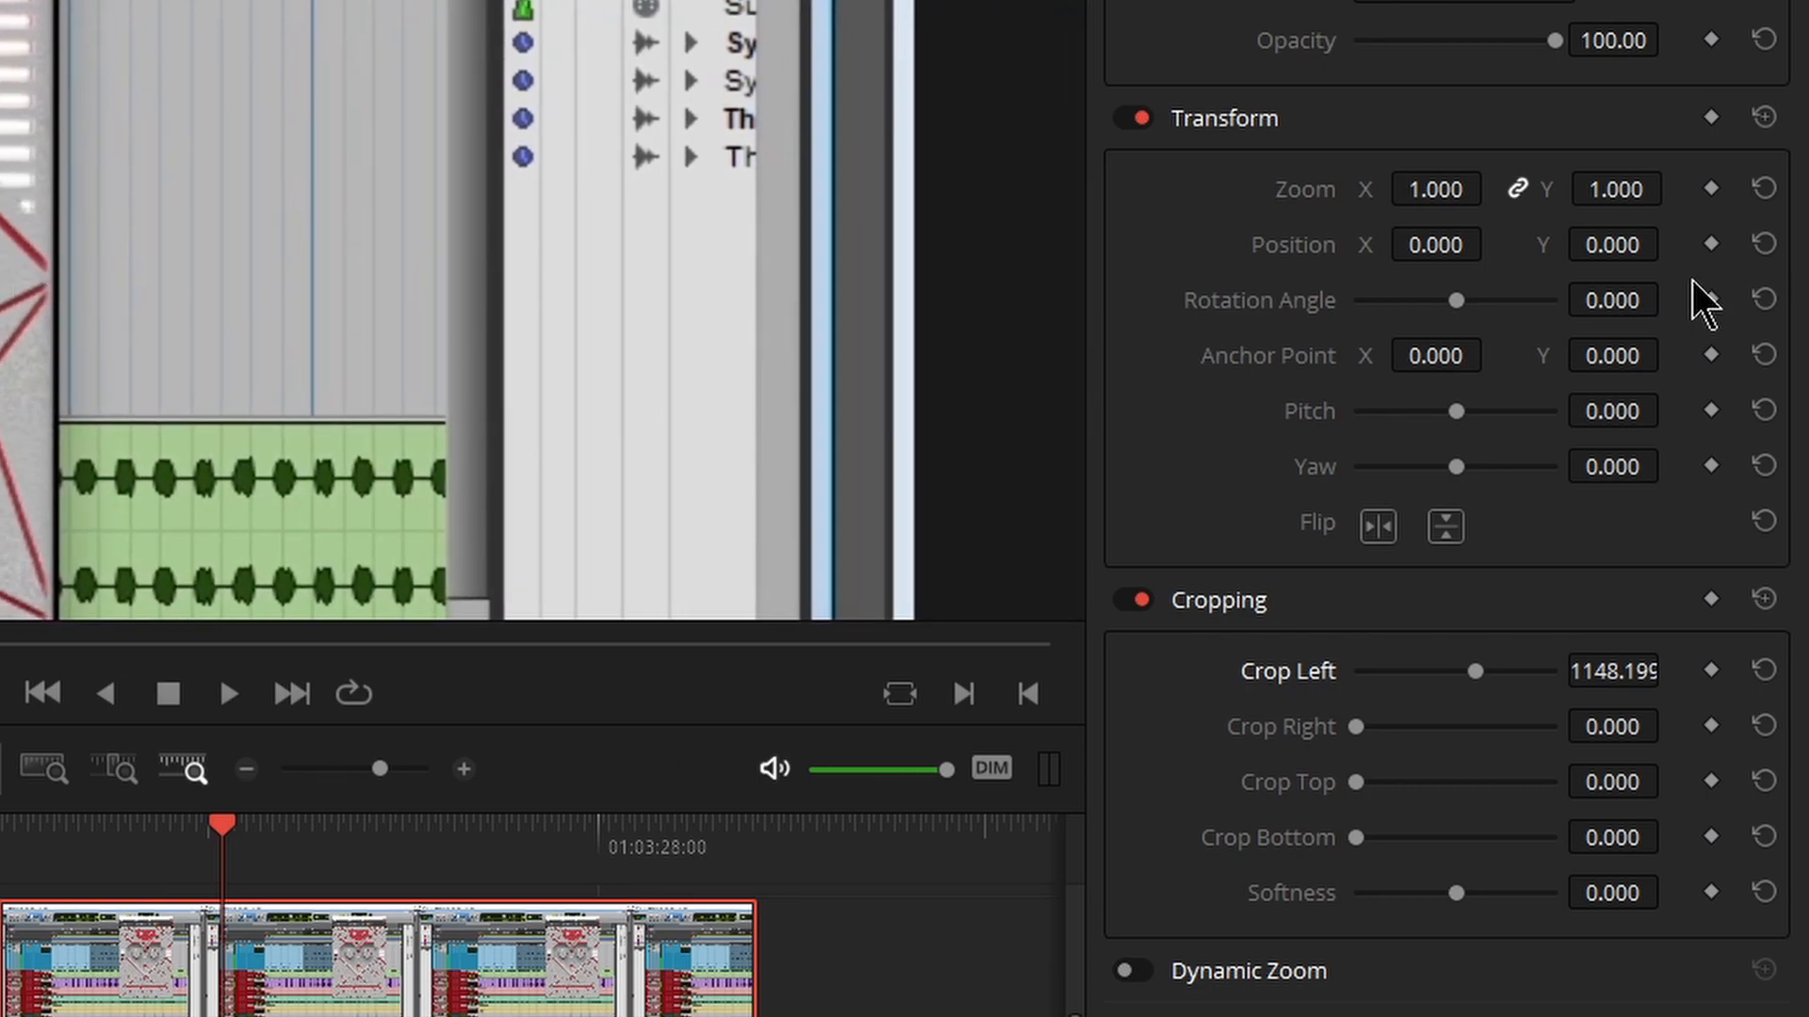
mouse_move(1360, 744)
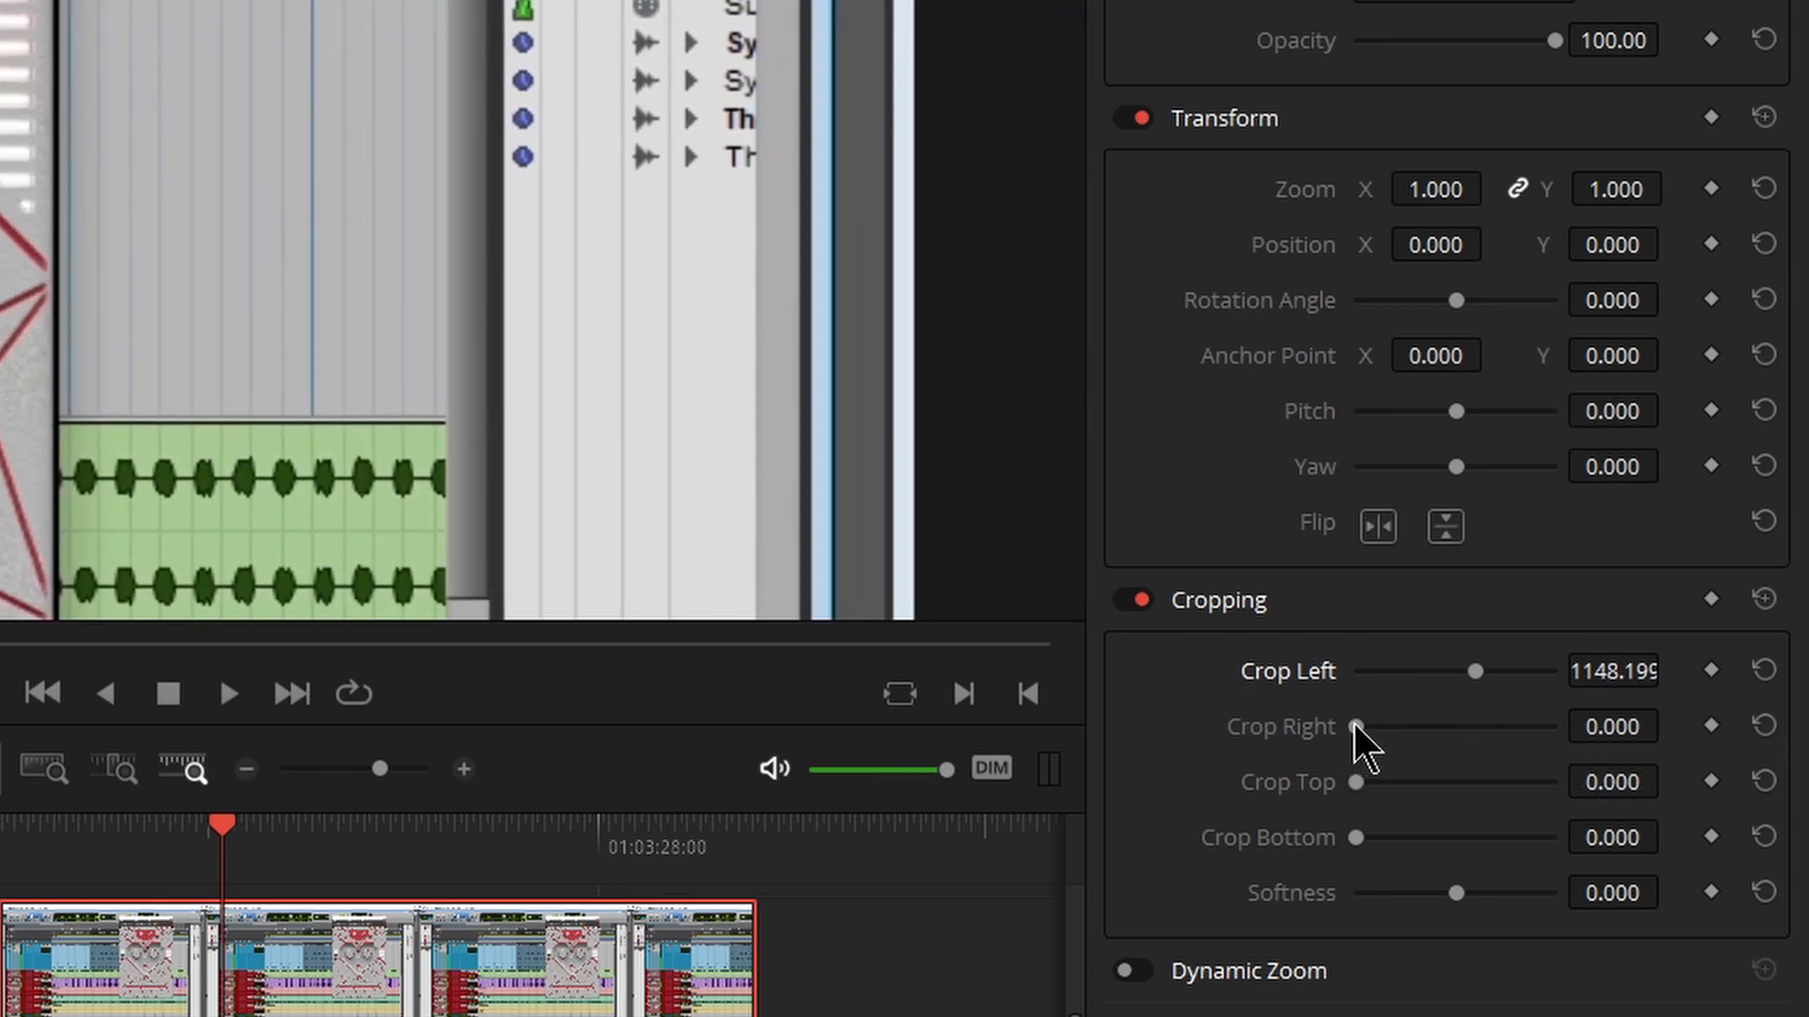
Step: Crop the right side and bottom of the copy to the plugin's edges, then re-enable V1
drag(1355, 726, 1385, 725)
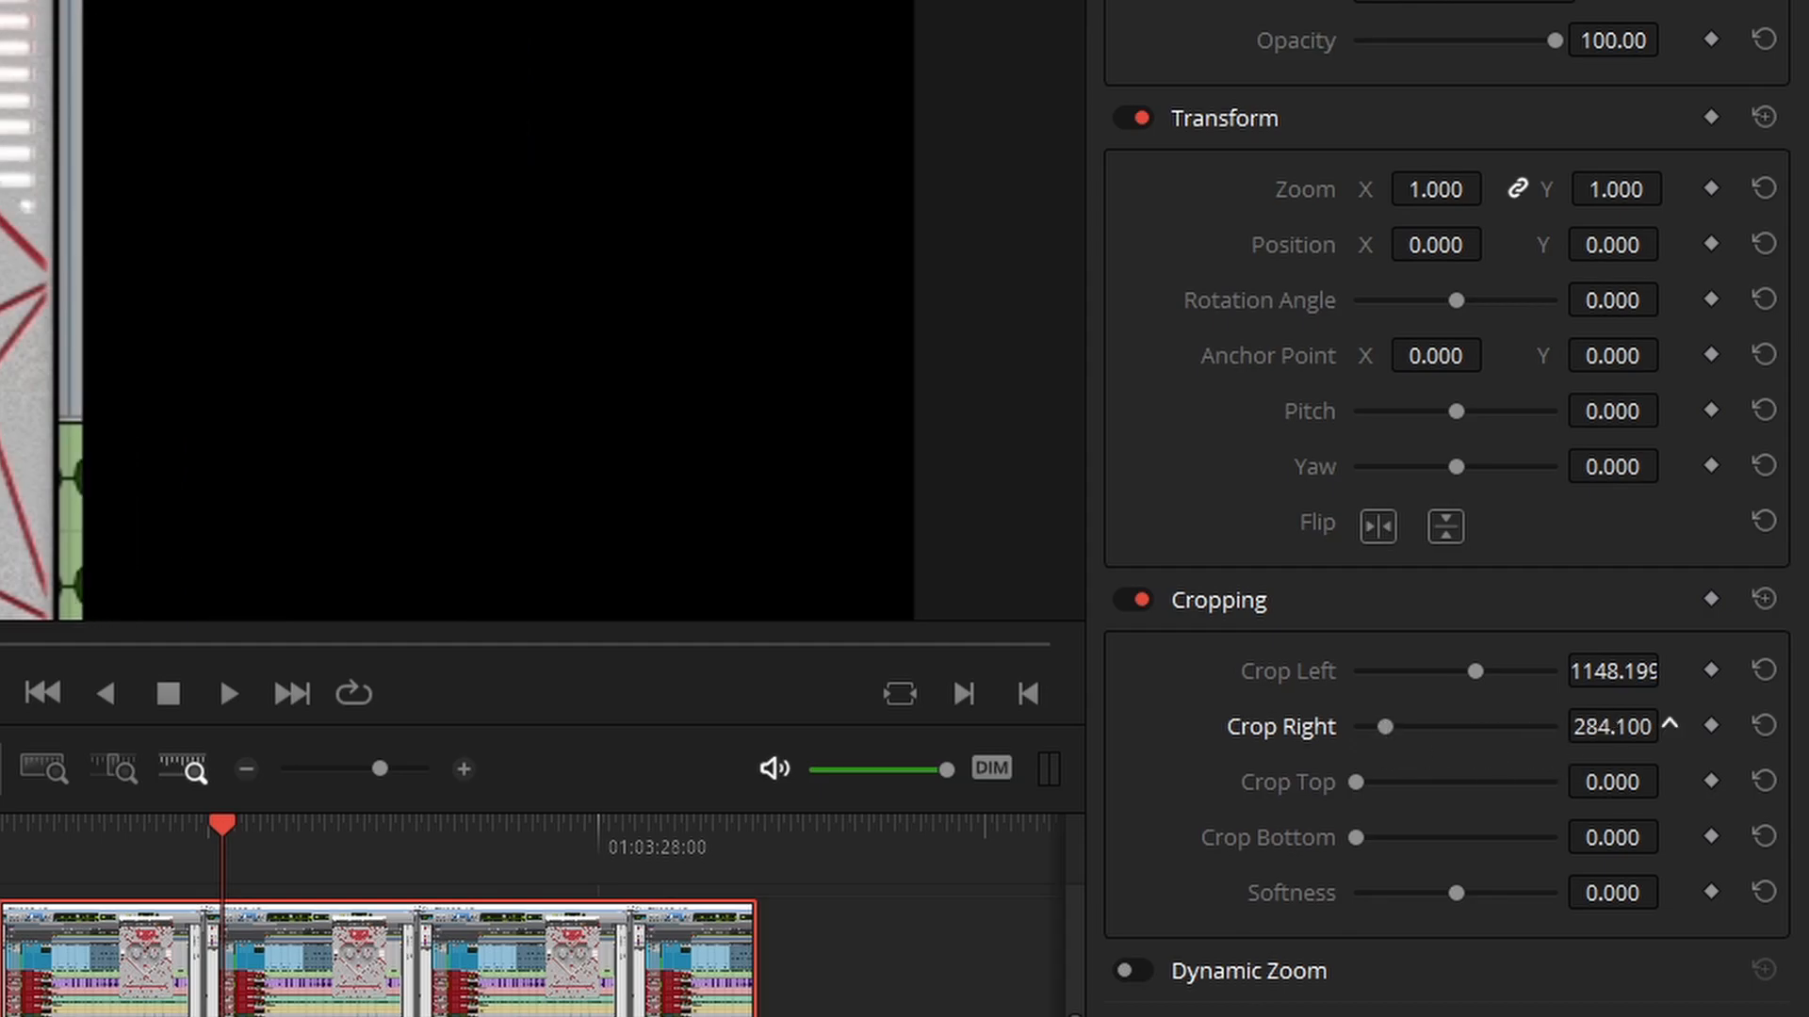
click(1613, 728)
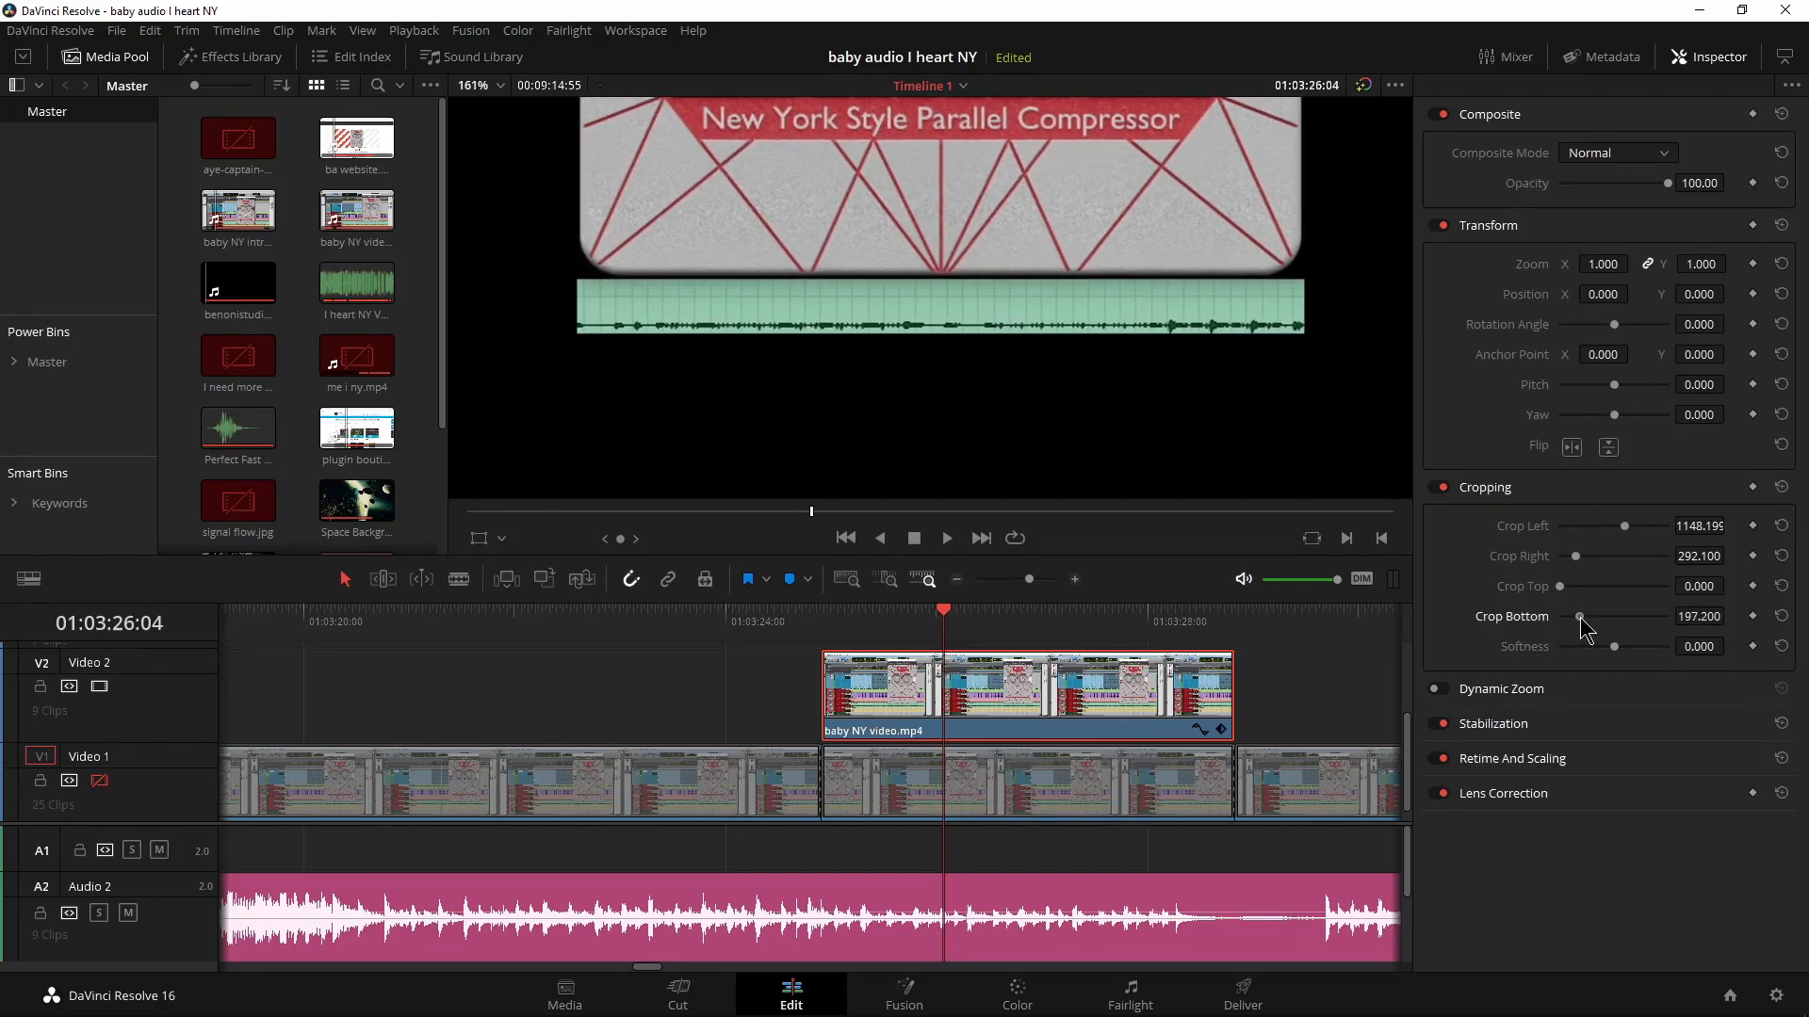
drag(1581, 616, 1603, 616)
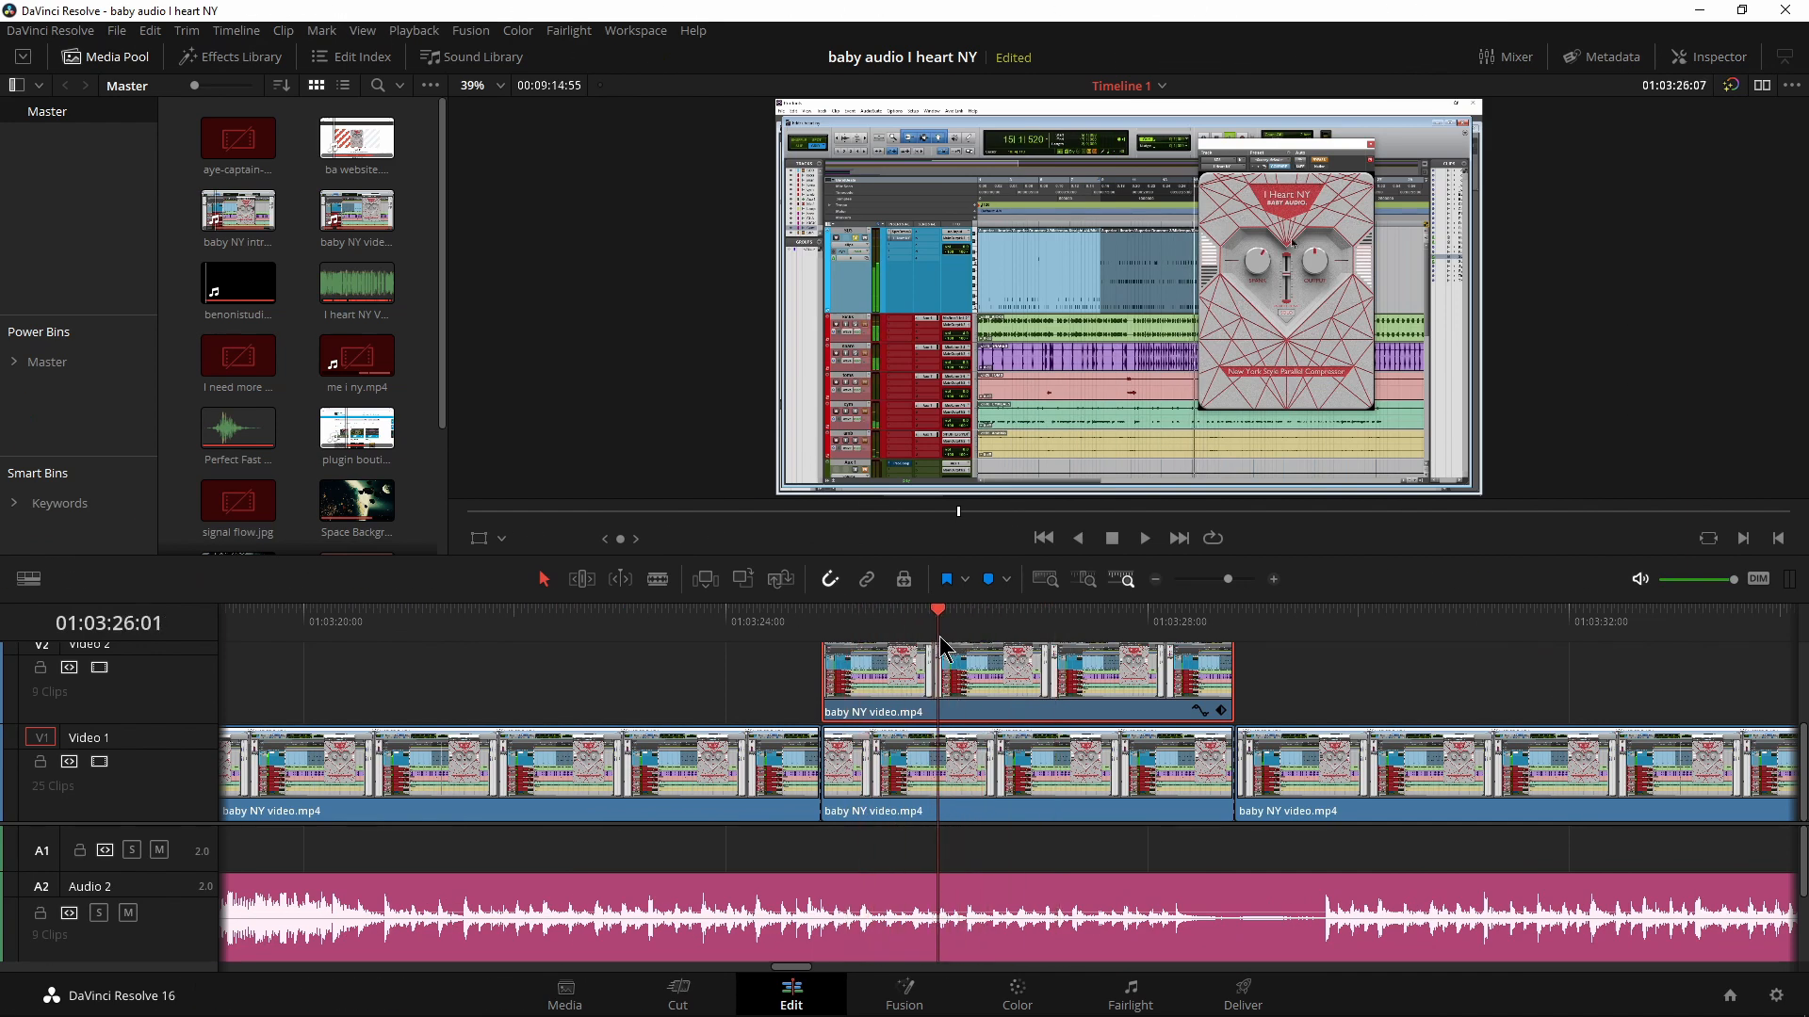
mouse_move(1174, 717)
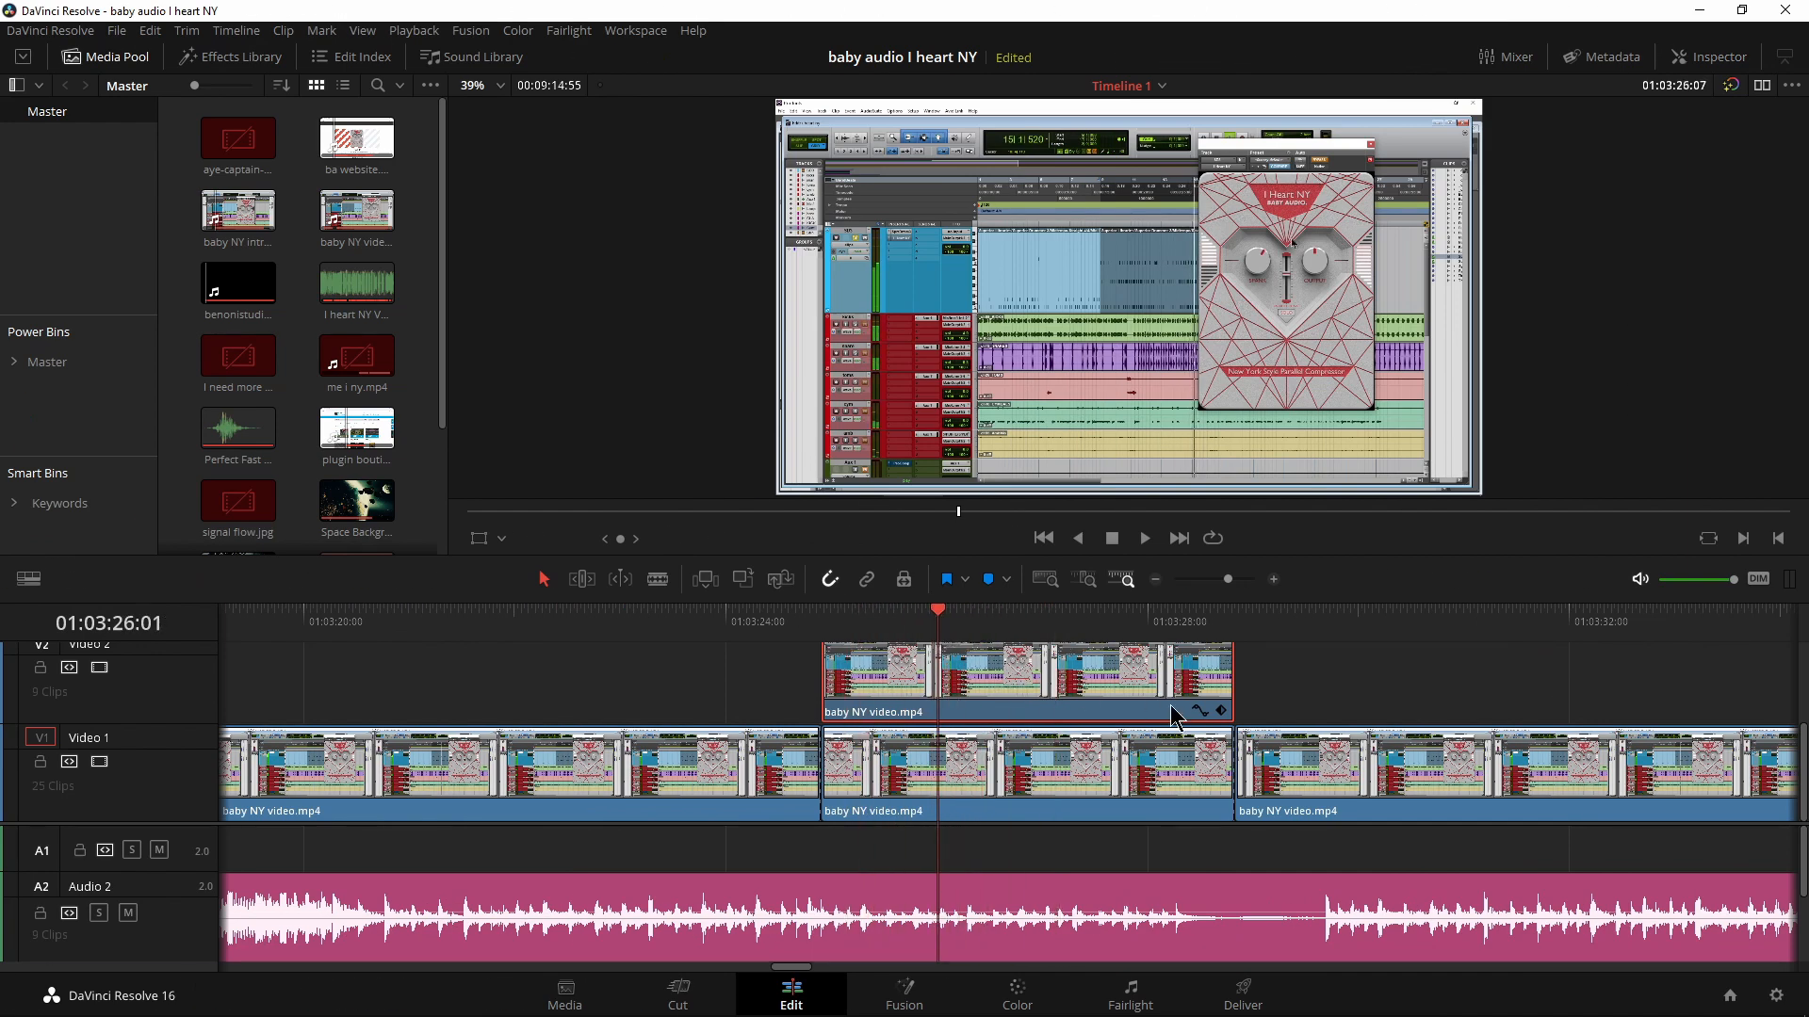
click(1044, 773)
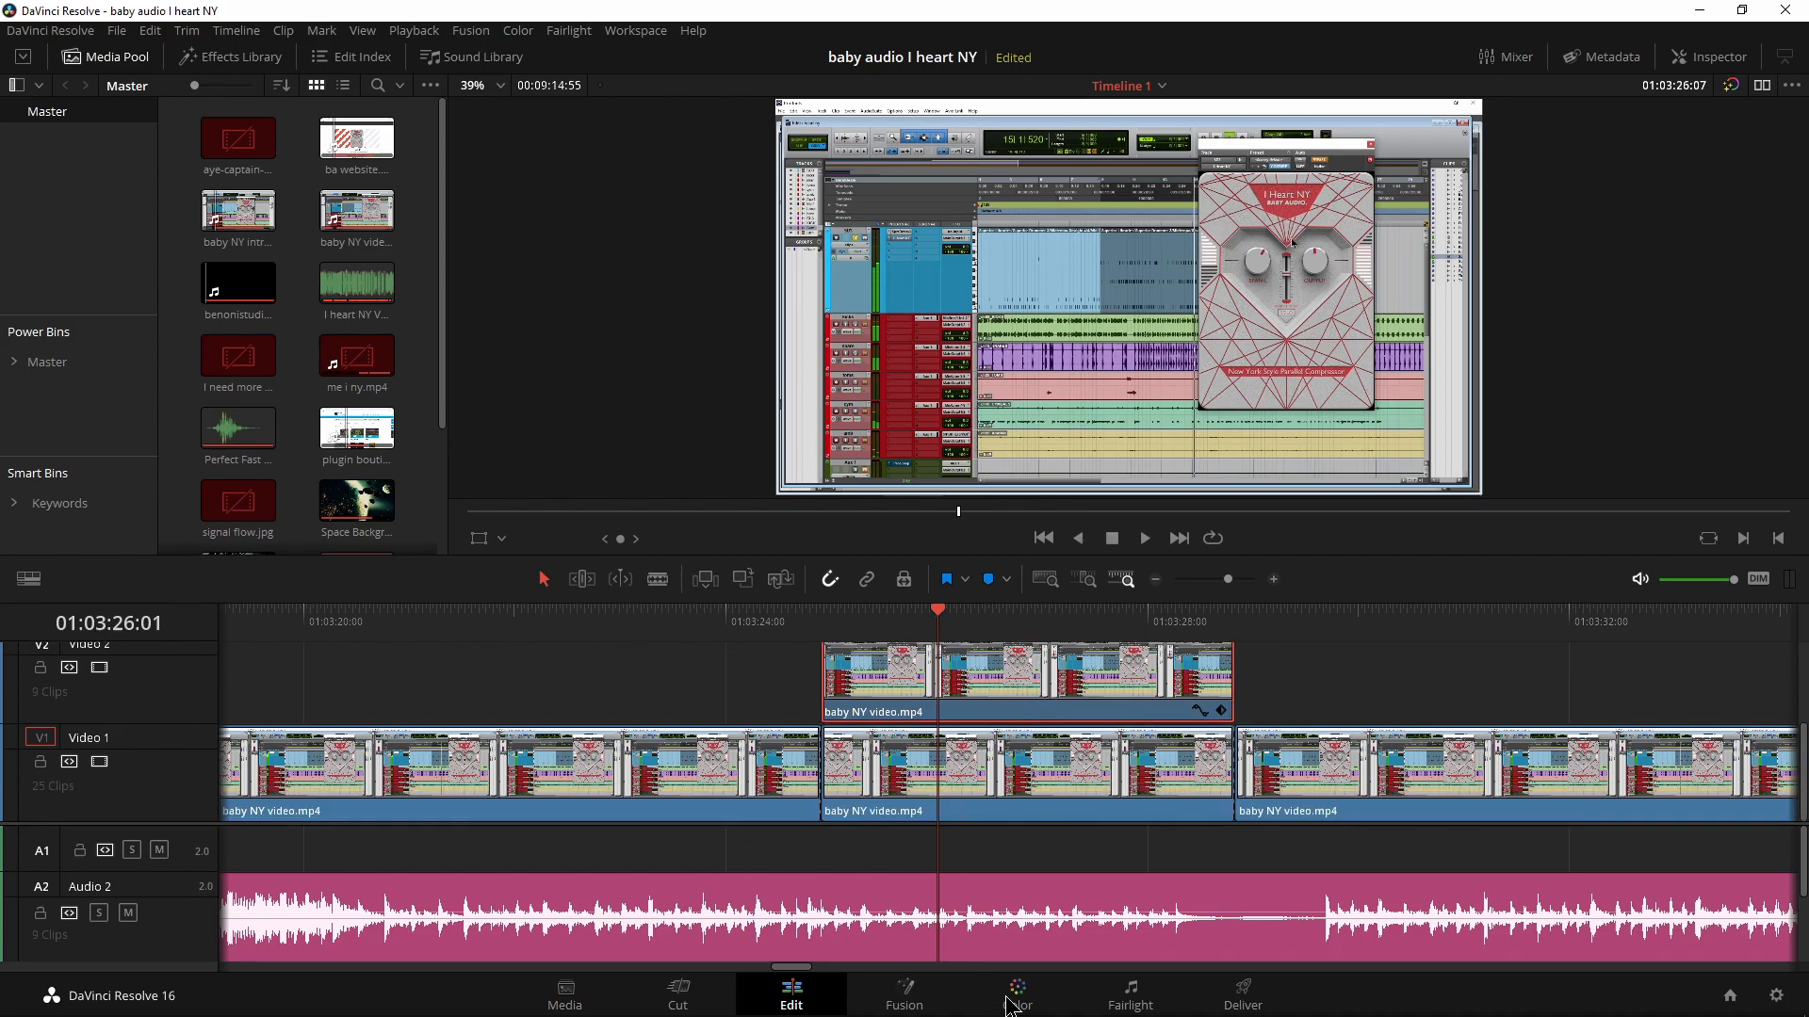
Step: On the Color page drop the V2 clip's Saturation to 0 so the plugin window goes grey
click(1015, 995)
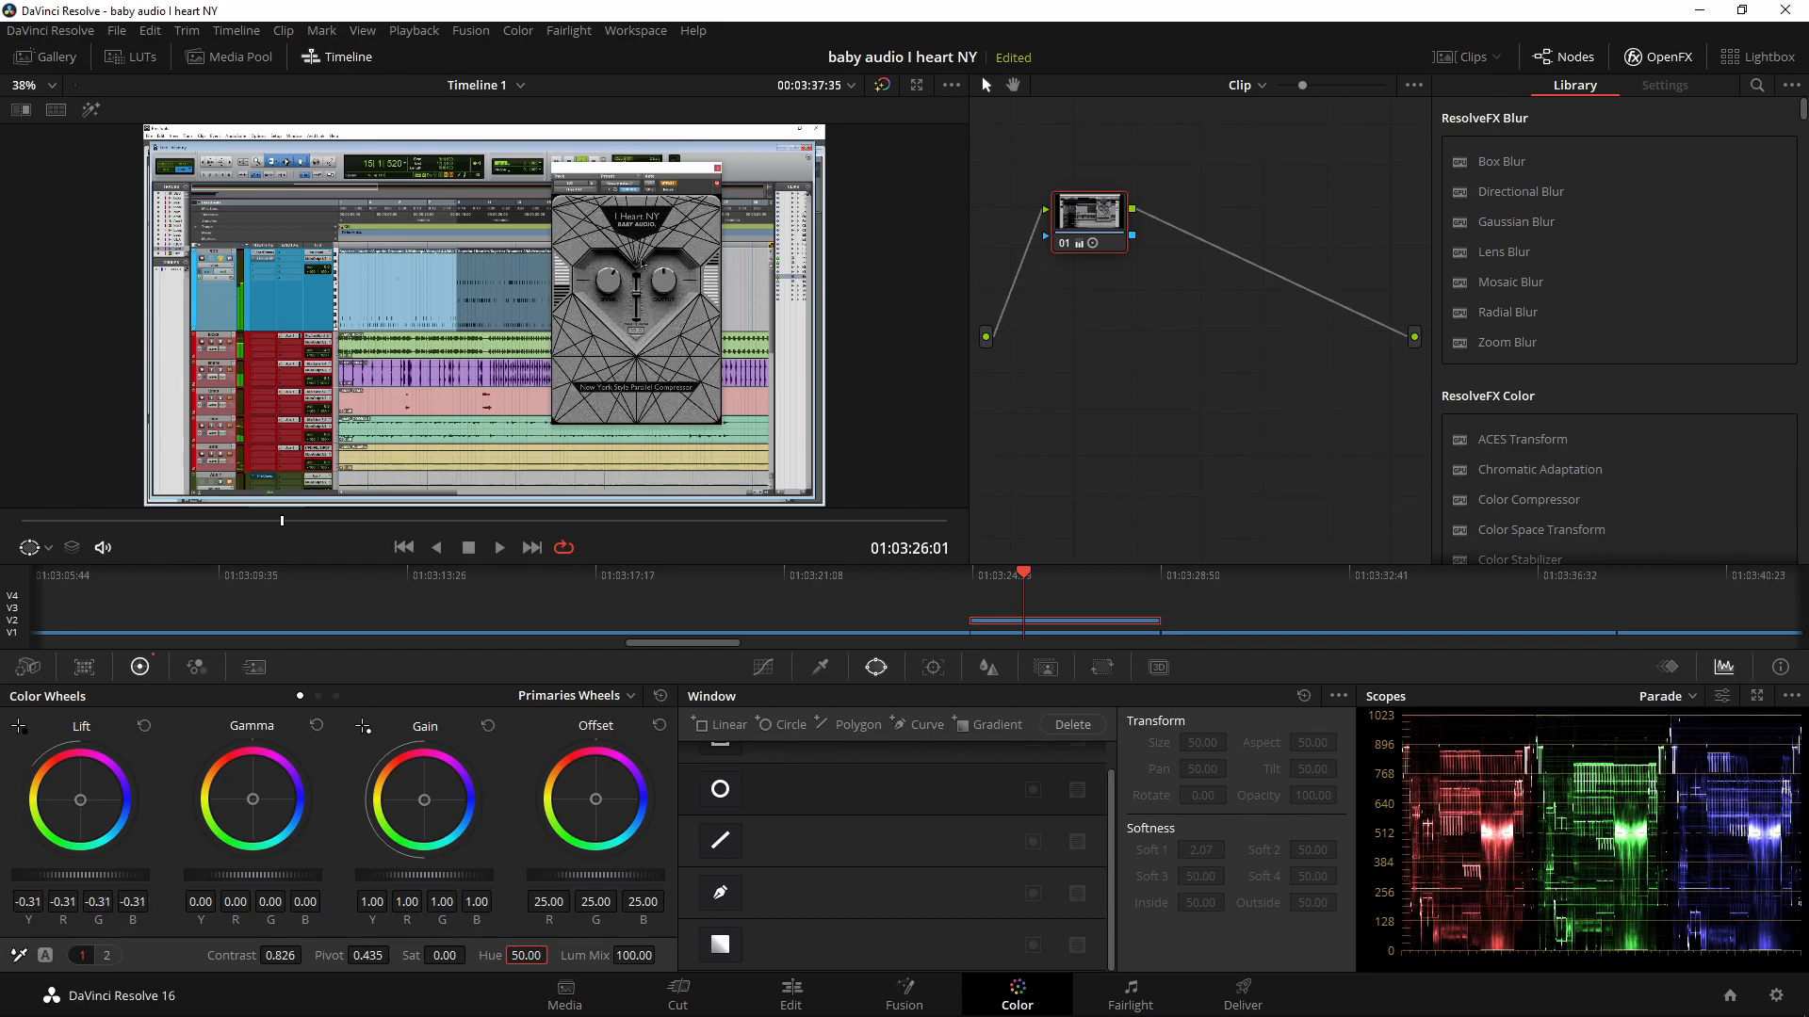
click(789, 995)
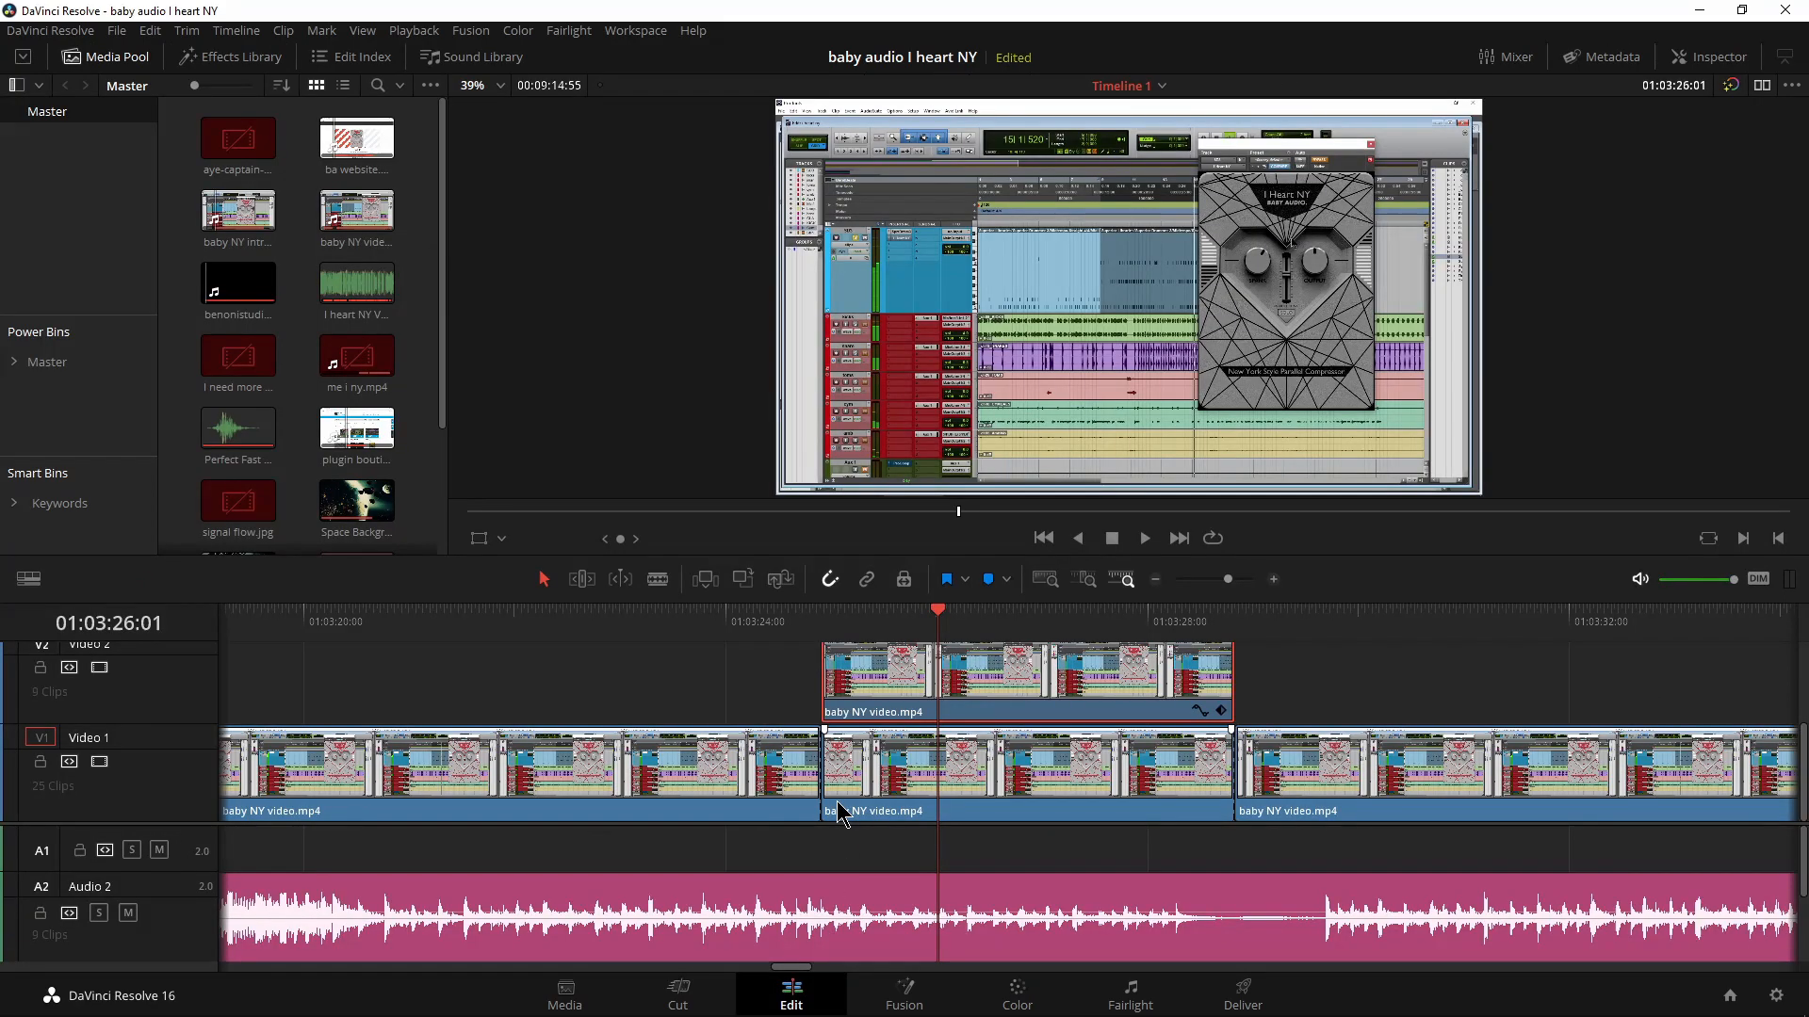
click(677, 610)
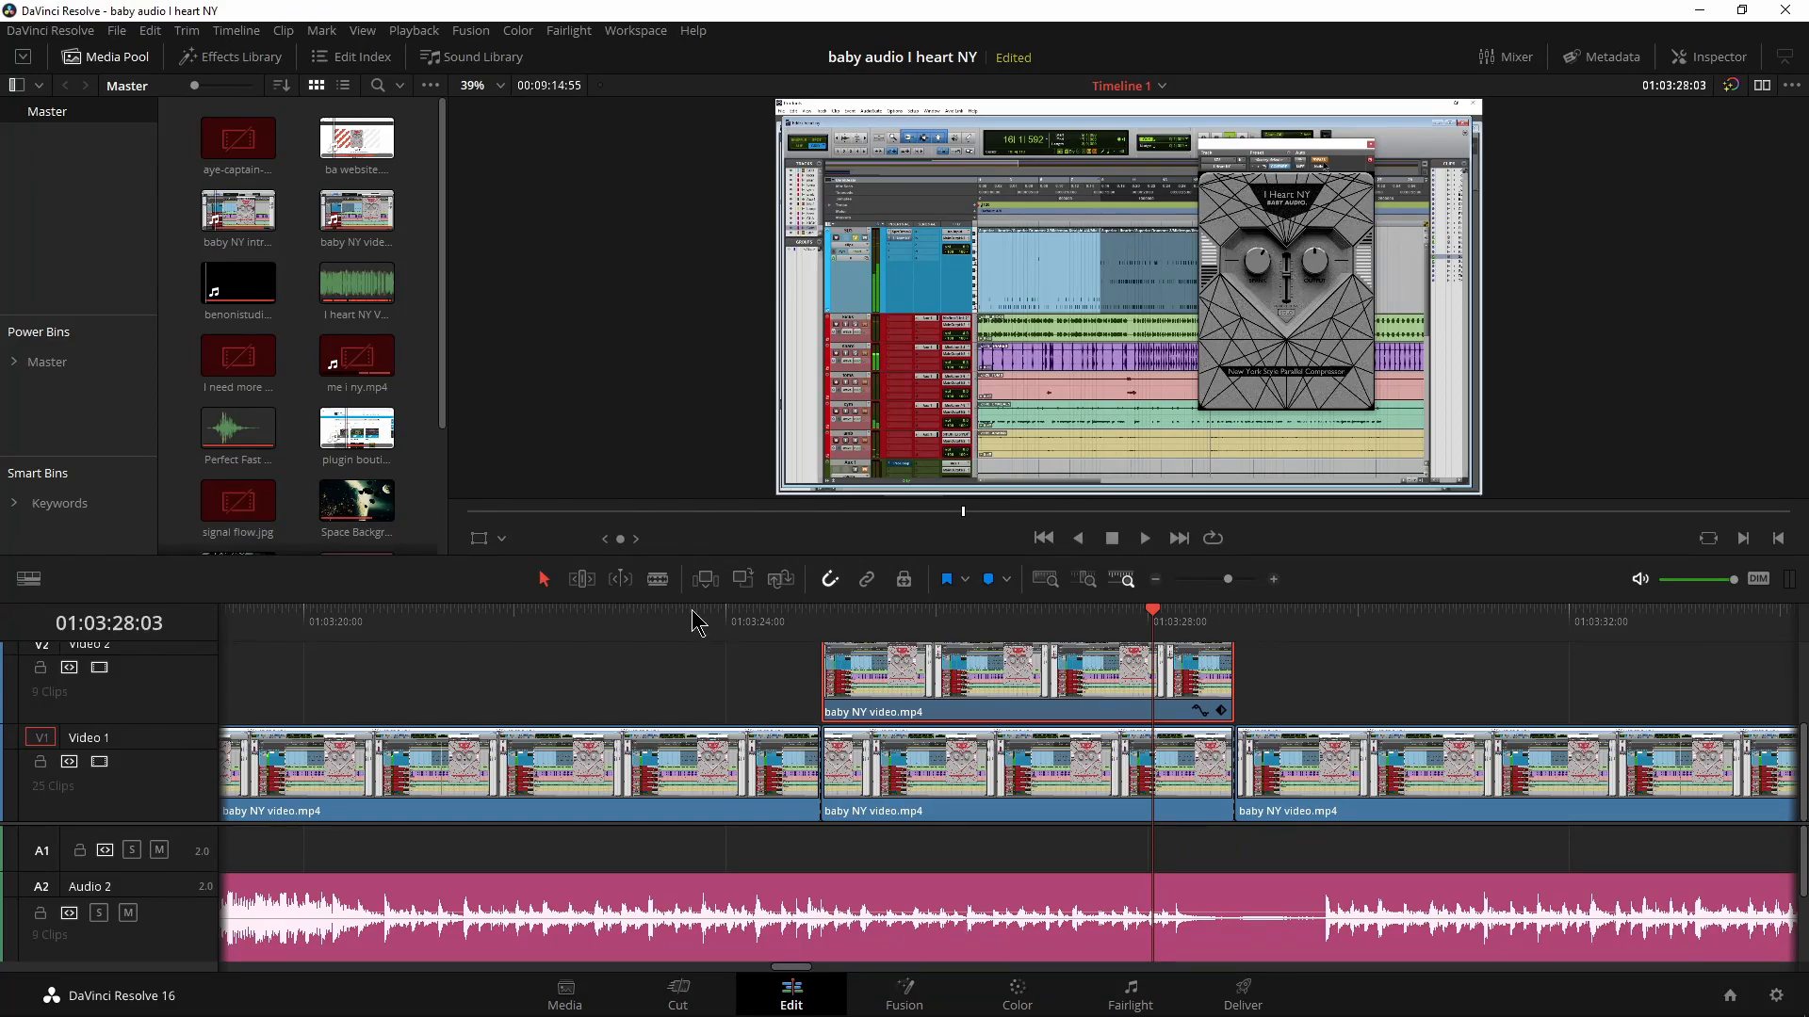
mouse_move(845, 789)
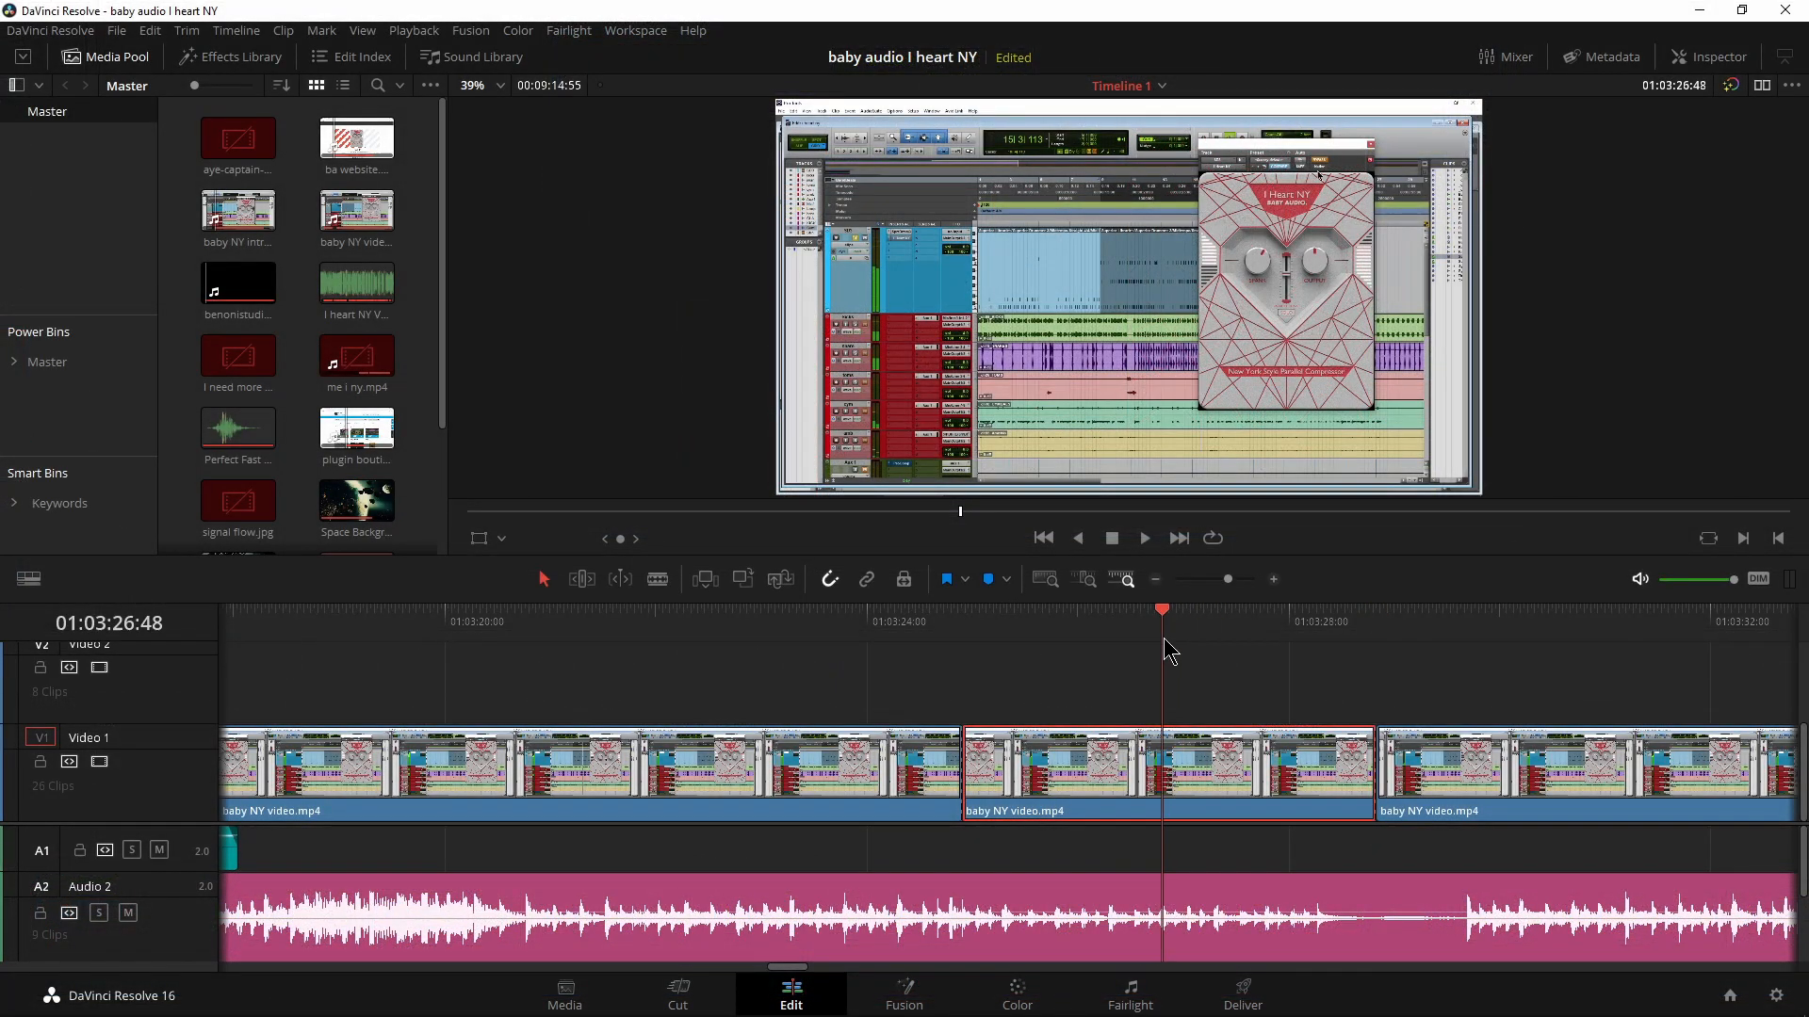
Step: Bring the V1 section into the Color page with the Window palette available
click(1015, 995)
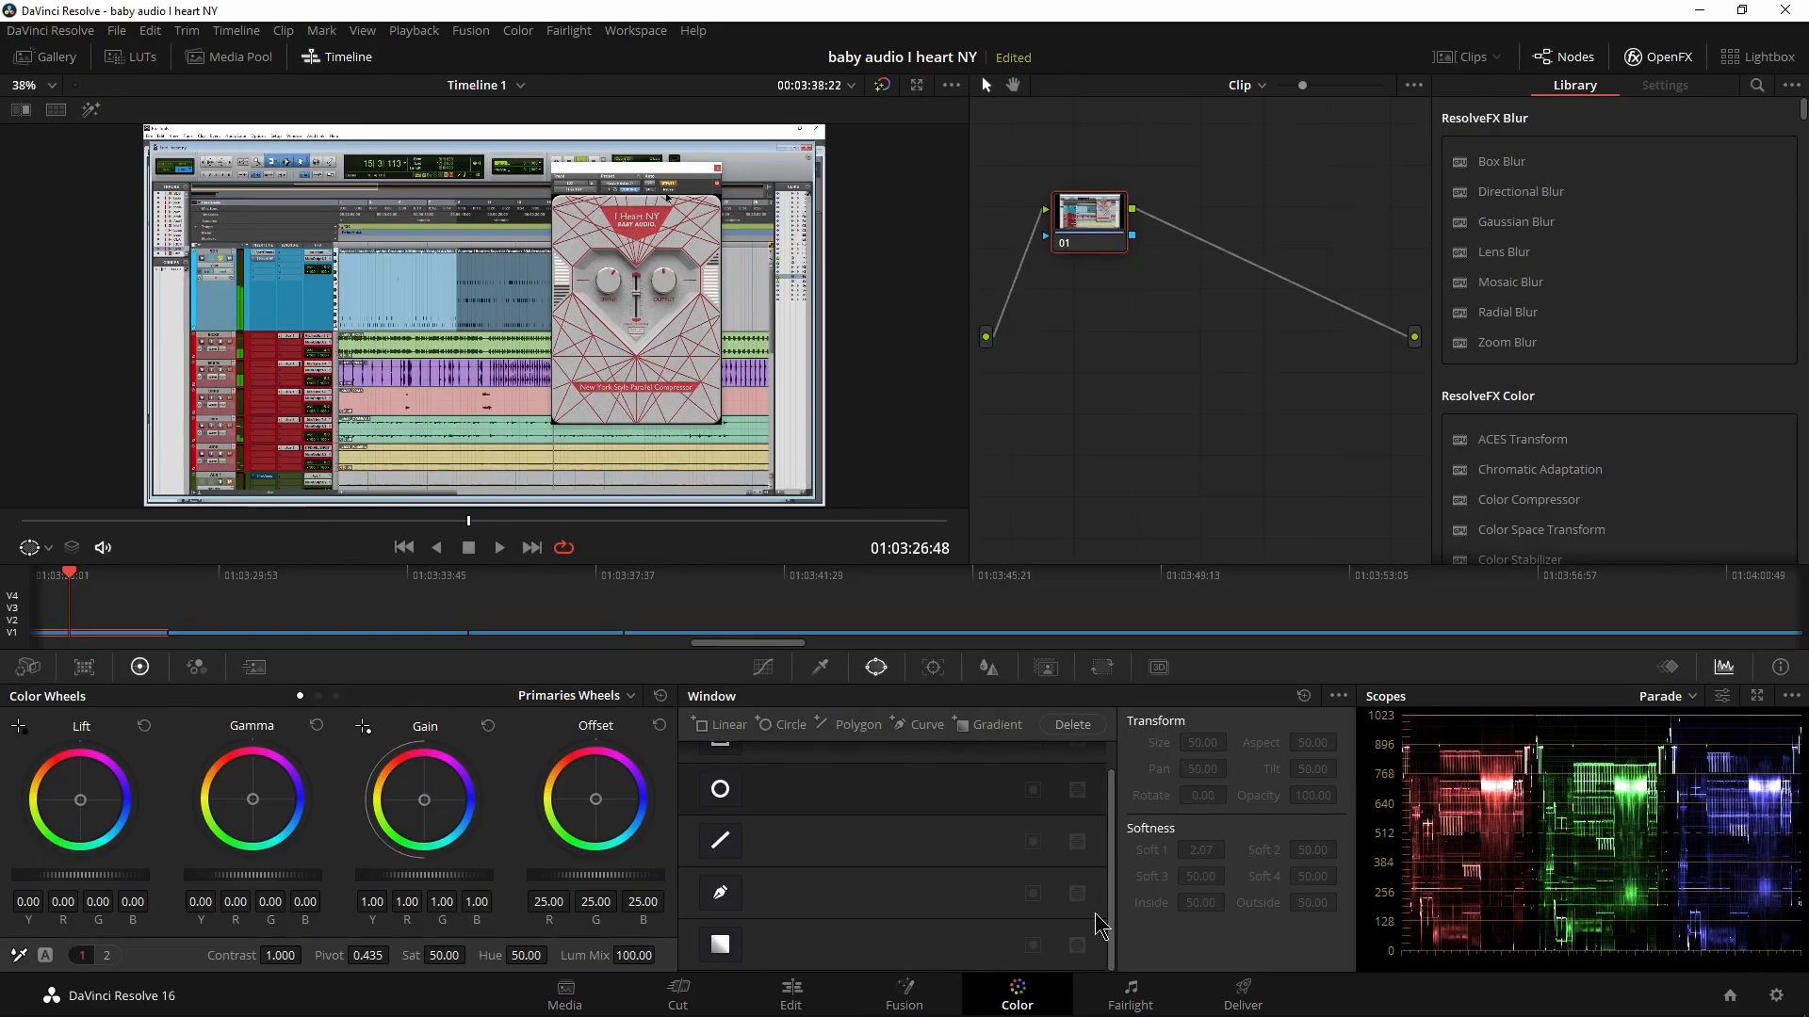
mouse_move(793, 778)
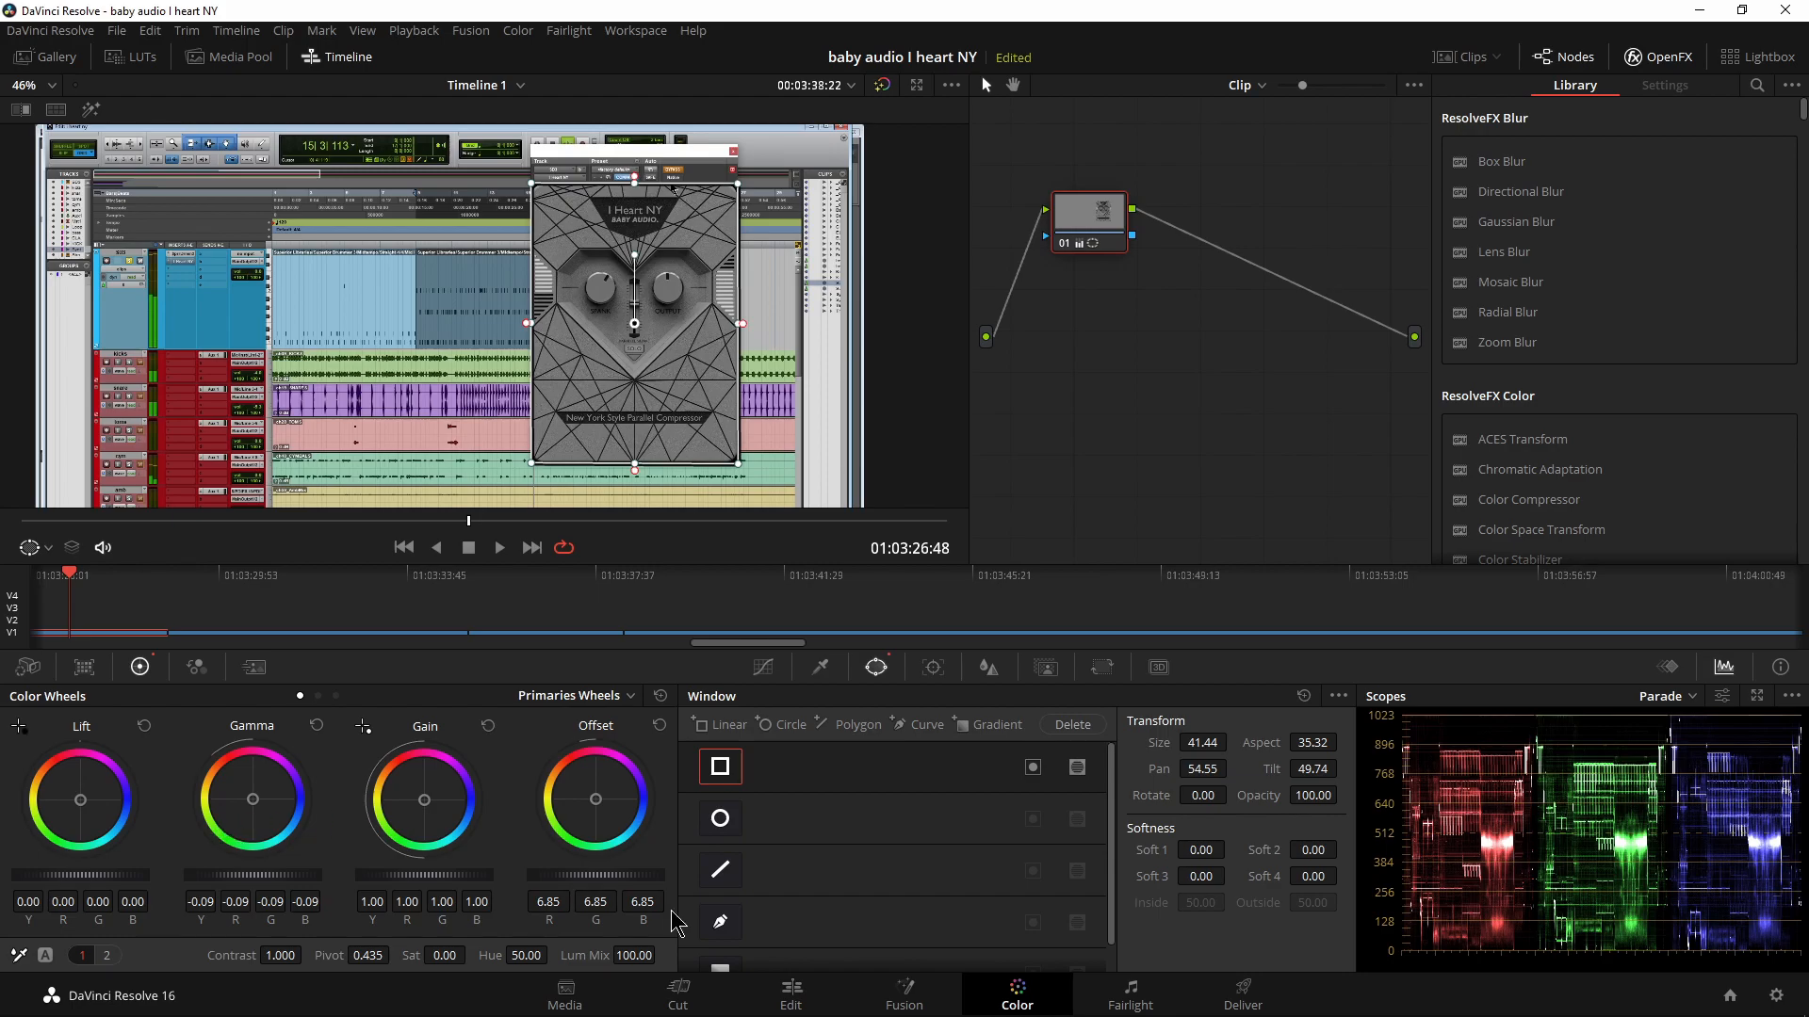
Step: Play the edit timeline across the cuts to see the plugin turn grey in the middle clip
click(790, 995)
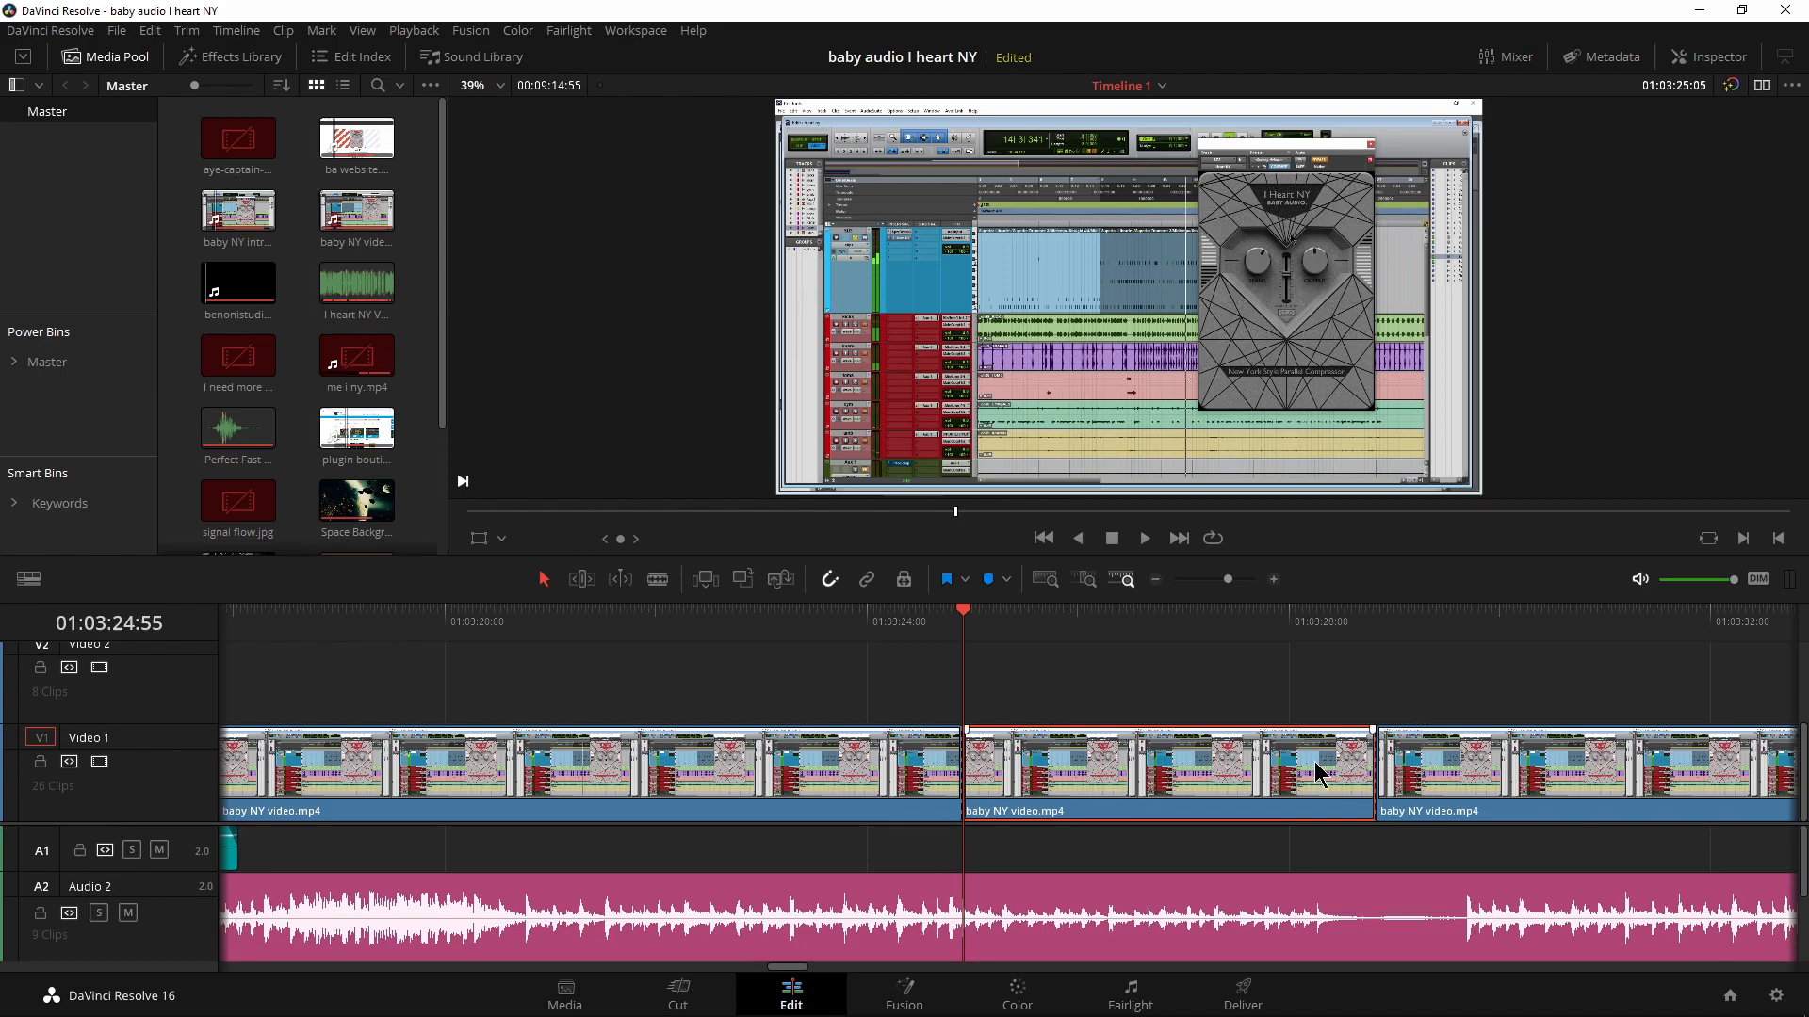
click(912, 620)
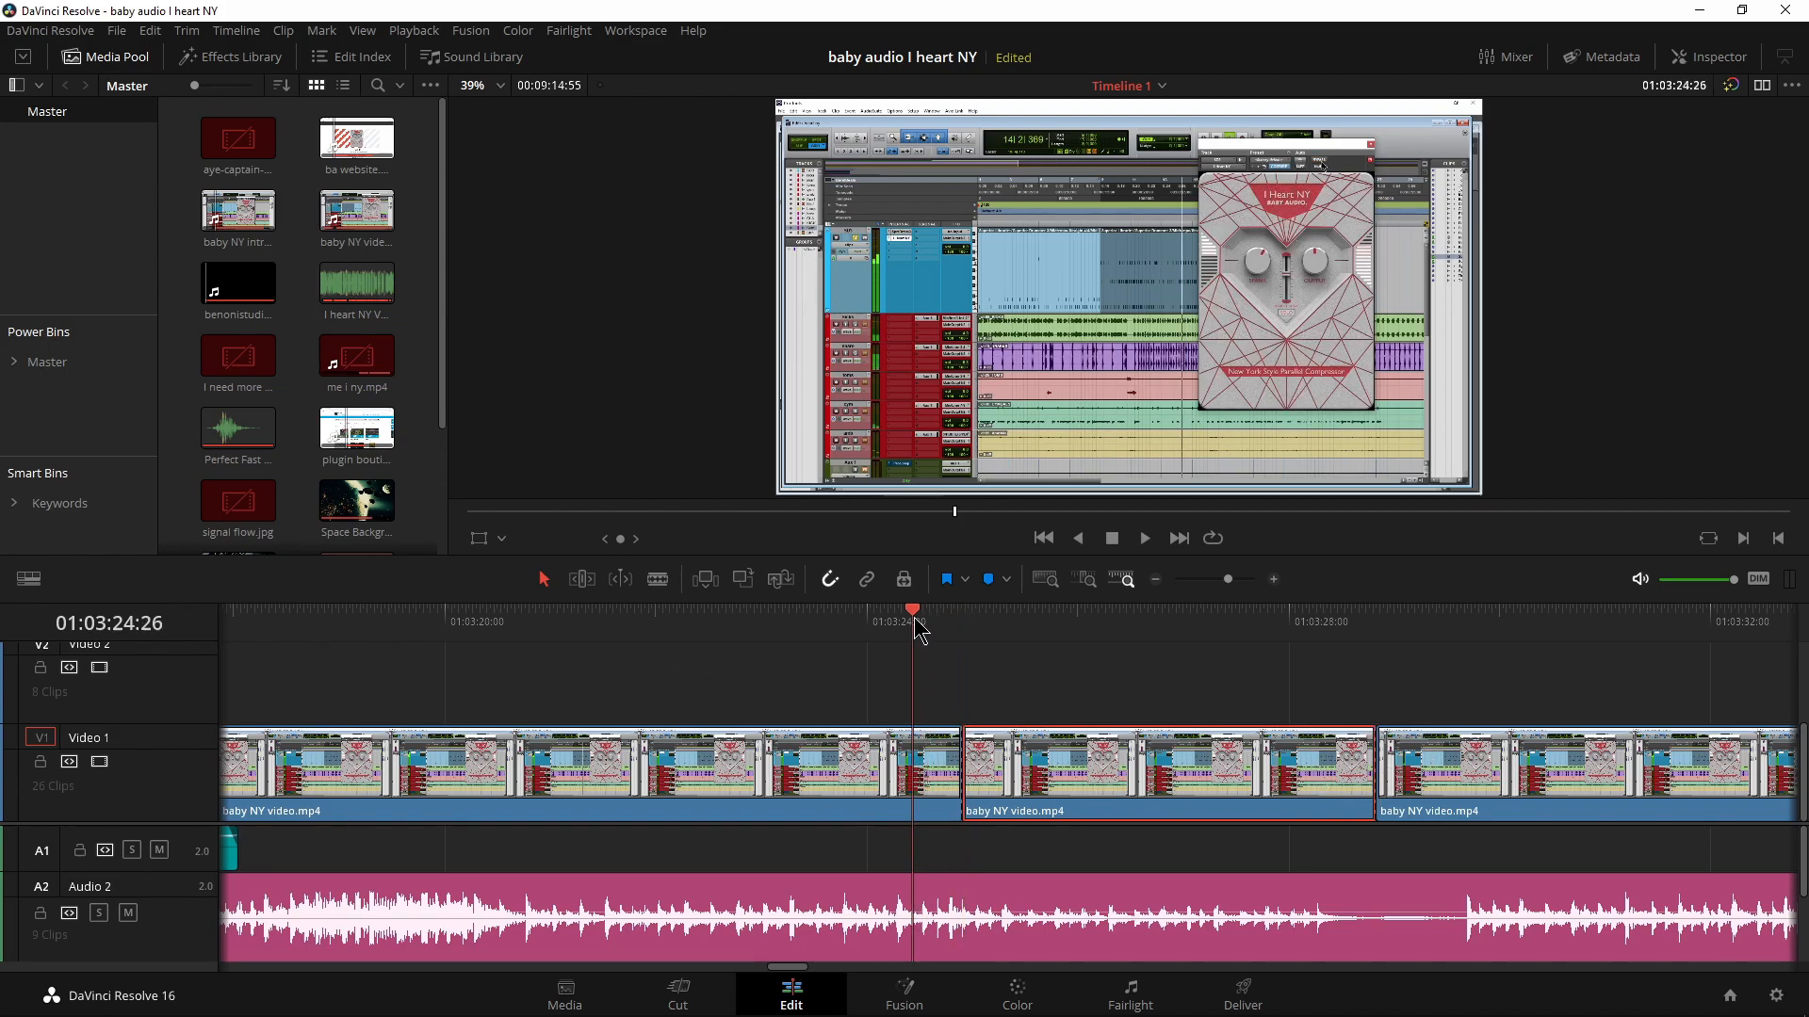
click(1296, 610)
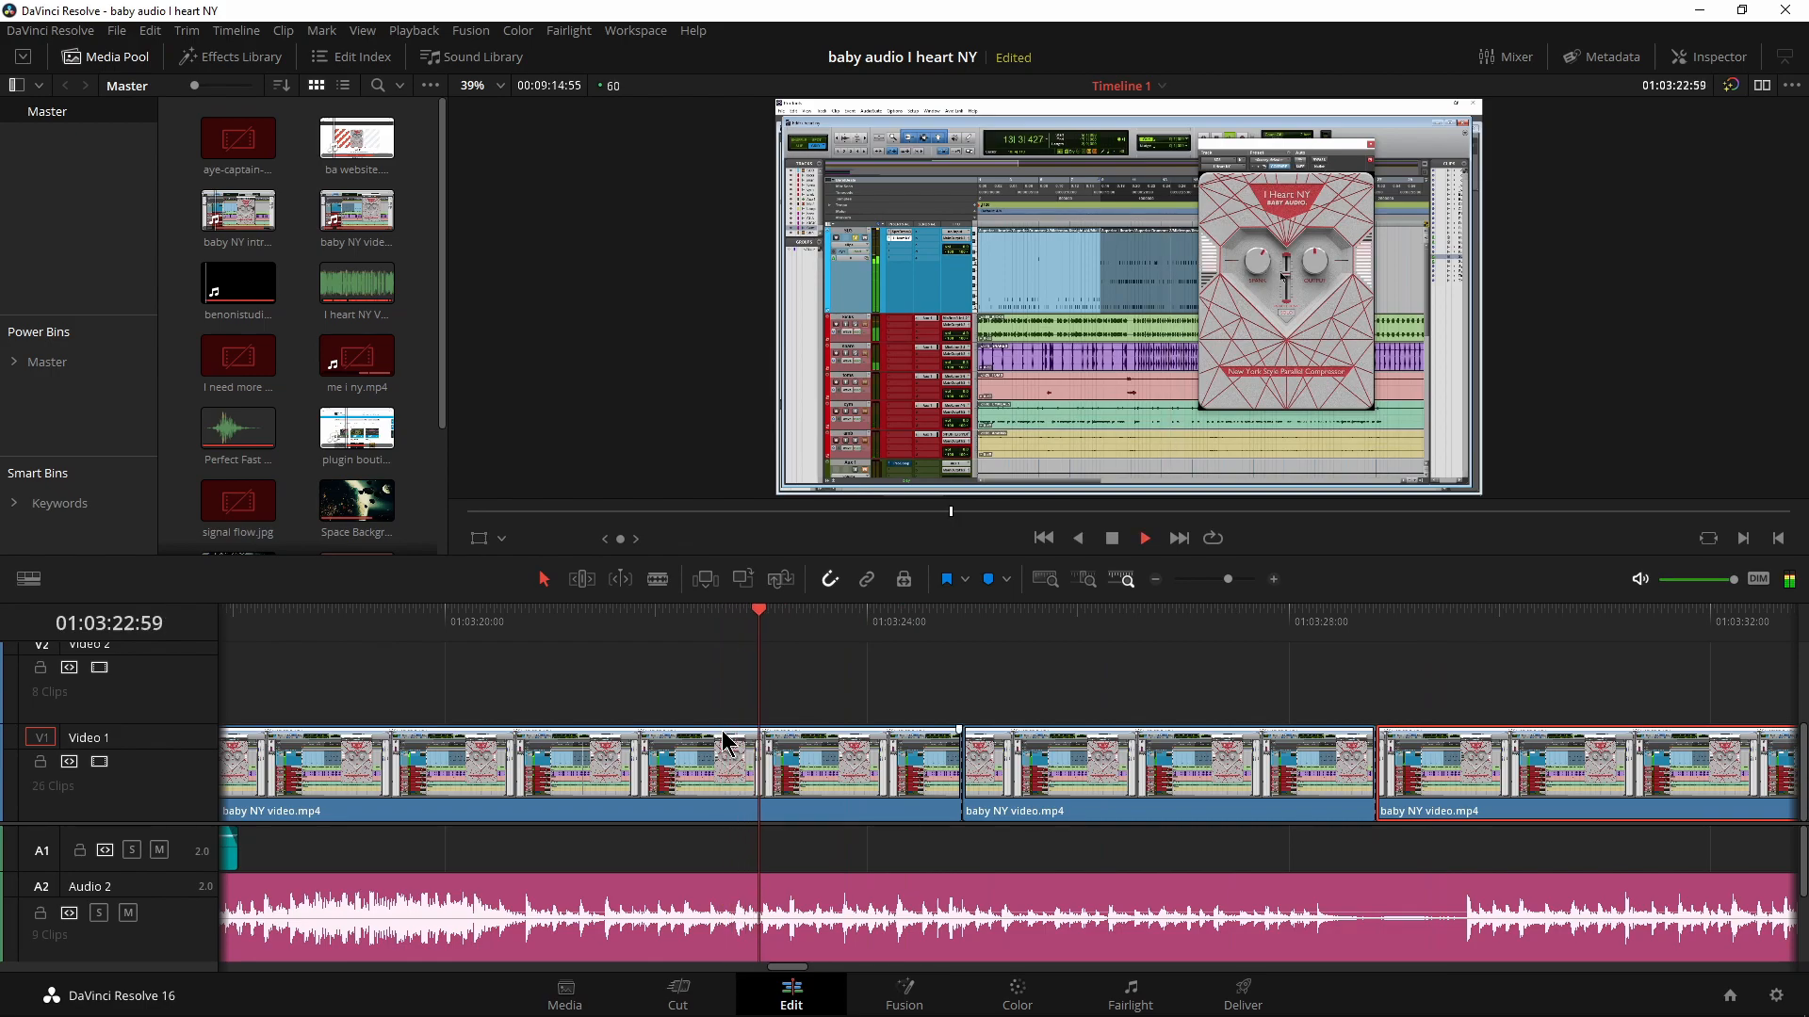
click(1144, 537)
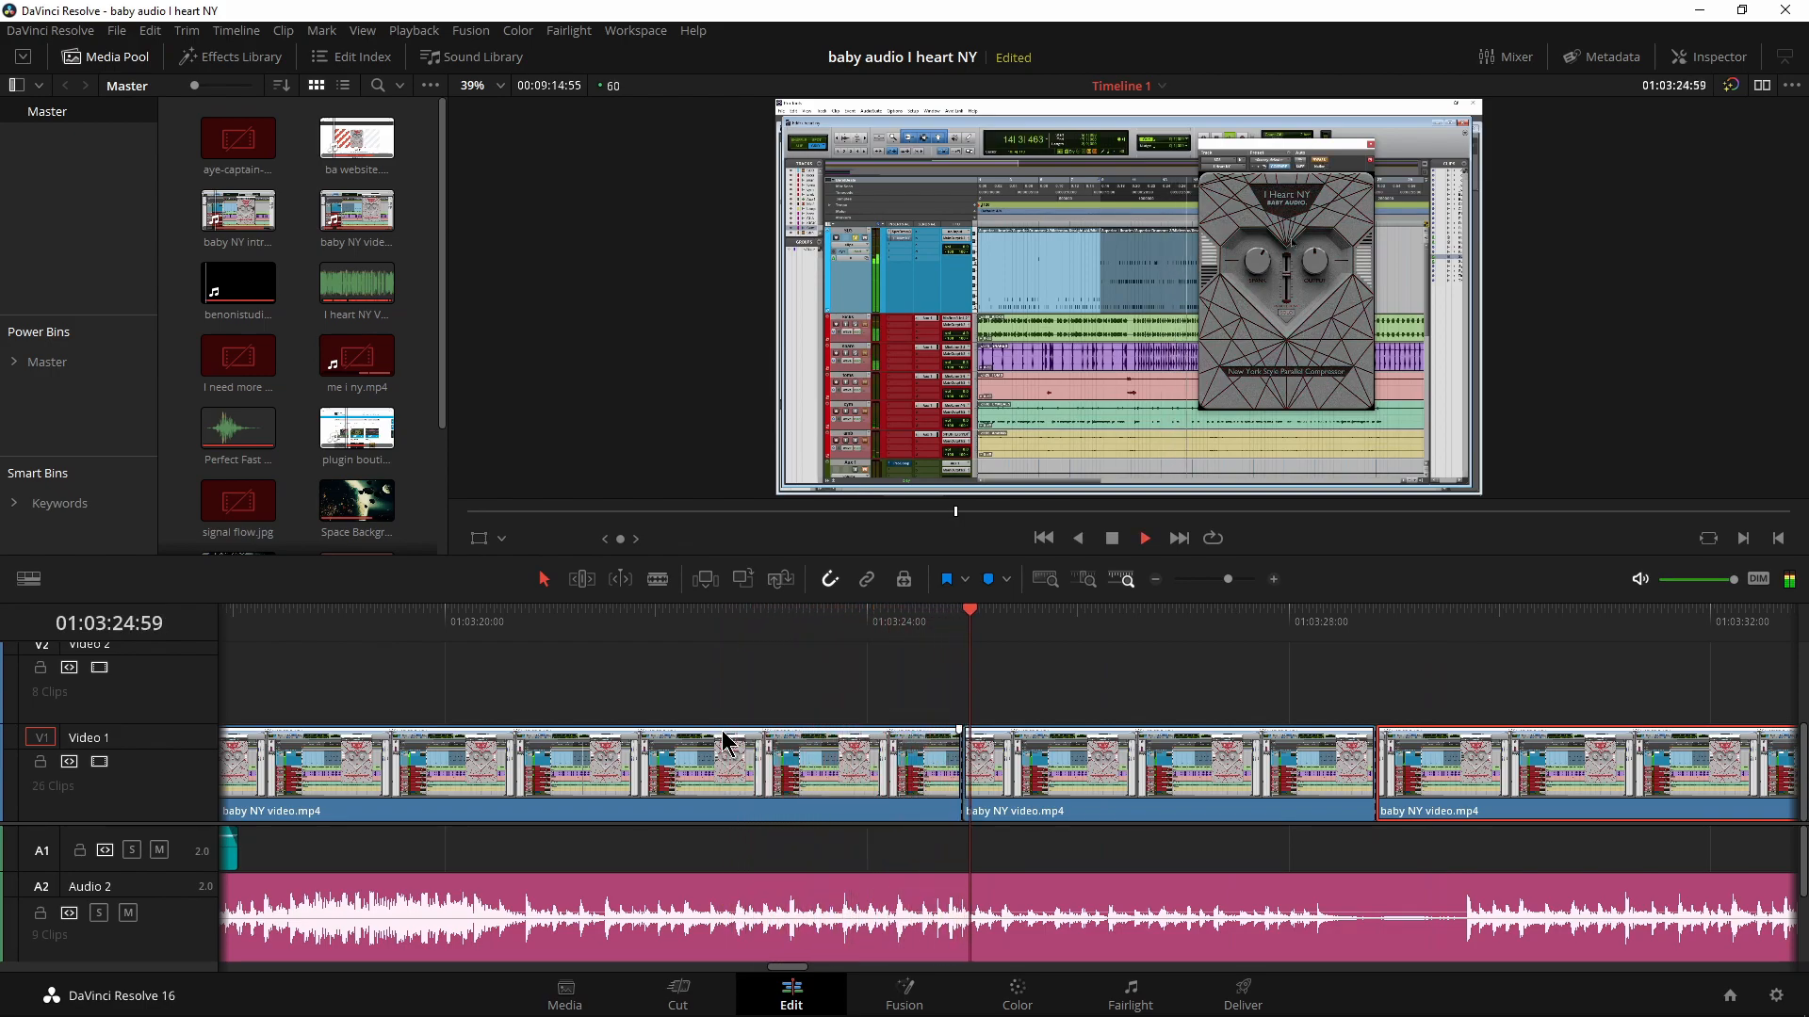
click(1143, 537)
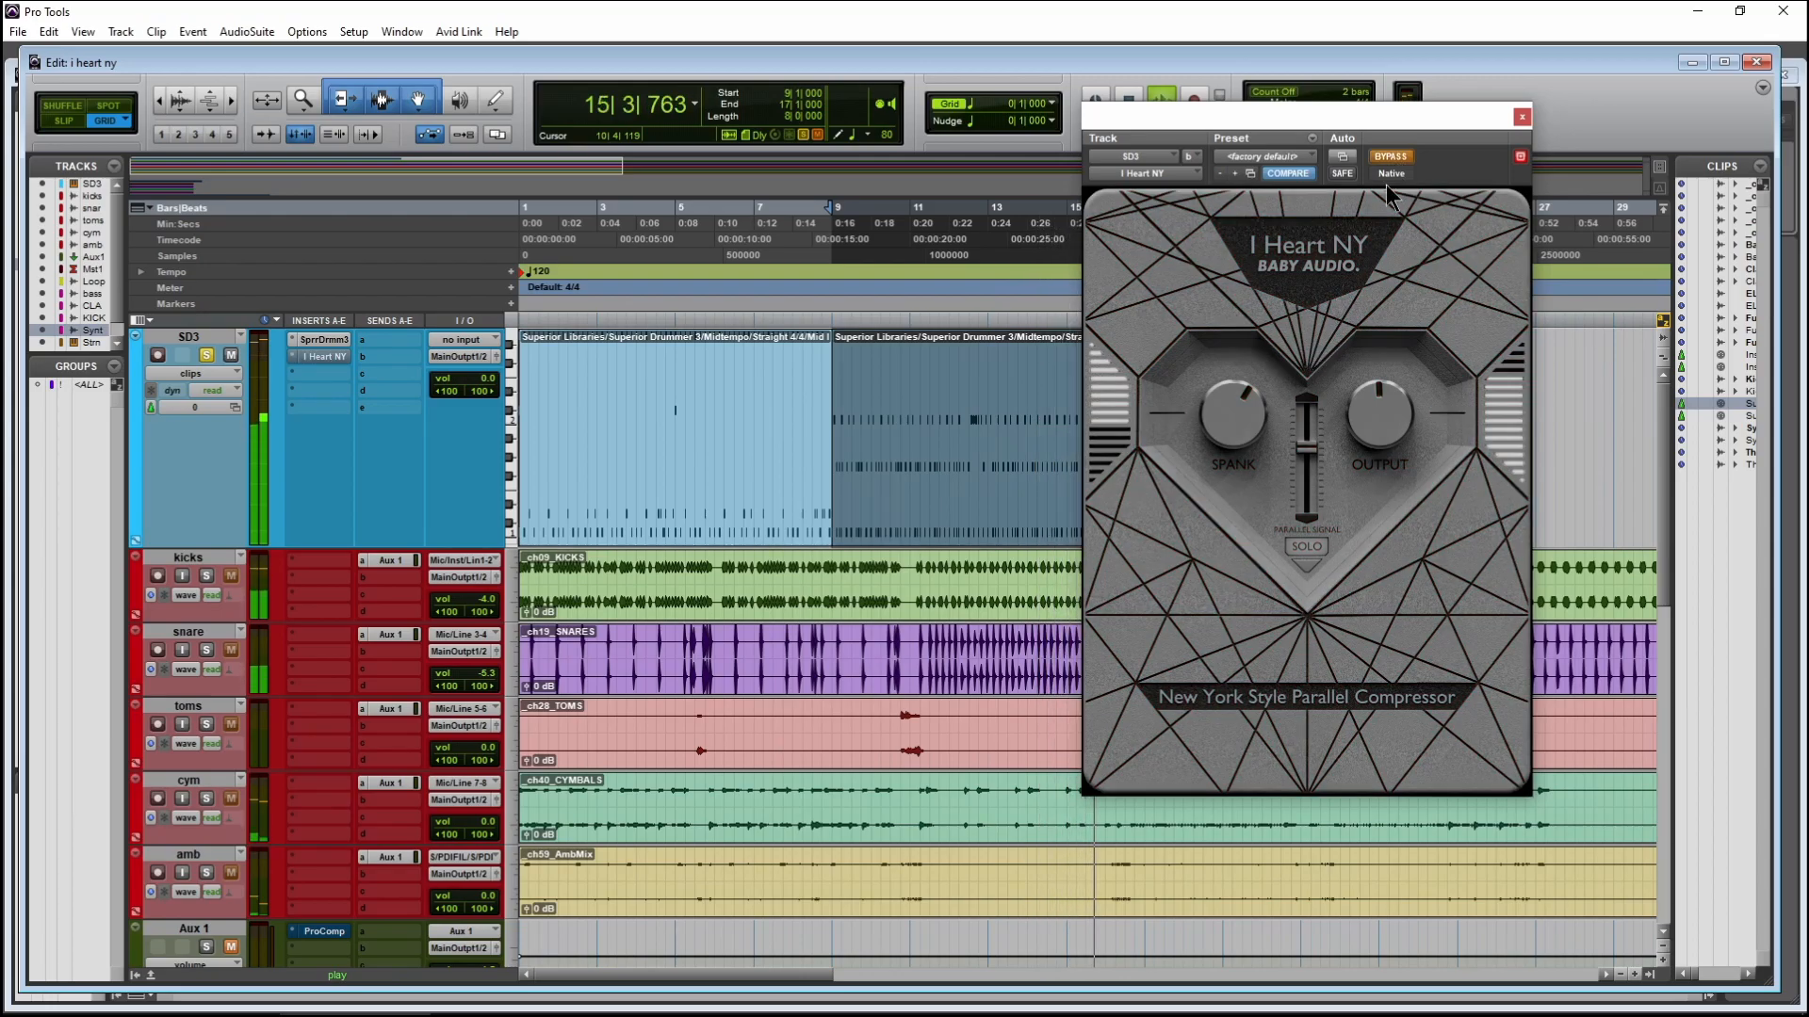
click(1388, 157)
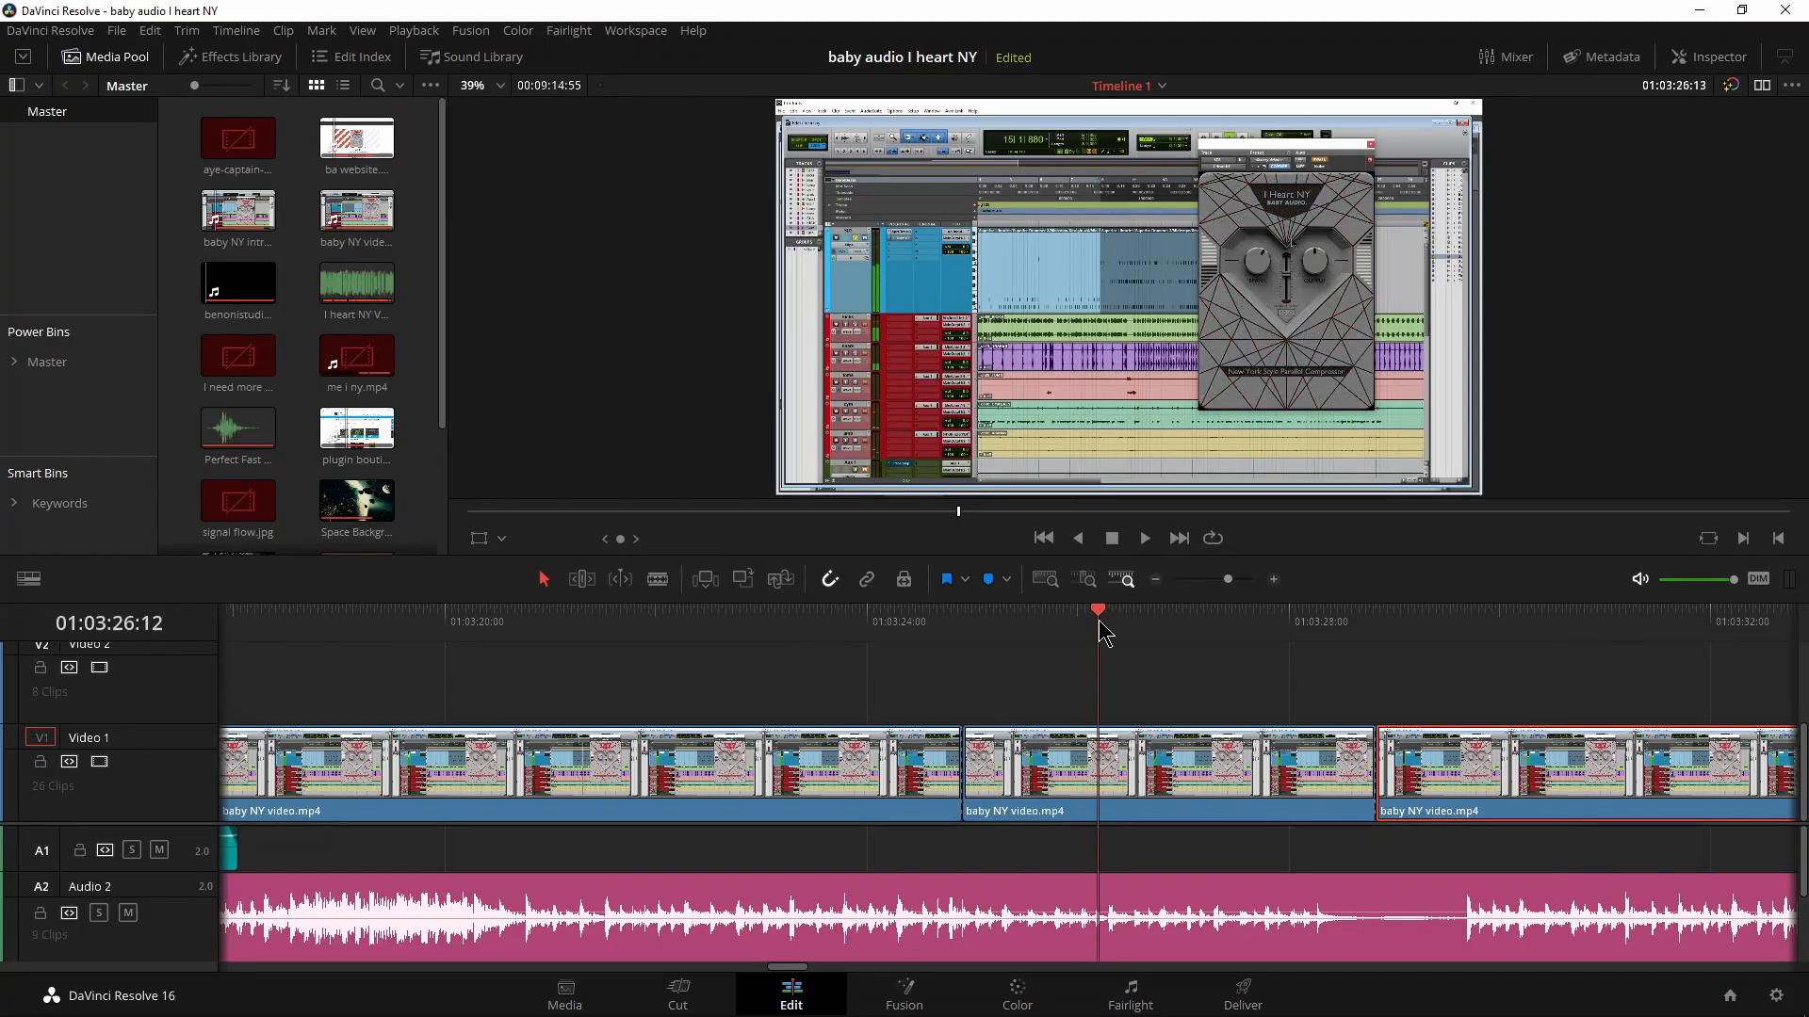
click(1164, 766)
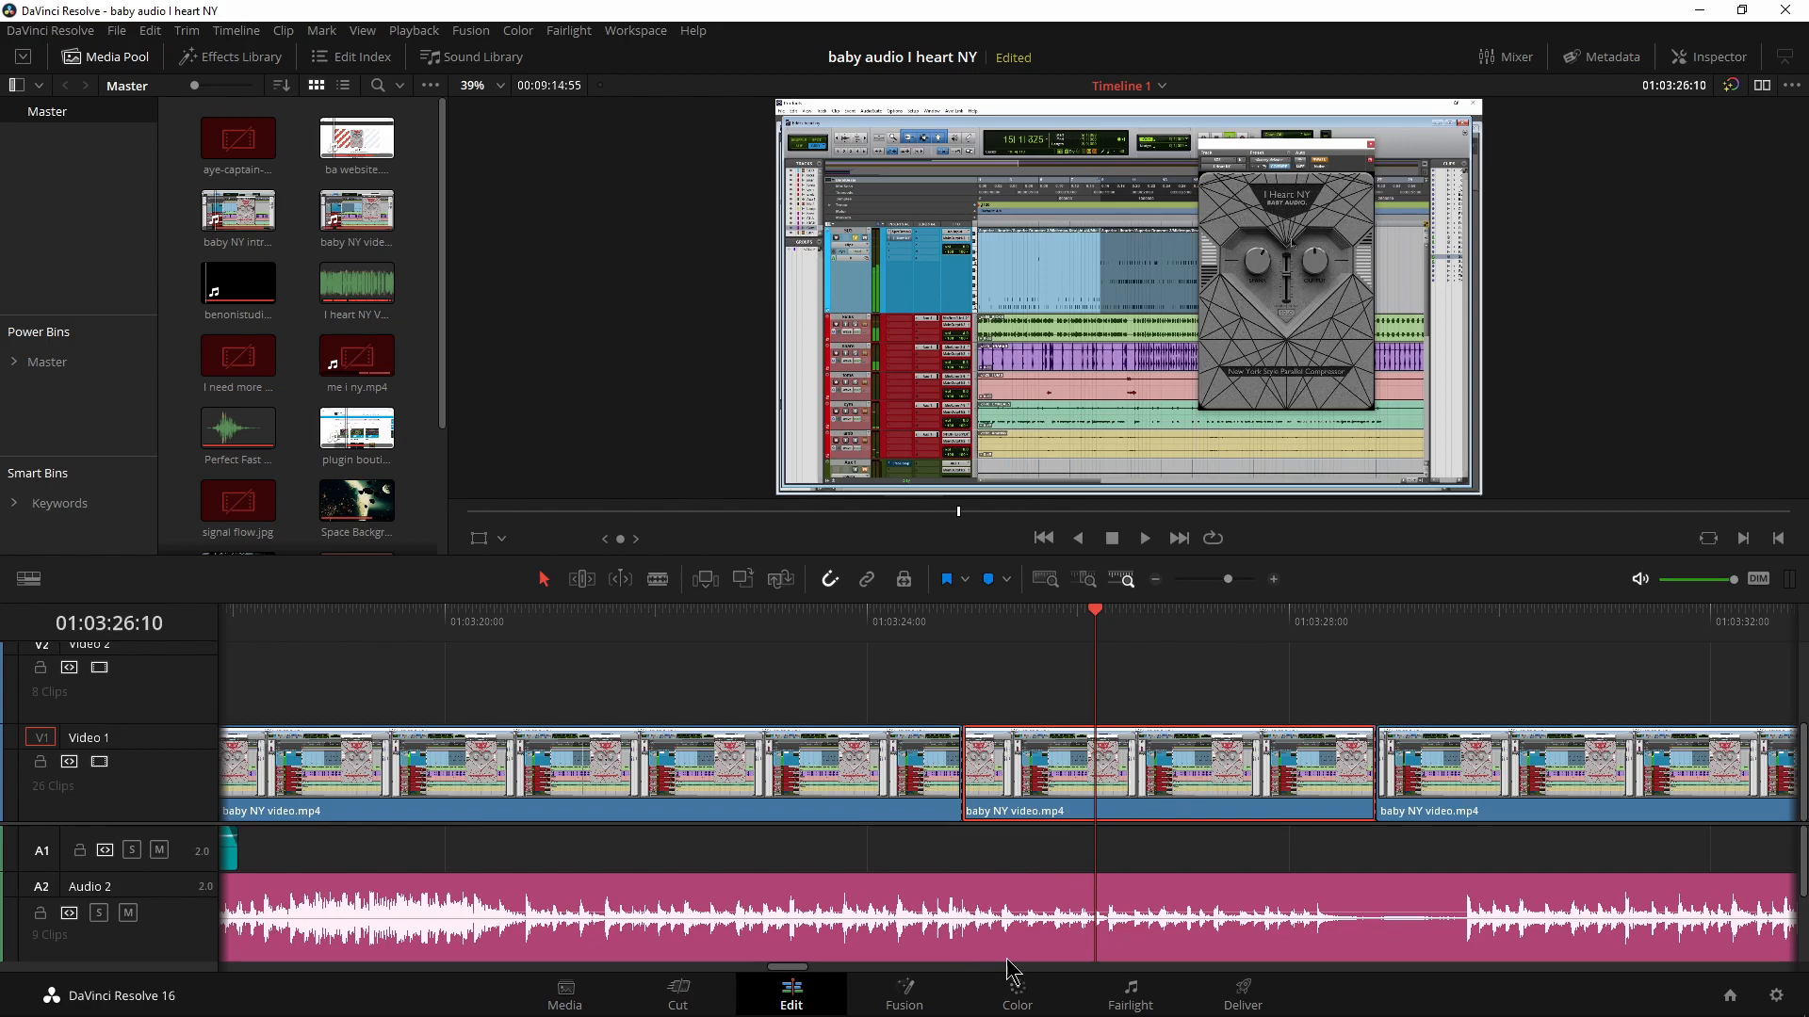
click(1016, 995)
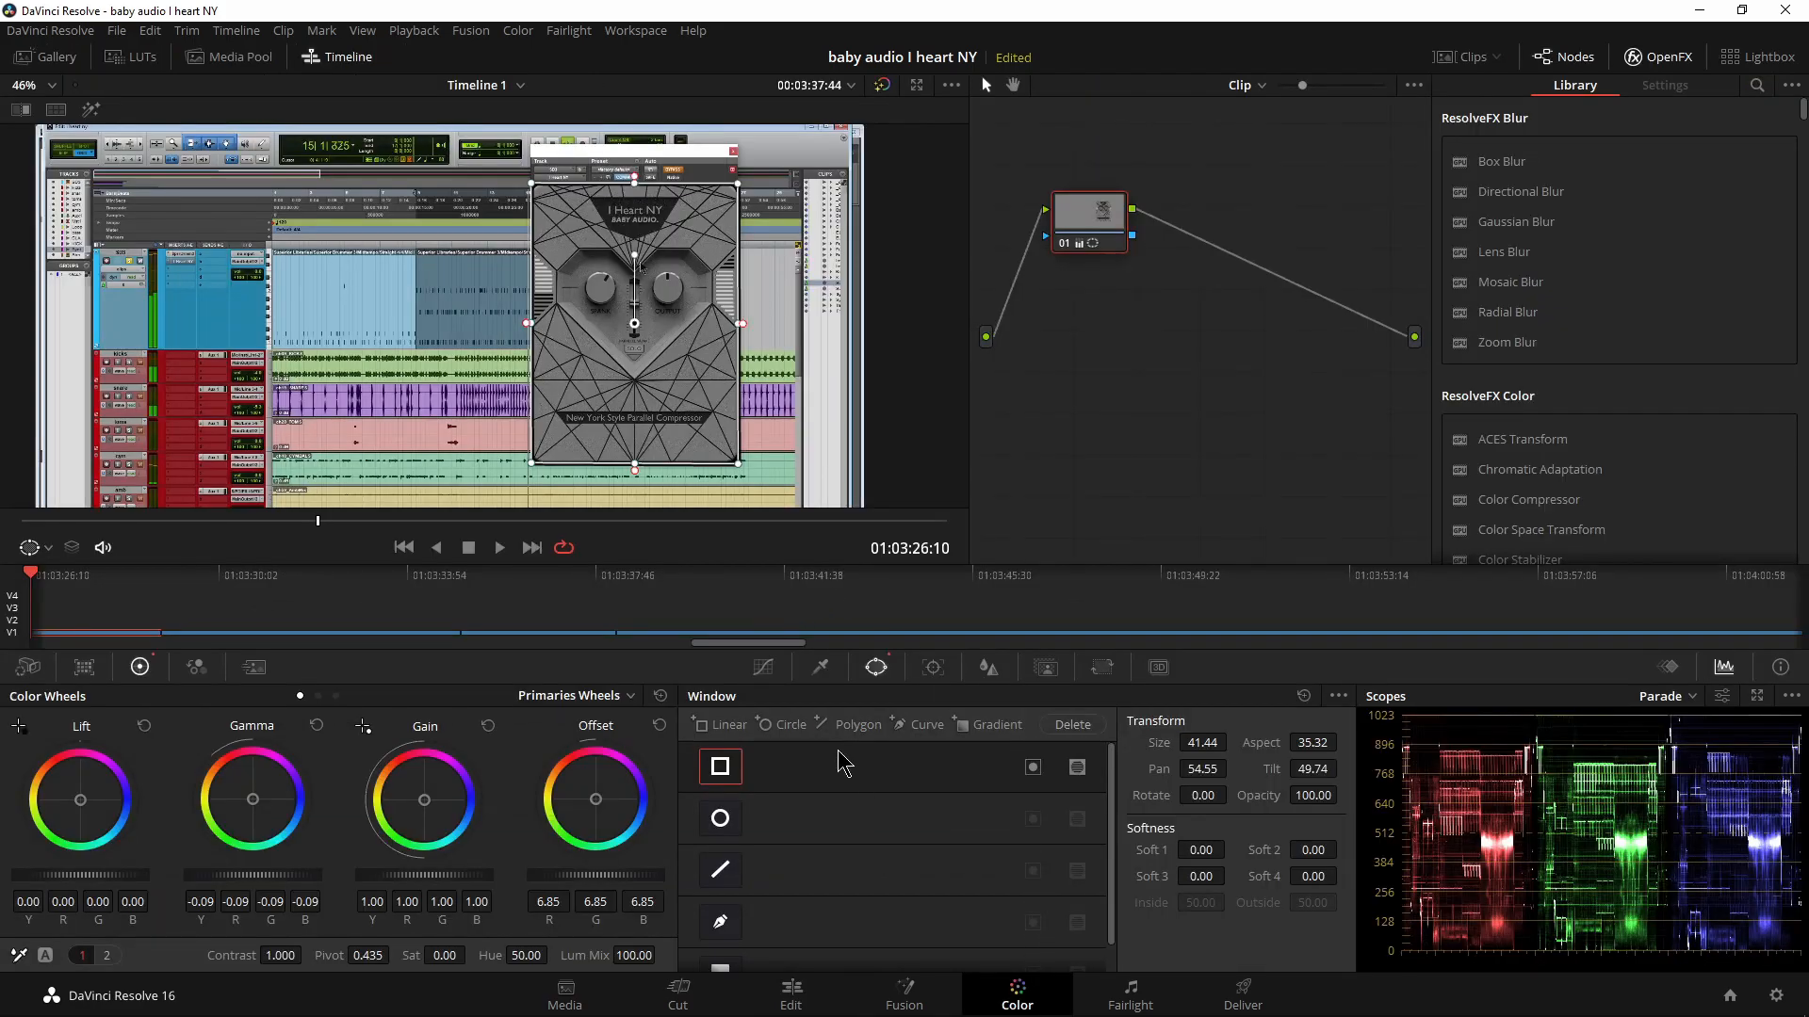
click(1033, 767)
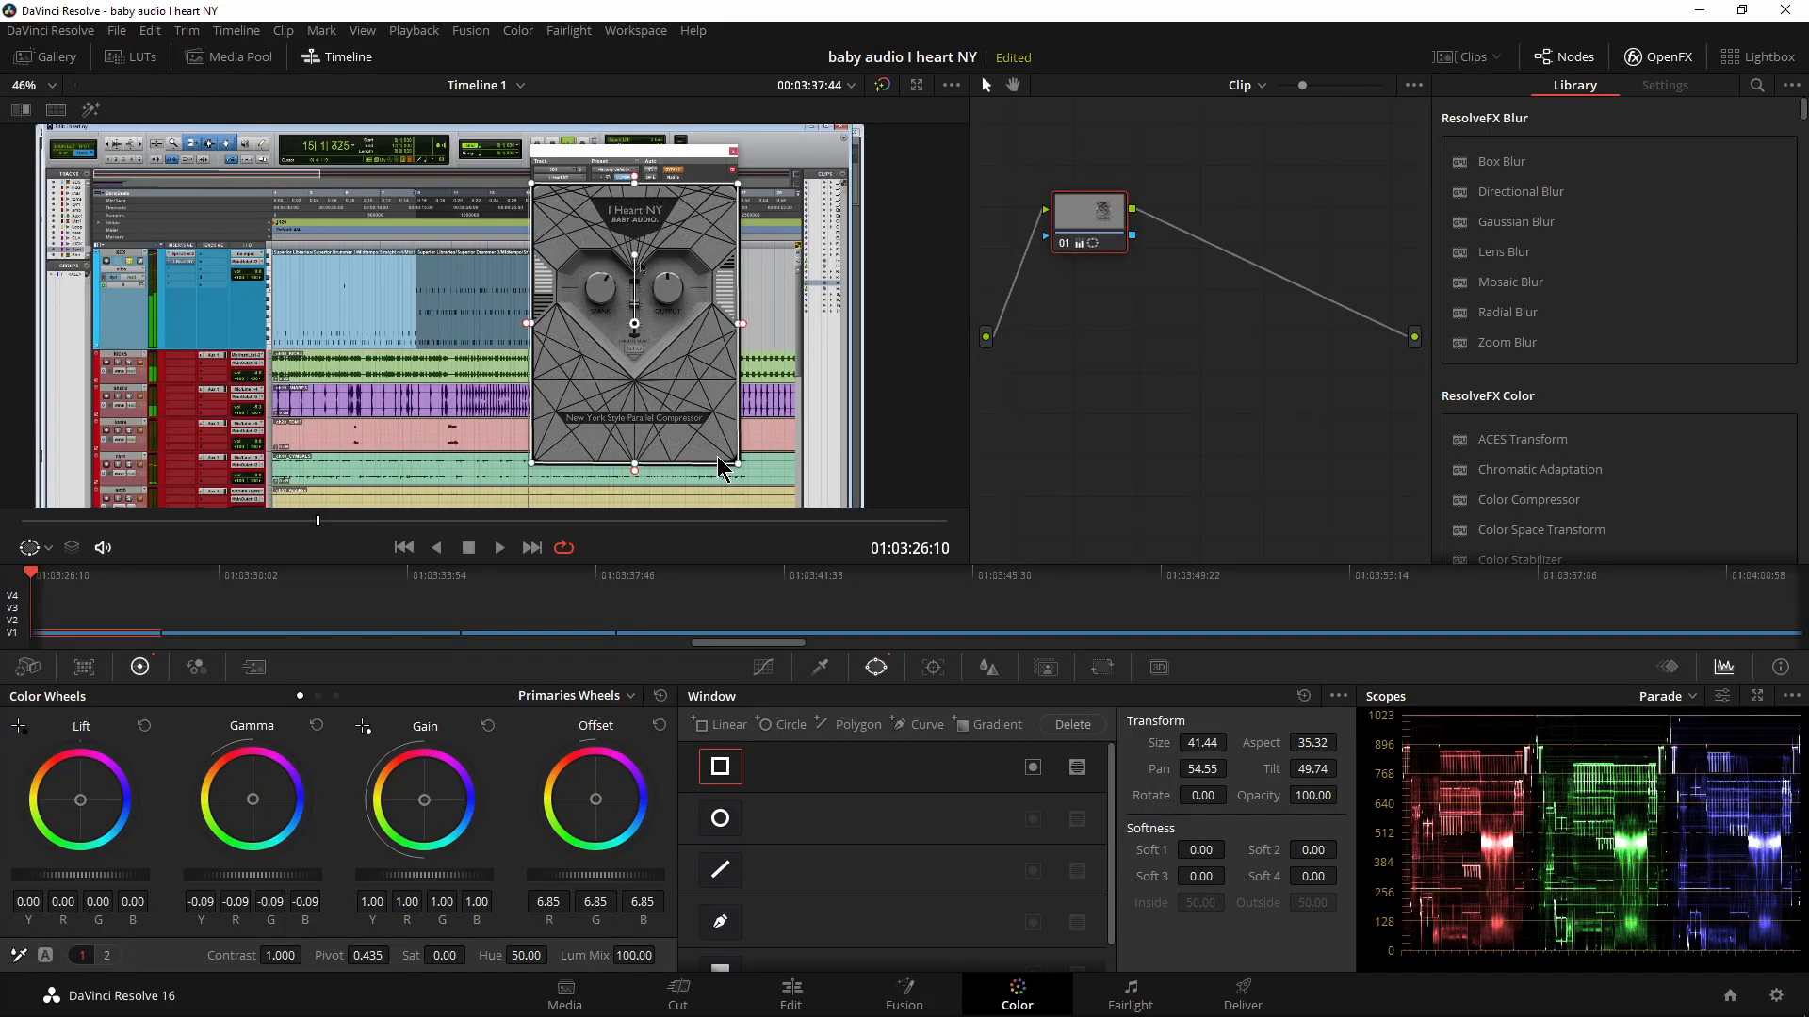
click(789, 995)
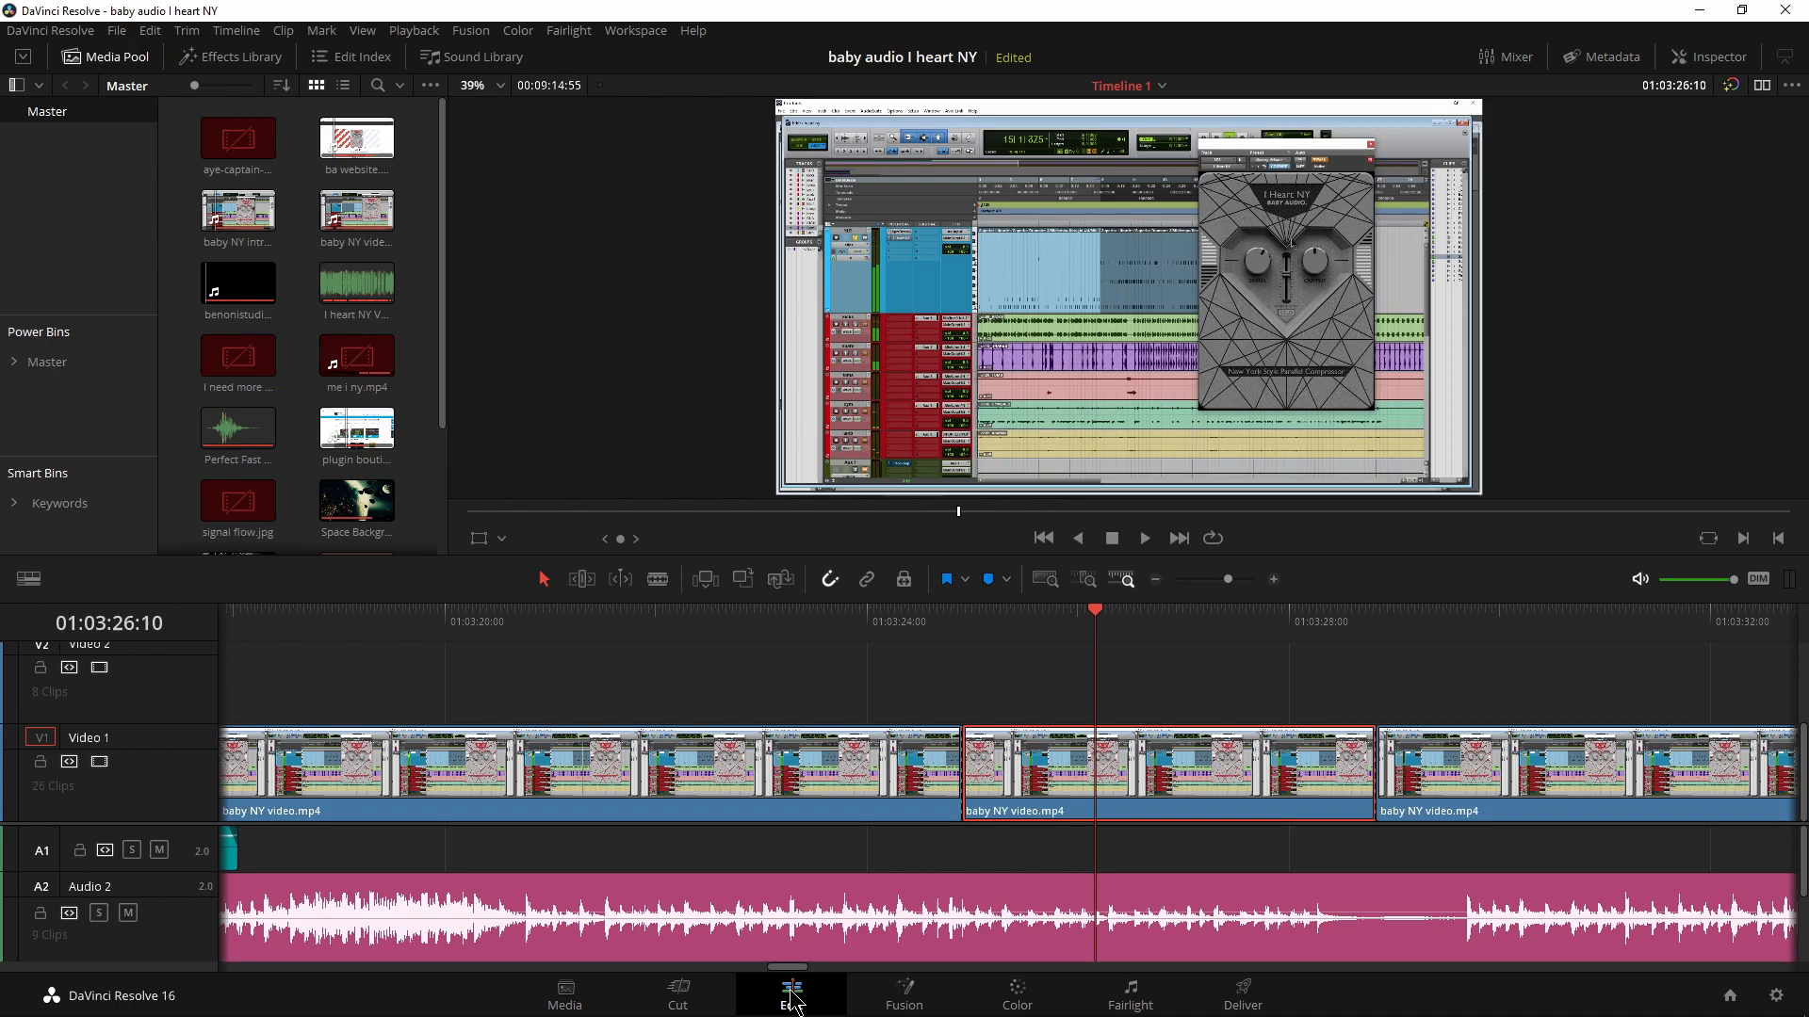
mouse_move(209, 83)
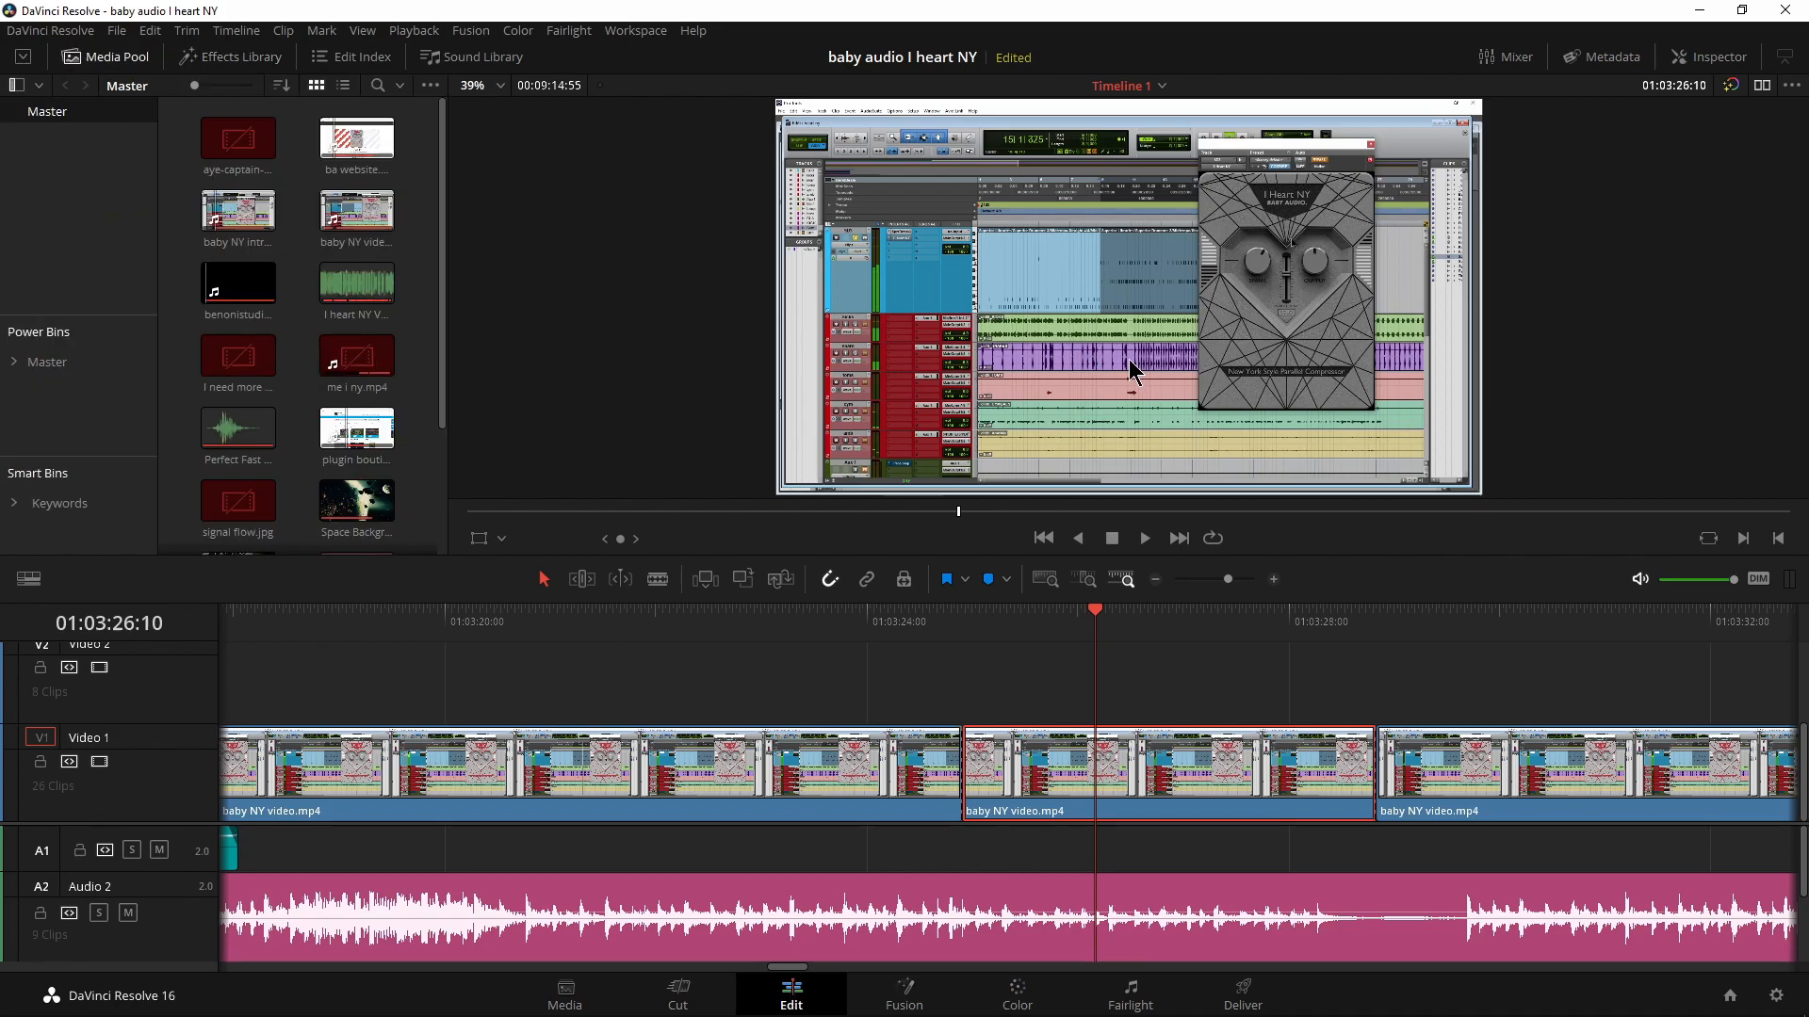
Step: Switch between Edit and Color pages, ending on Color with the rectangular window greying the plugin
click(1014, 995)
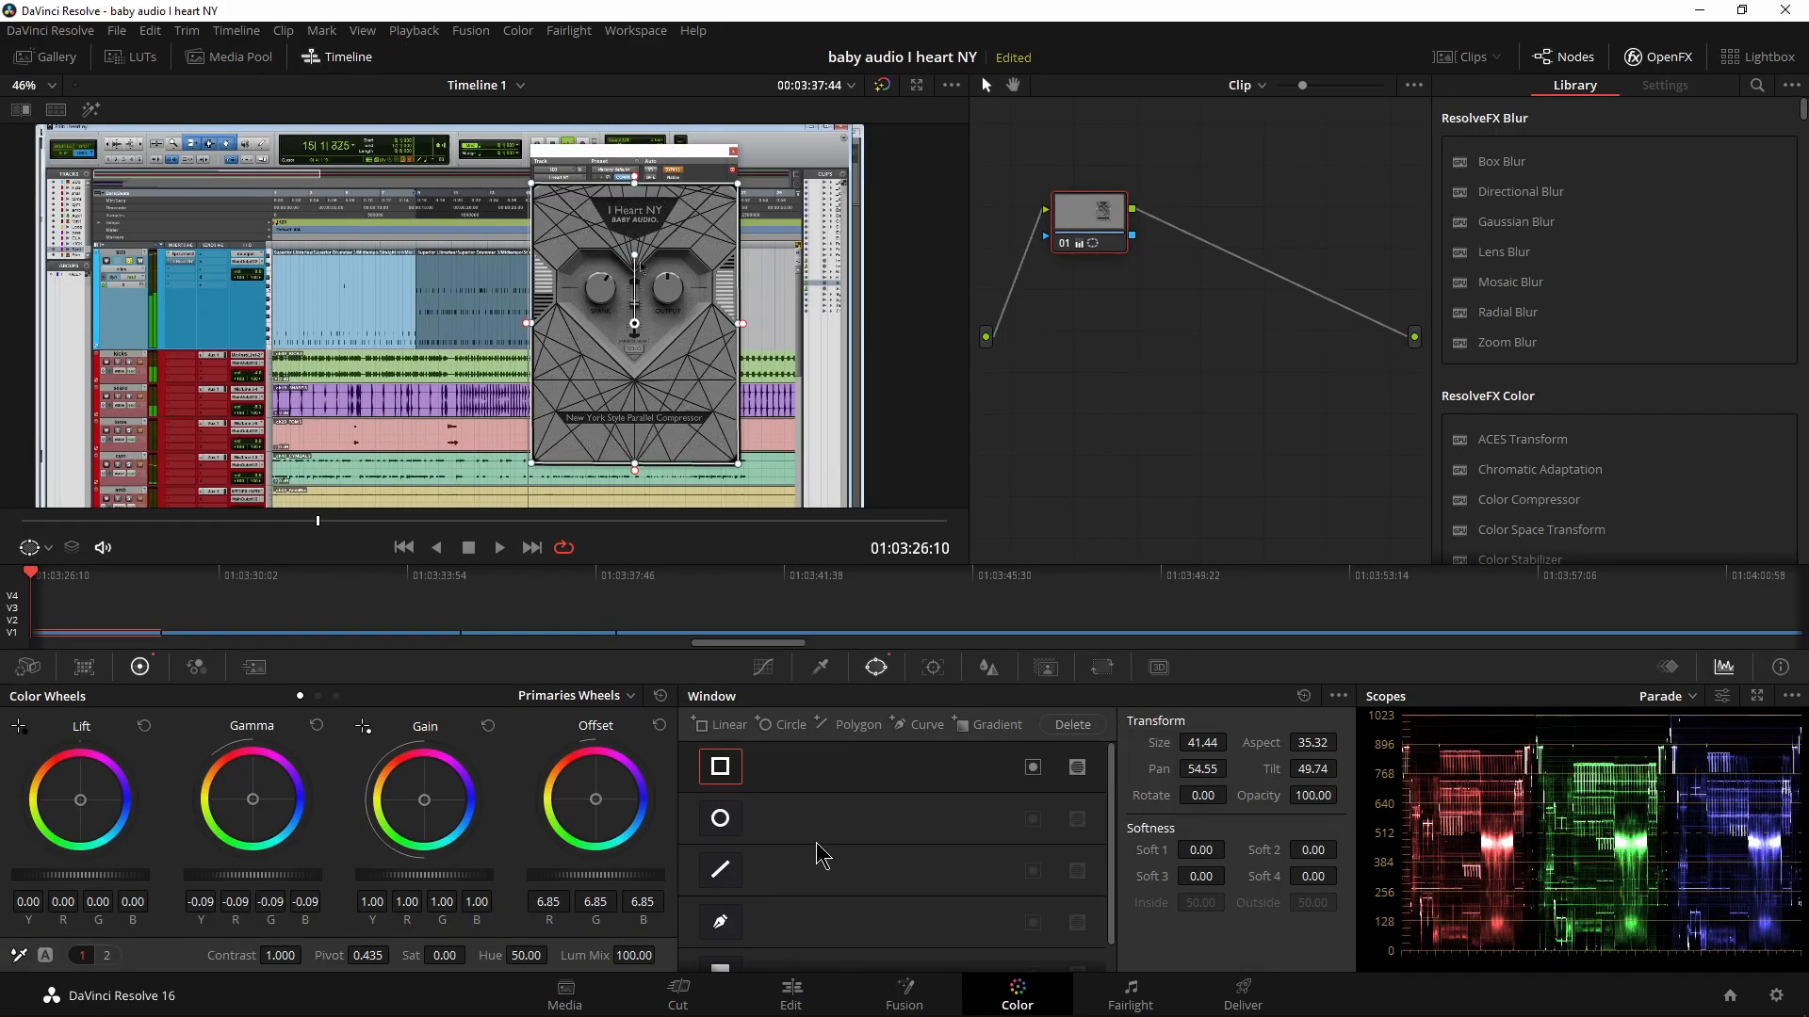
click(790, 993)
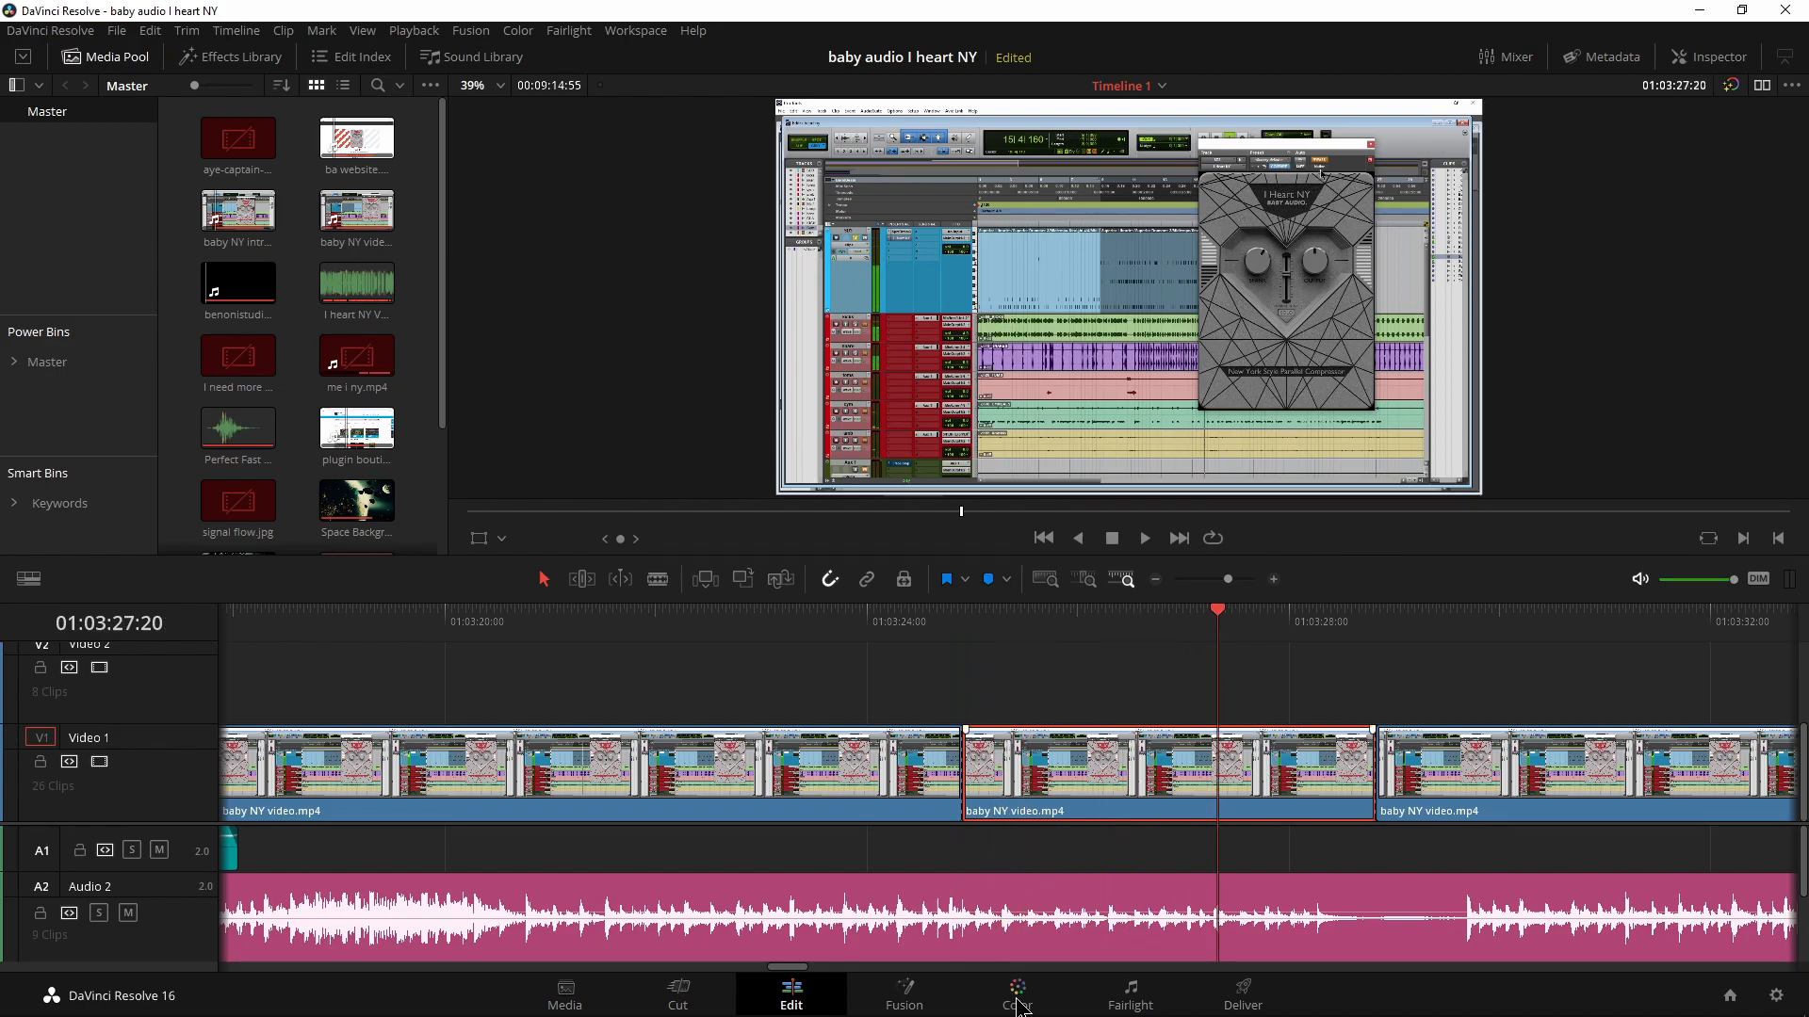
click(1015, 995)
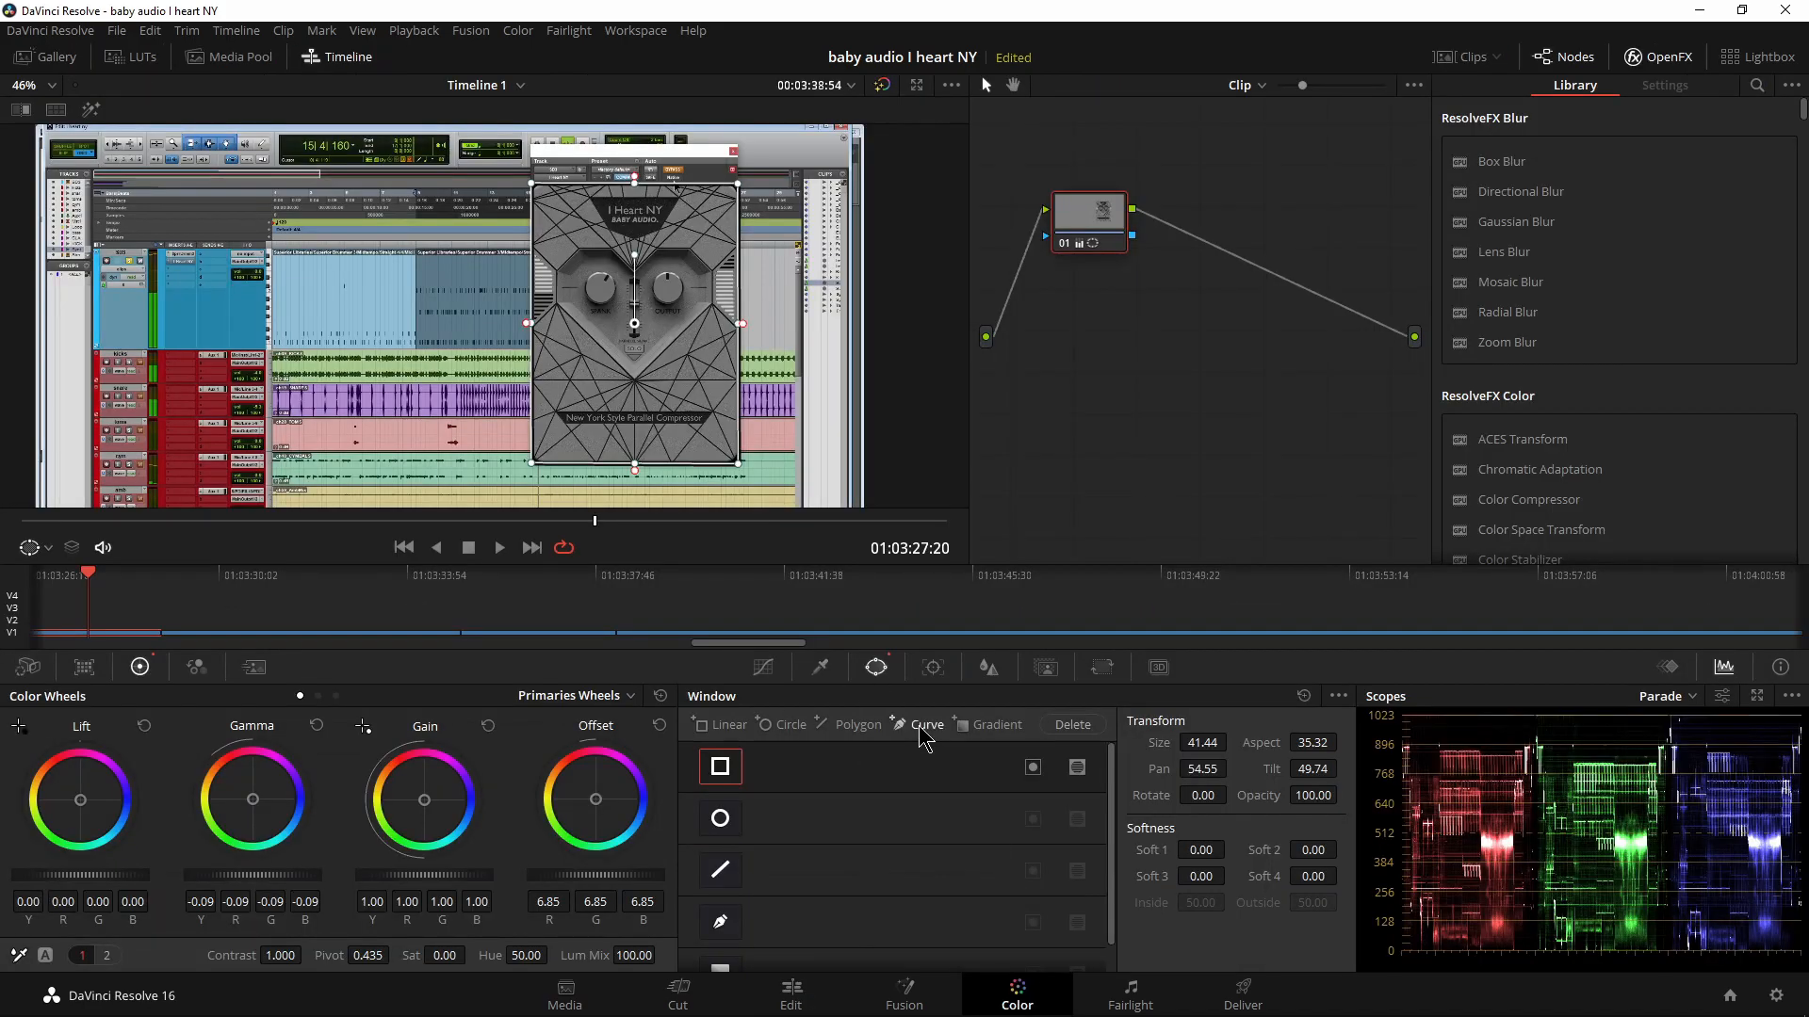